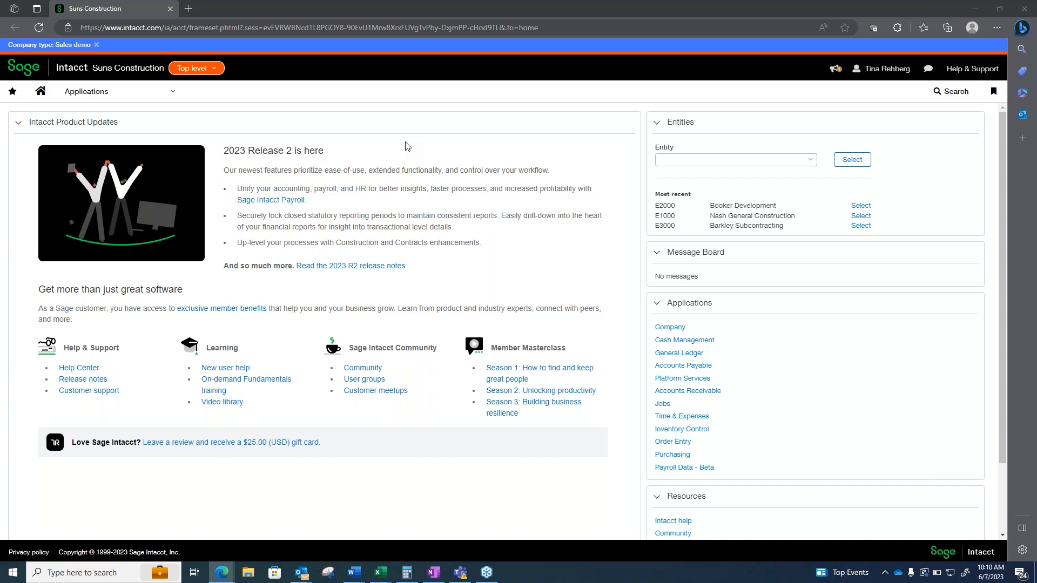
pyautogui.moveTo(380, 140)
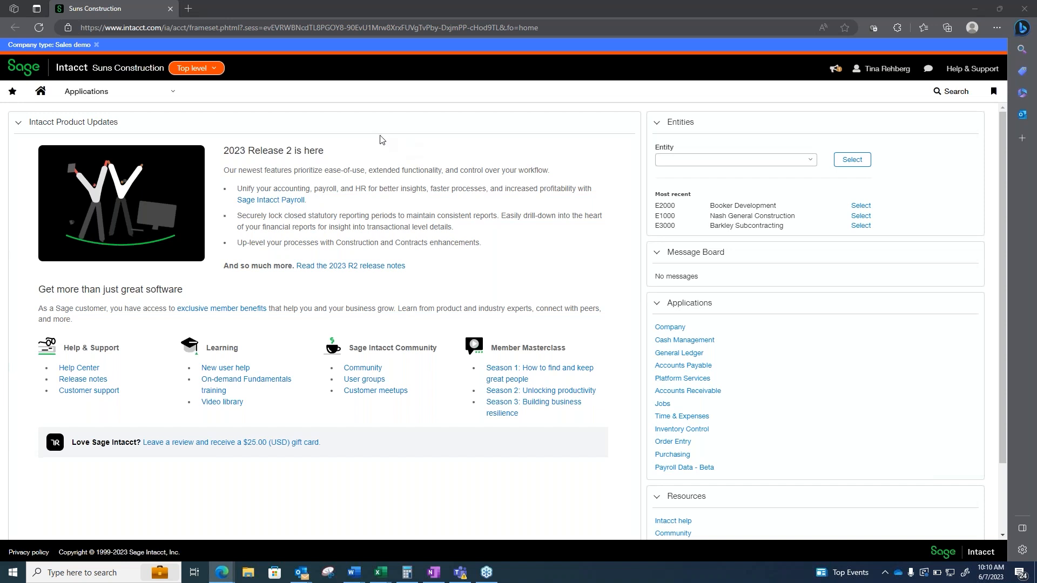
pyautogui.moveTo(213, 76)
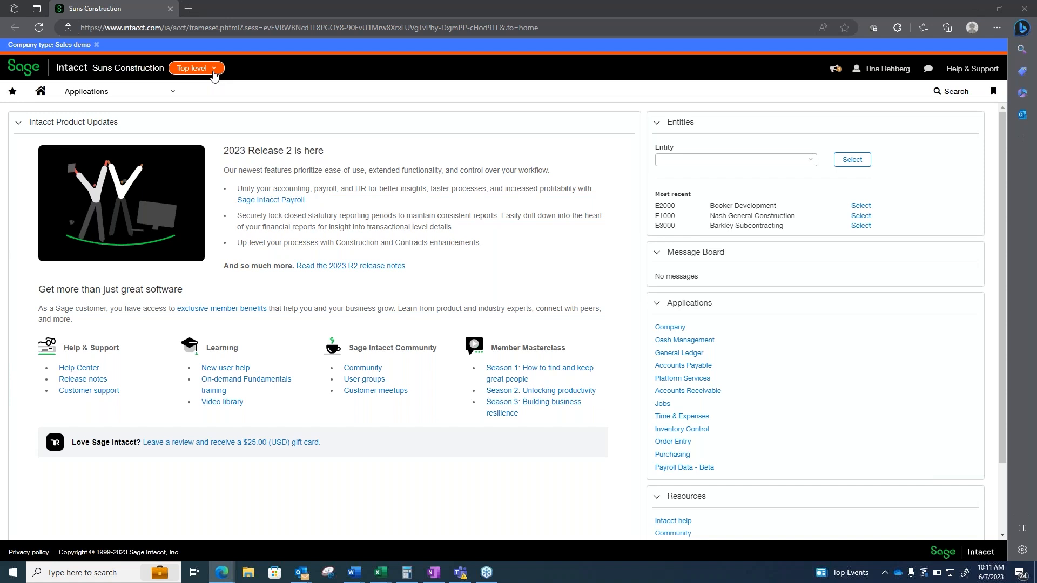
# Show the Top level entity dropdown listing E1000, E2000 and E3000
pyautogui.click(195, 68)
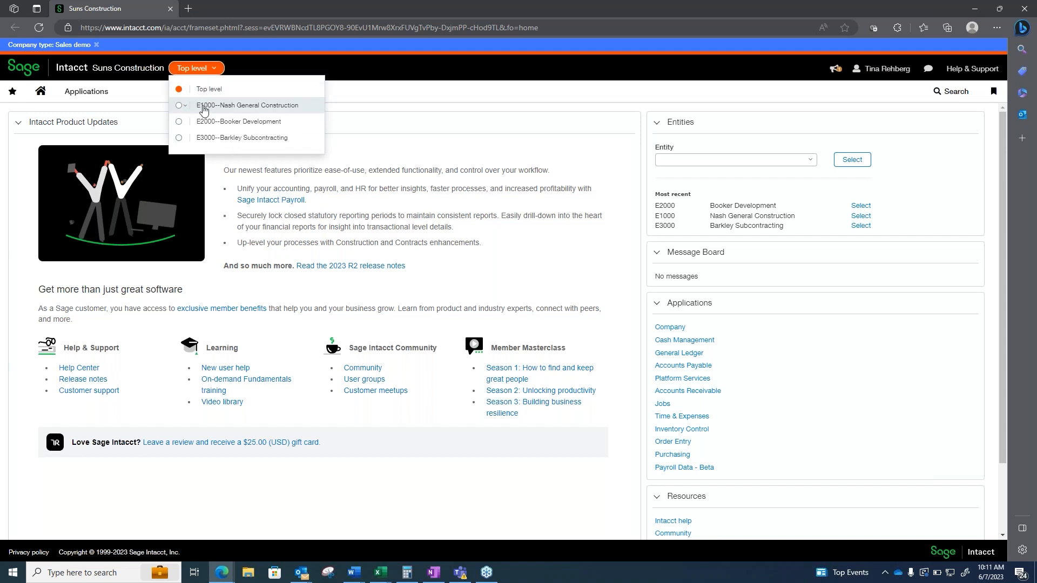
pyautogui.moveTo(236, 109)
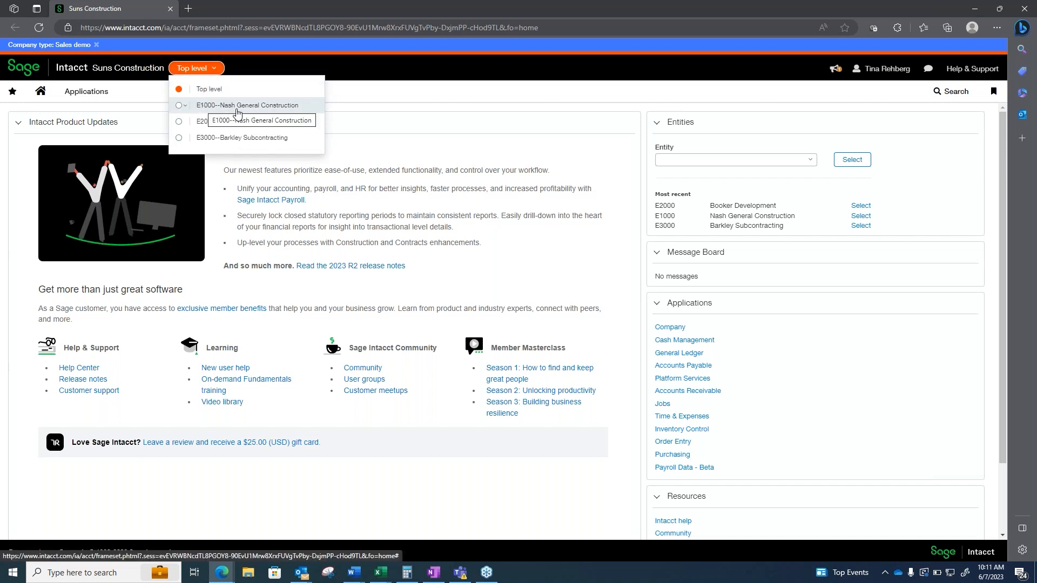
pyautogui.moveTo(229, 124)
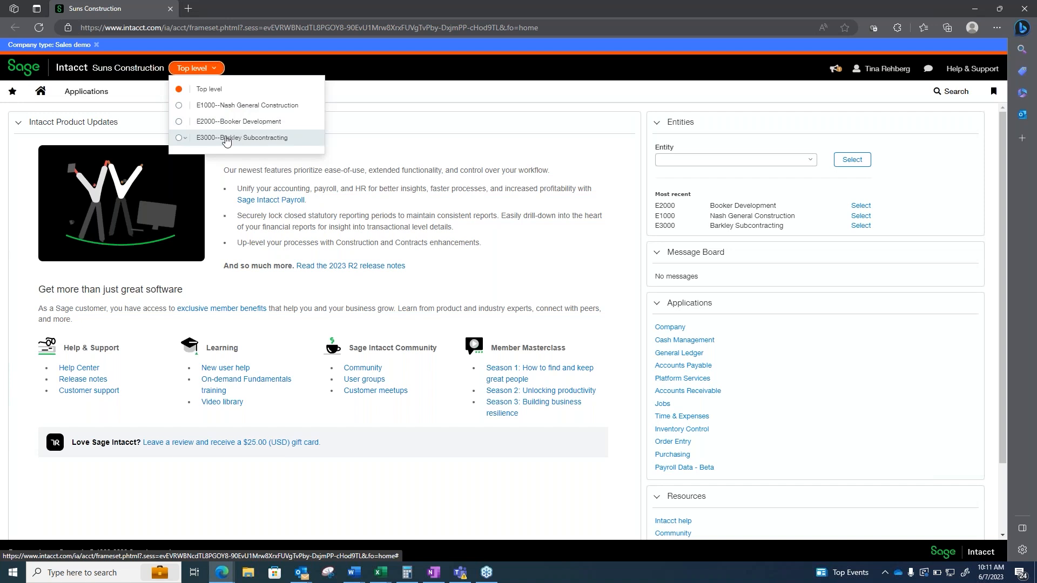
pyautogui.moveTo(227, 111)
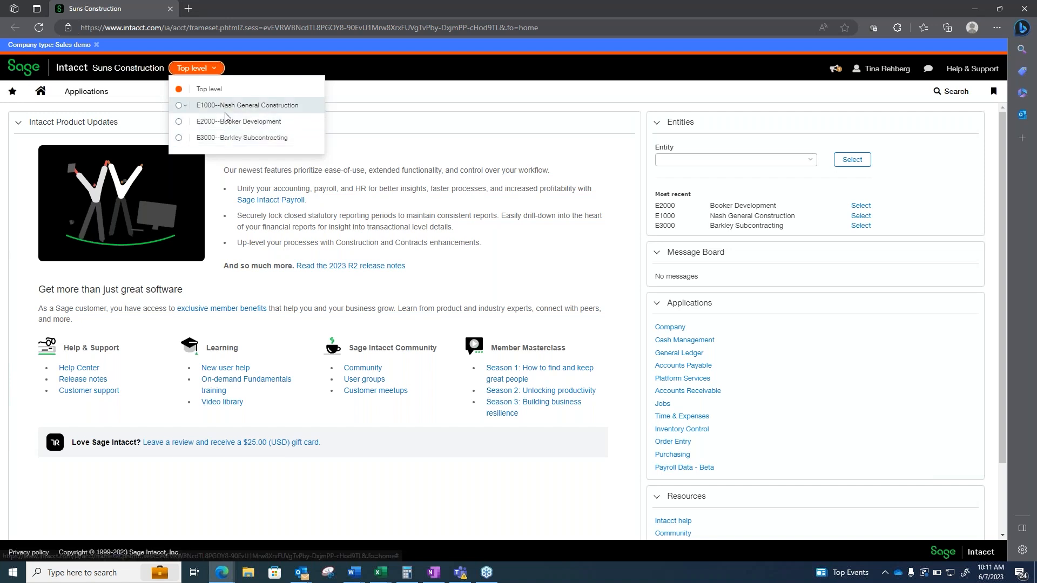
pyautogui.moveTo(209, 89)
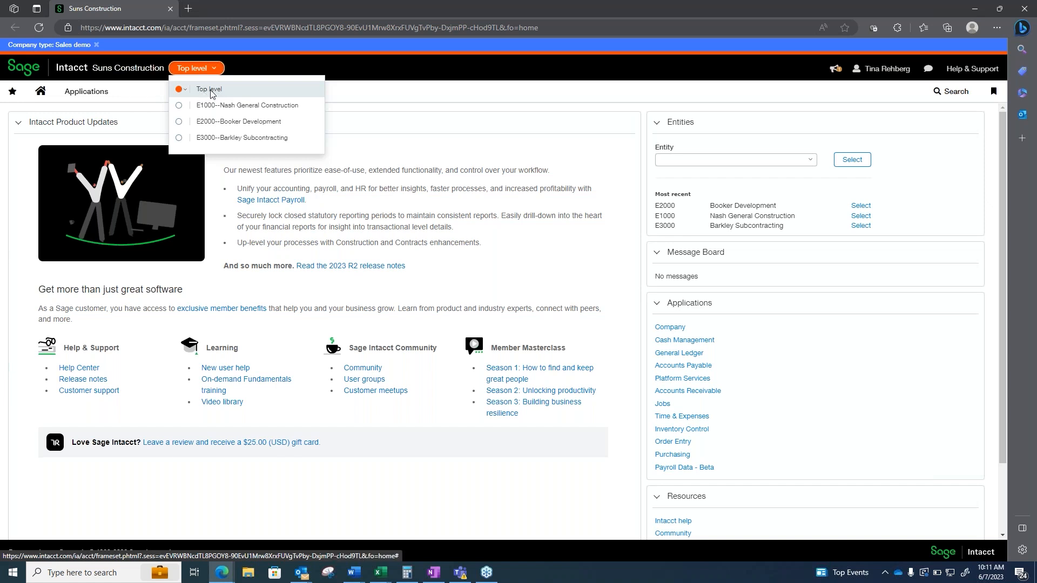
pyautogui.moveTo(213, 104)
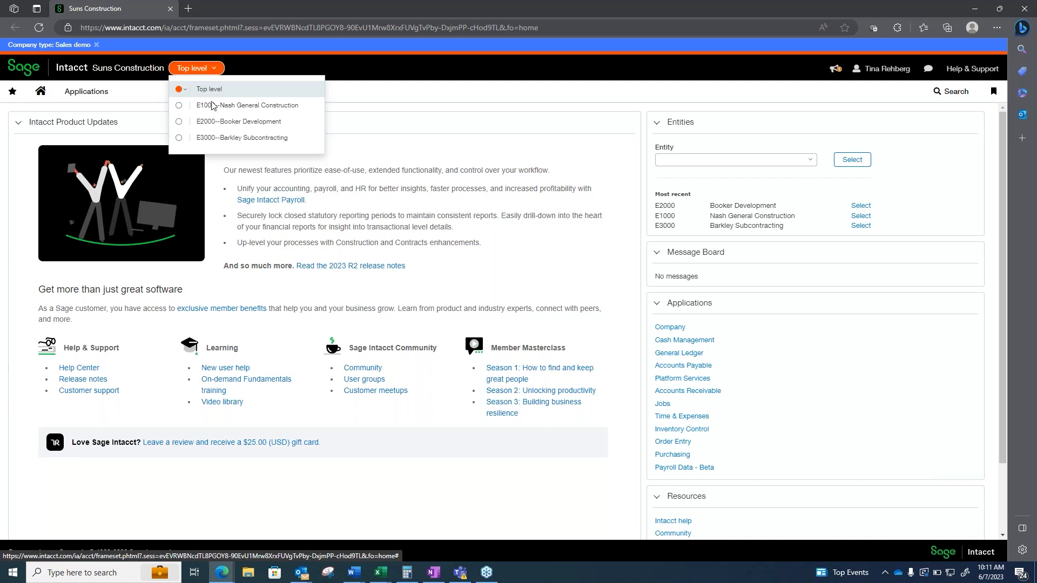
pyautogui.moveTo(214, 124)
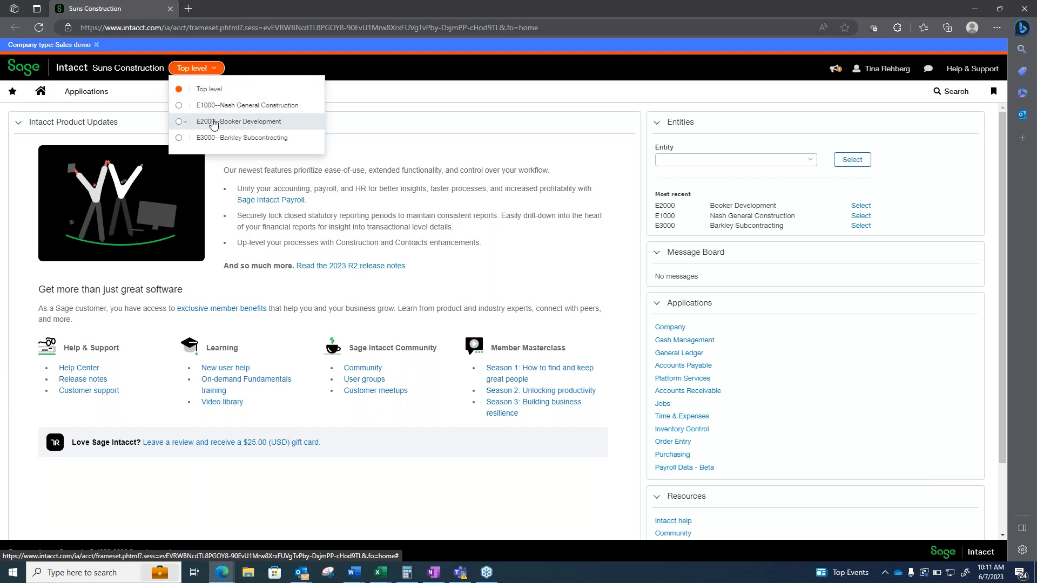
pyautogui.moveTo(220, 107)
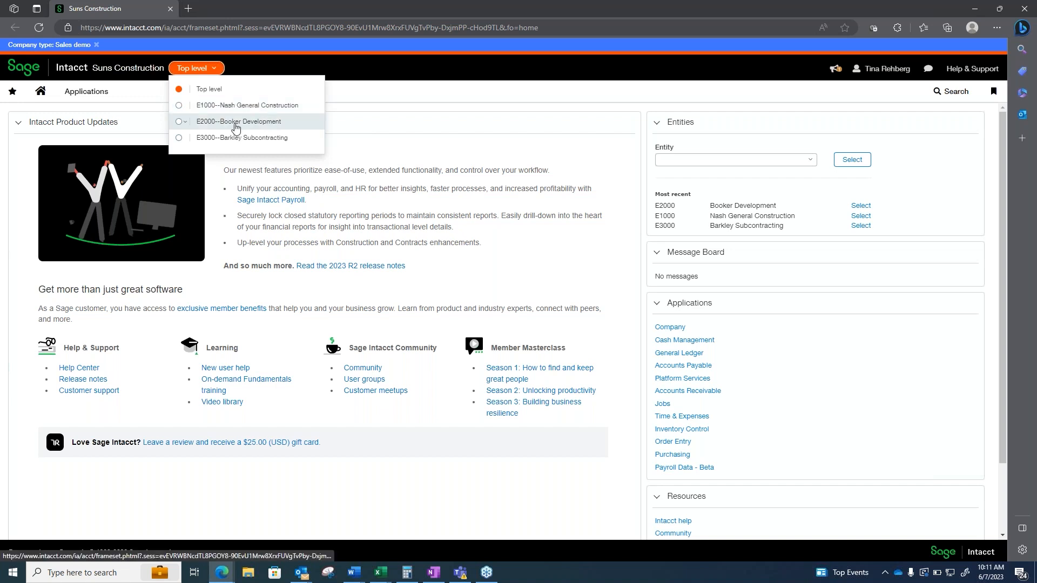
pyautogui.moveTo(242, 138)
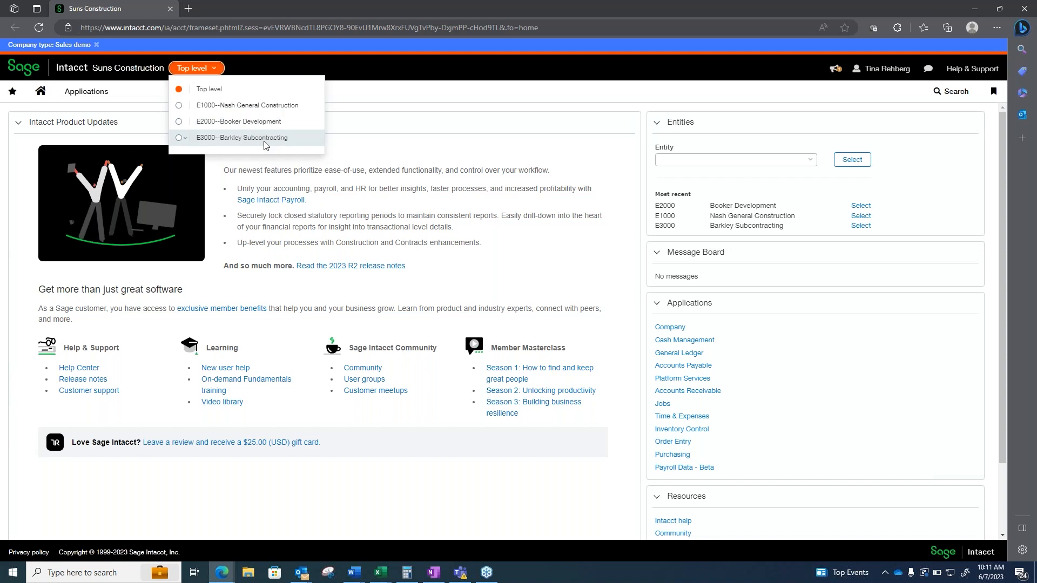
# Open E1000--Nash General Construction in a new browser tab
pyautogui.click(252, 105)
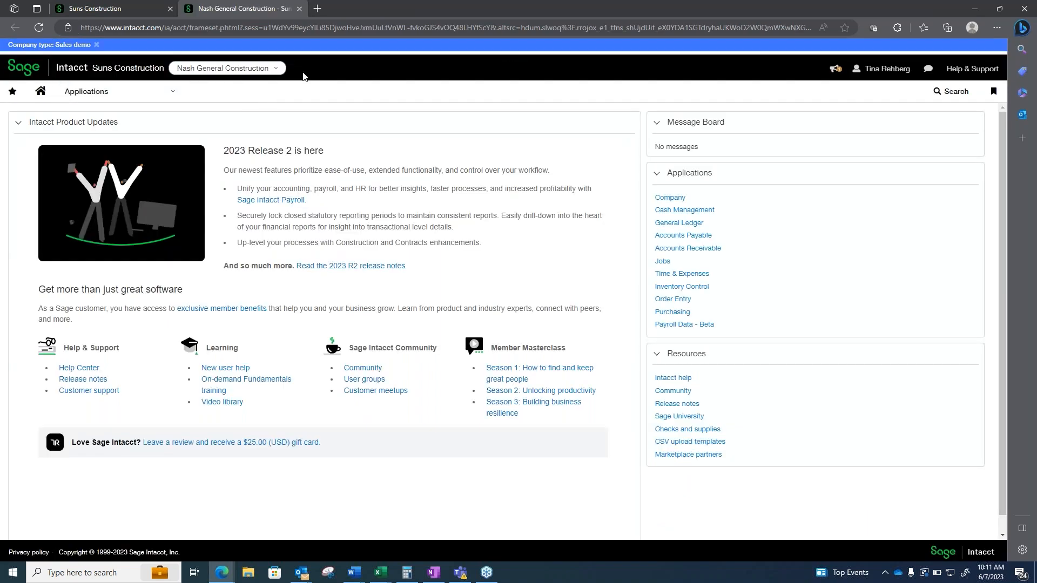
pyautogui.moveTo(174, 48)
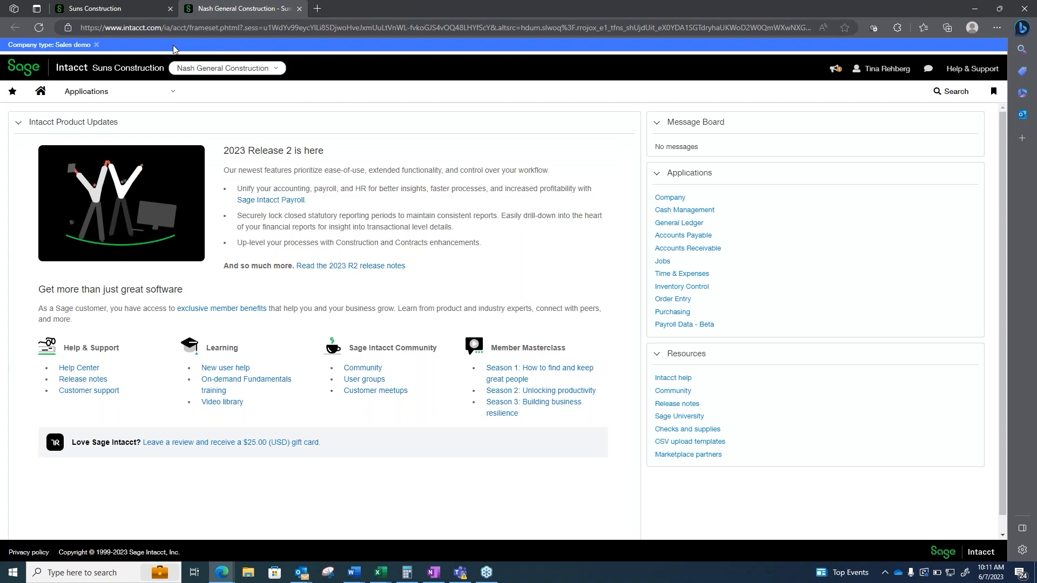
pyautogui.moveTo(187, 75)
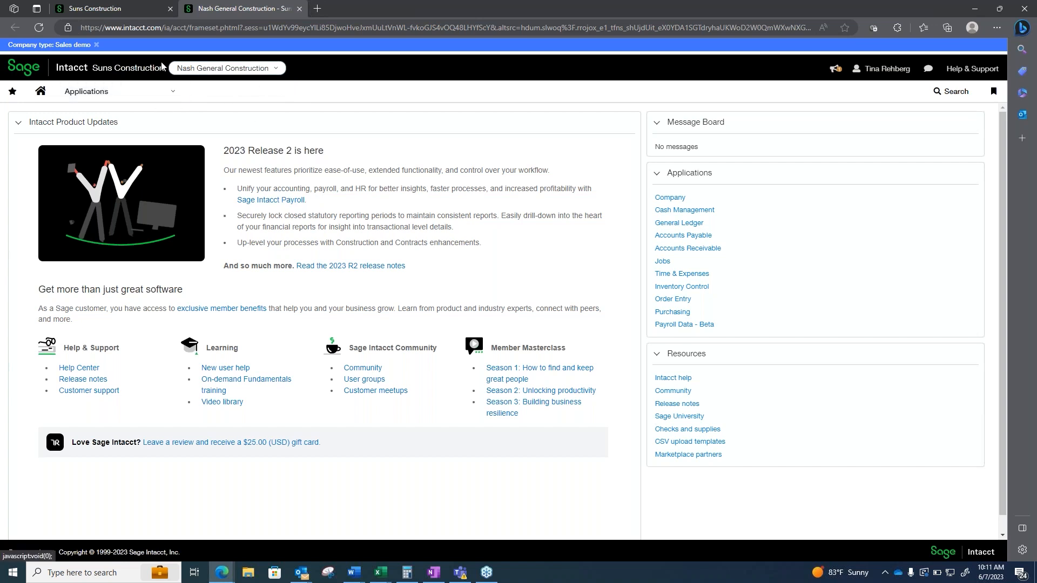
# Return to the Suns Construction top-level tab and bring up the Applications menu
pyautogui.click(94, 9)
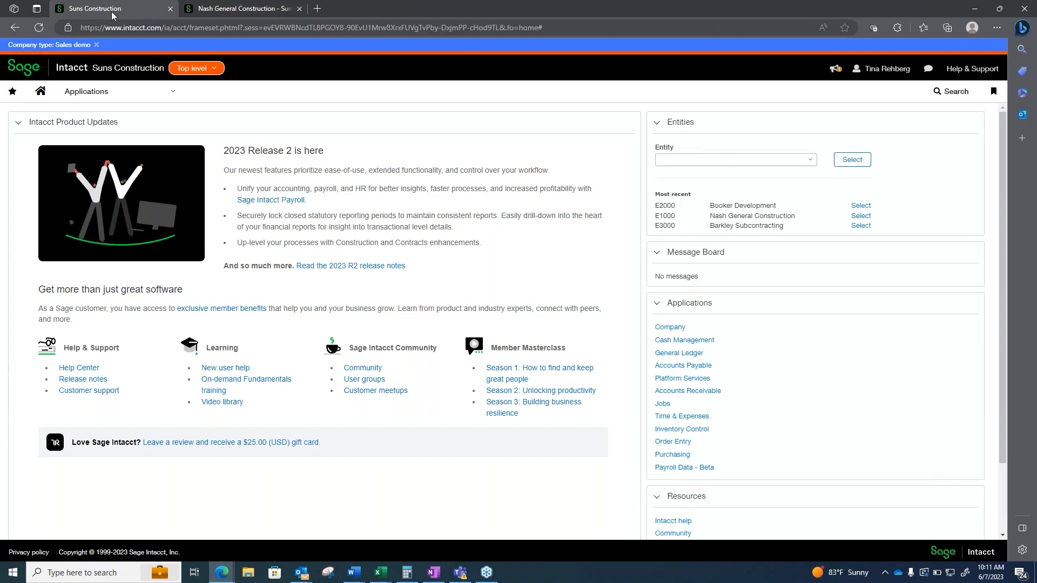
pyautogui.moveTo(135, 101)
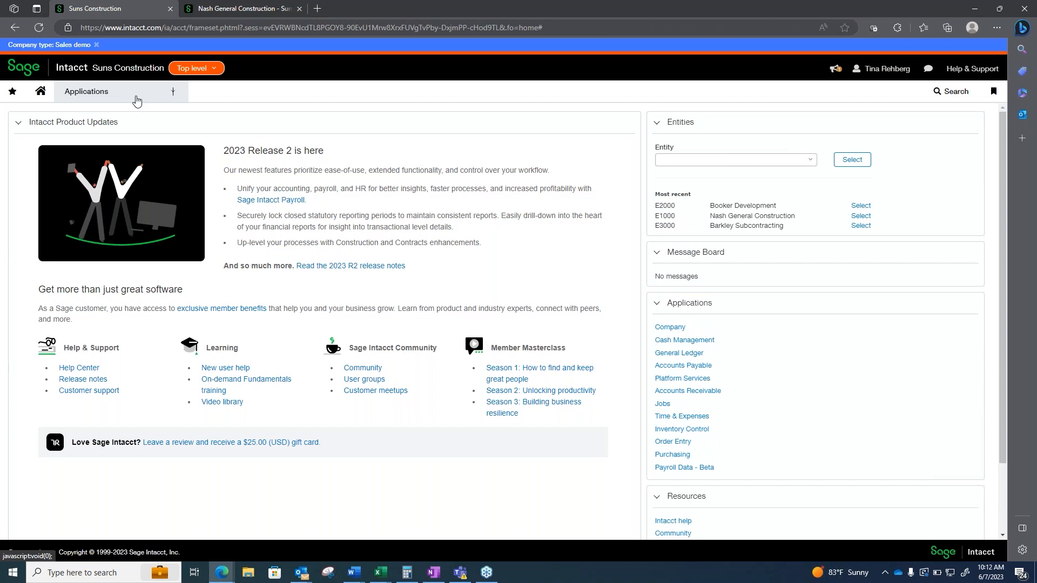
pyautogui.click(86, 91)
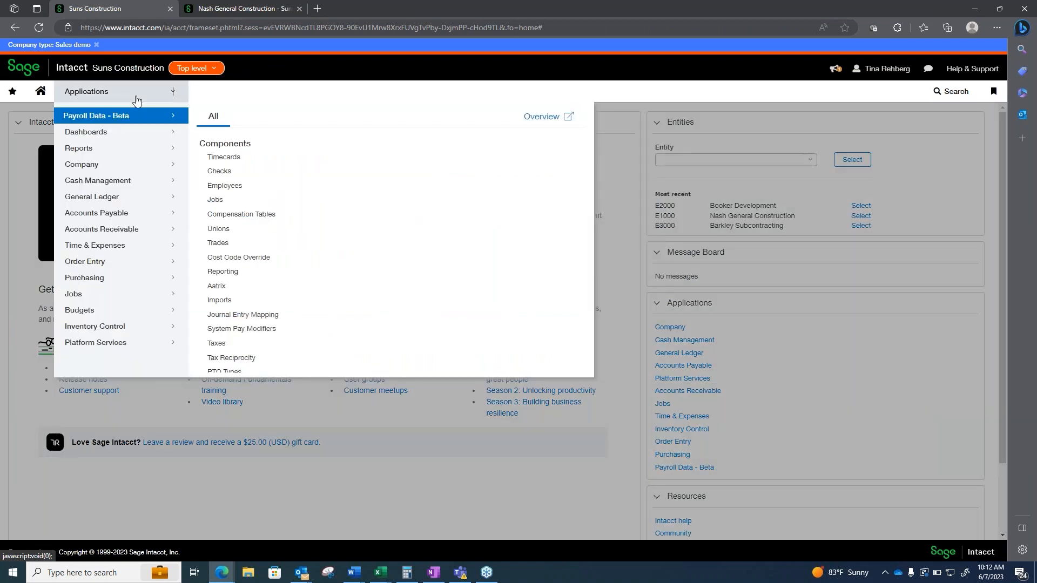
pyautogui.moveTo(122, 143)
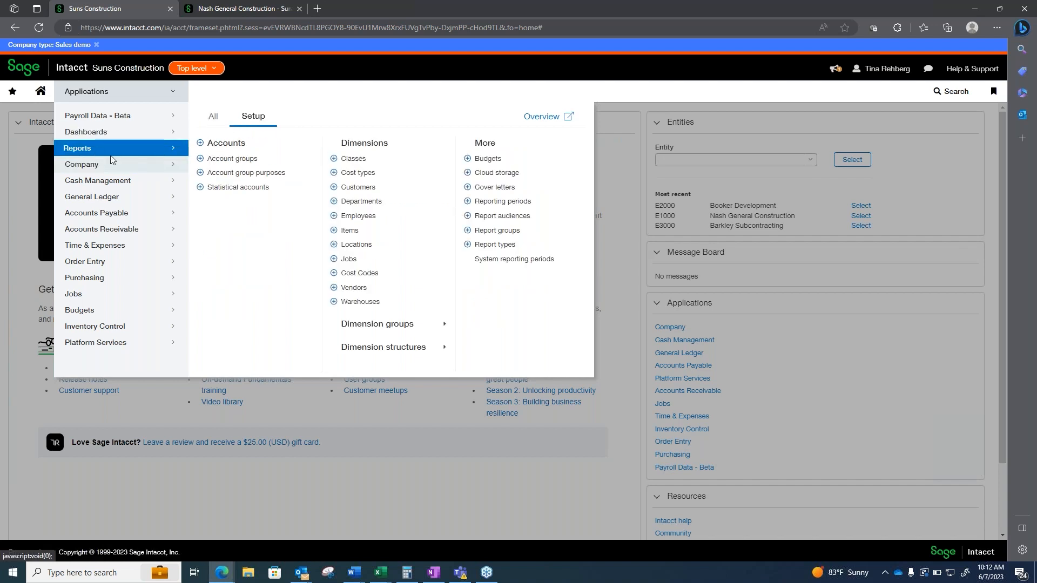
pyautogui.moveTo(355, 162)
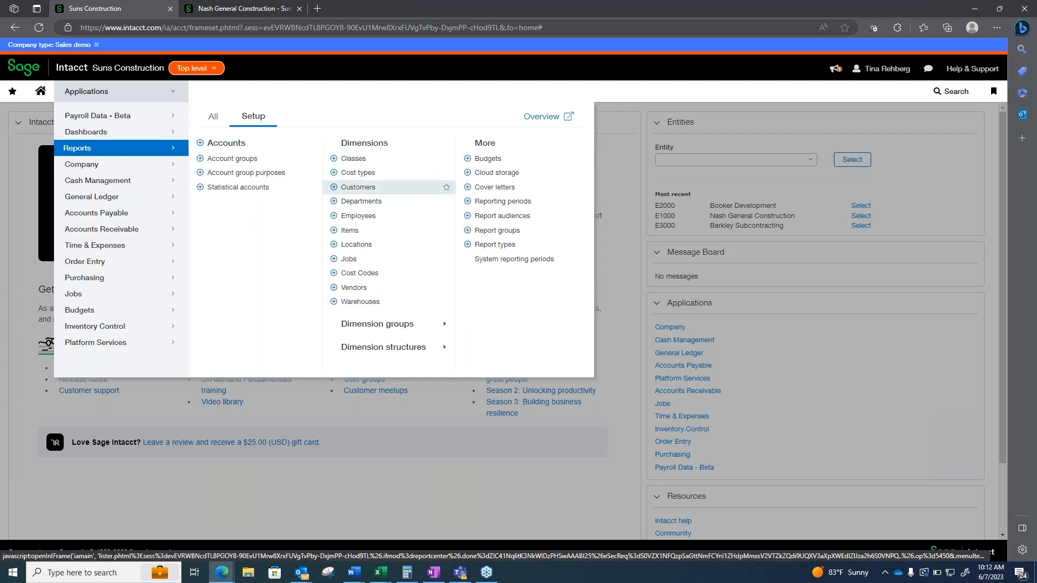
pyautogui.moveTo(362, 176)
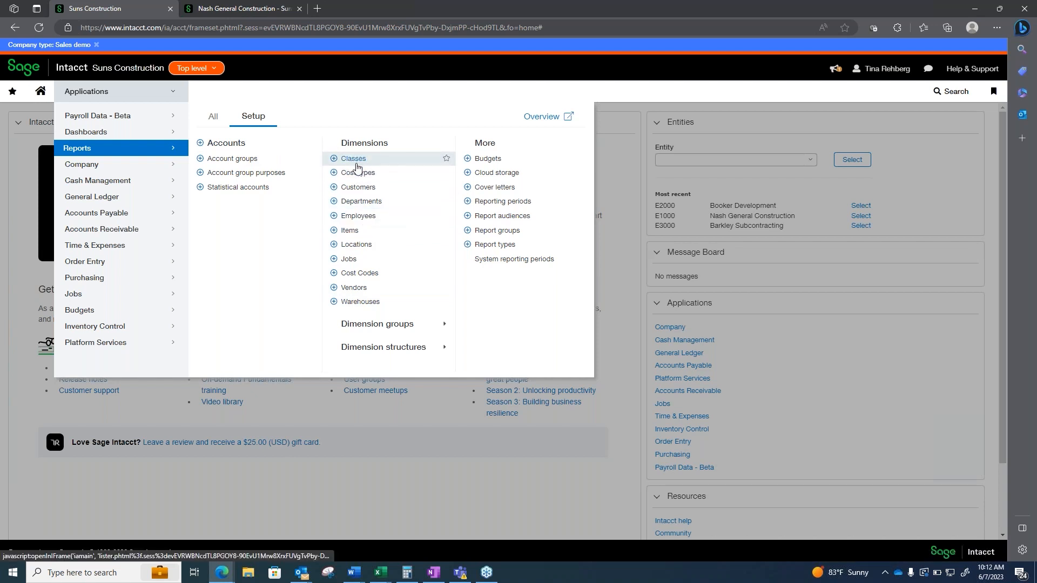
pyautogui.moveTo(376, 179)
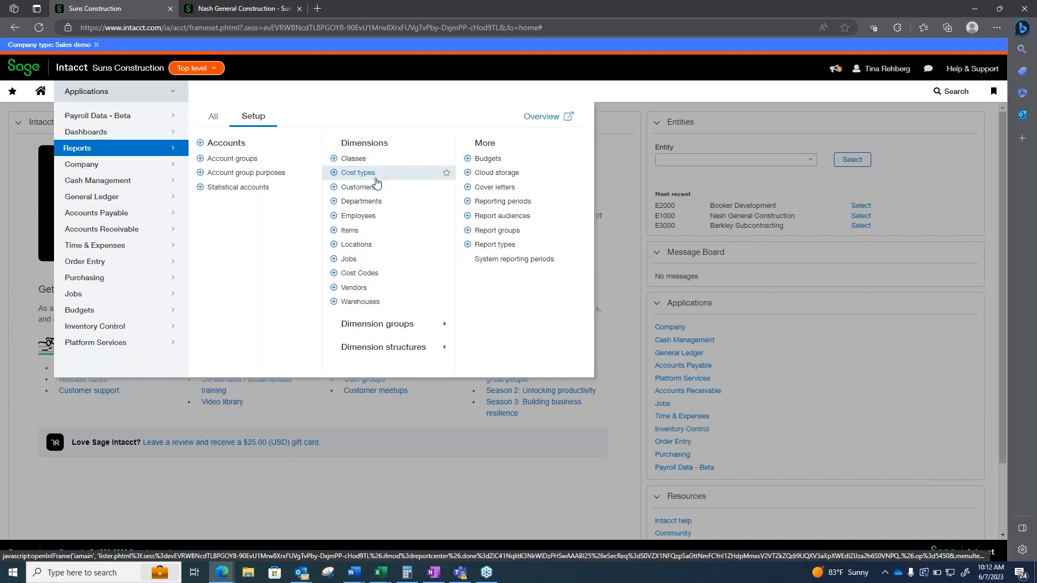
pyautogui.moveTo(374, 197)
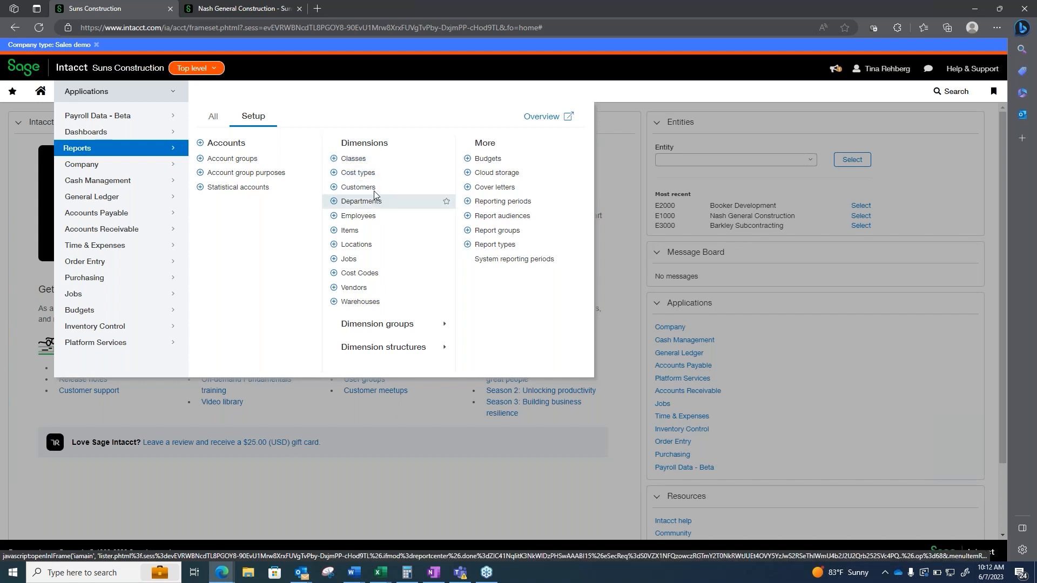
pyautogui.moveTo(370, 176)
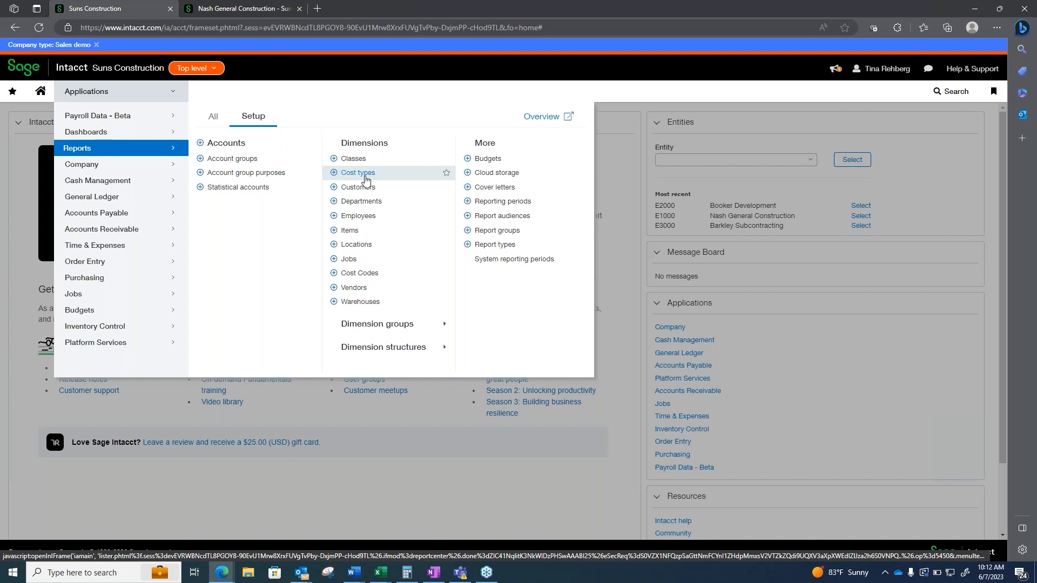
pyautogui.moveTo(349, 259)
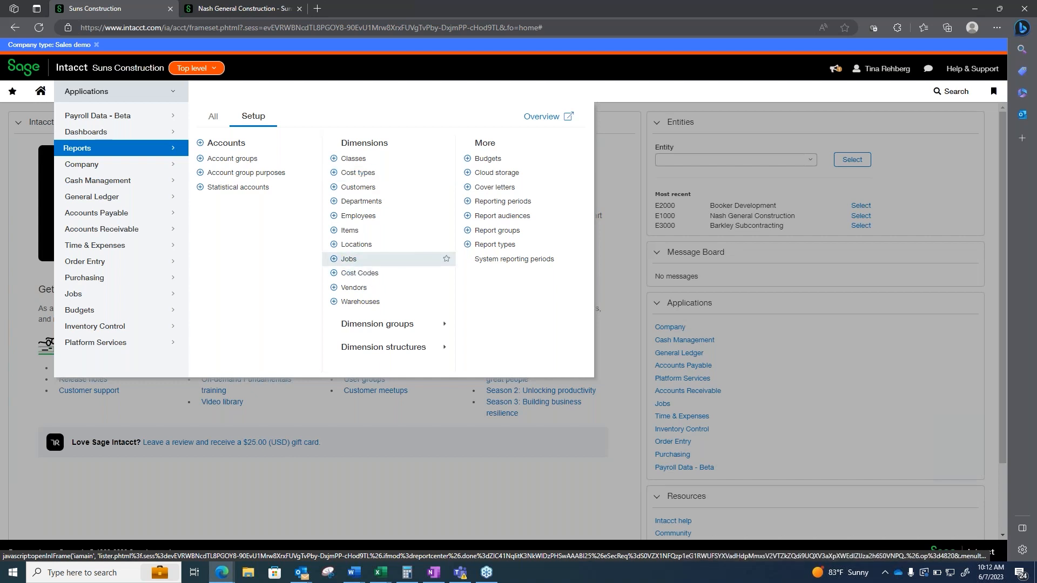
pyautogui.moveTo(356, 244)
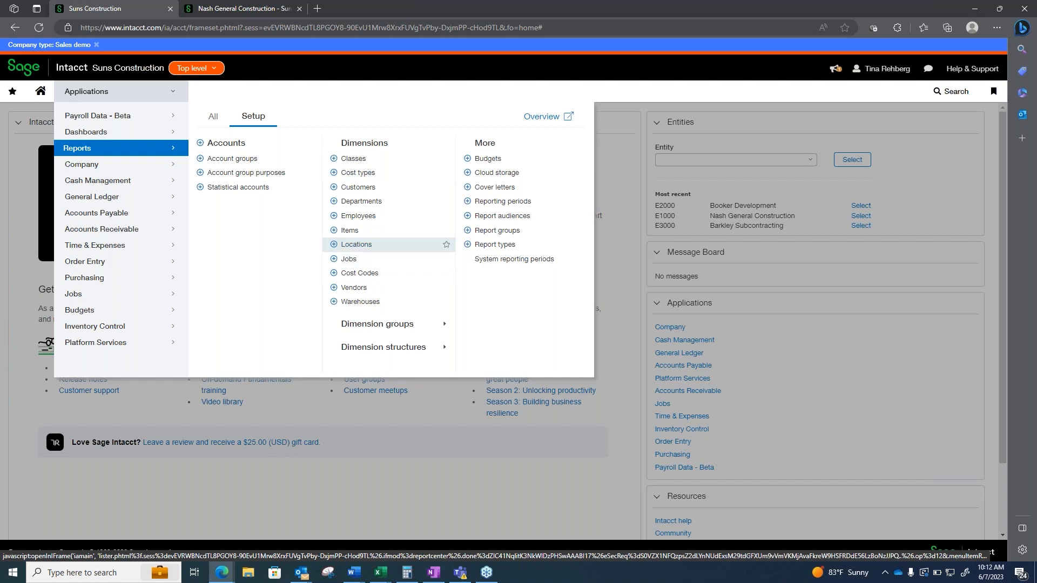
pyautogui.moveTo(368, 301)
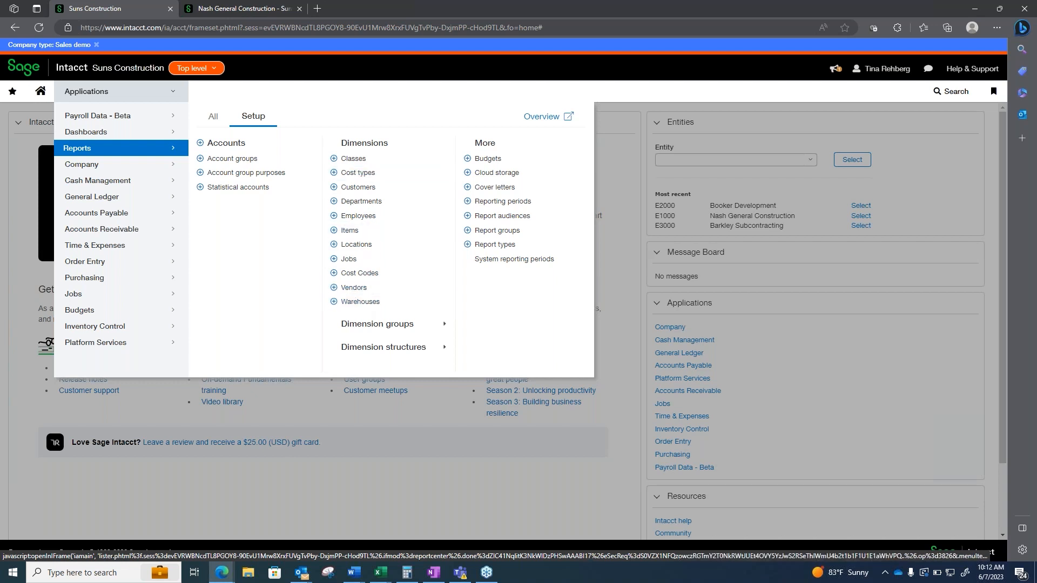
pyautogui.moveTo(360, 303)
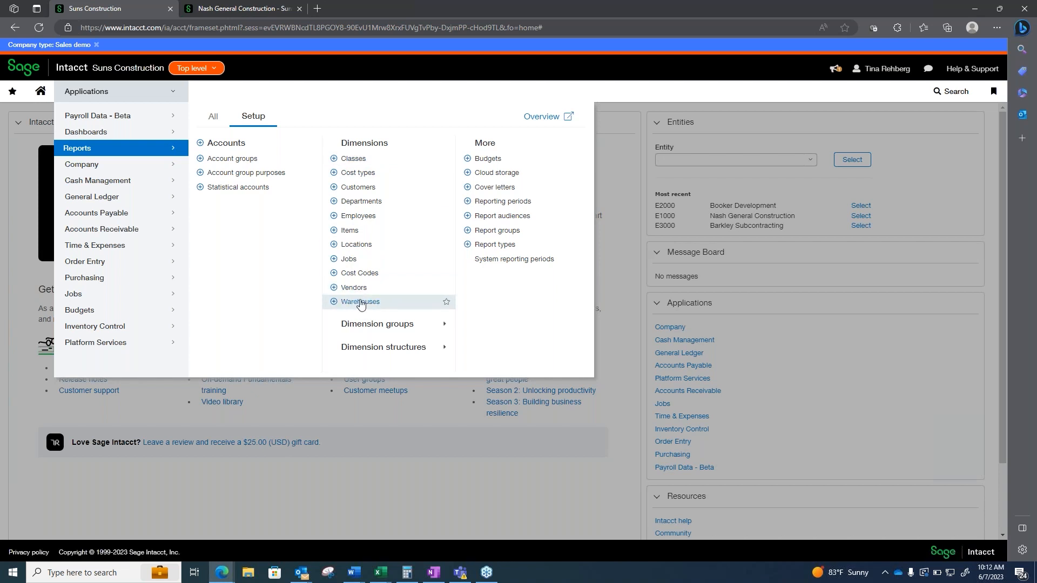
pyautogui.moveTo(358, 288)
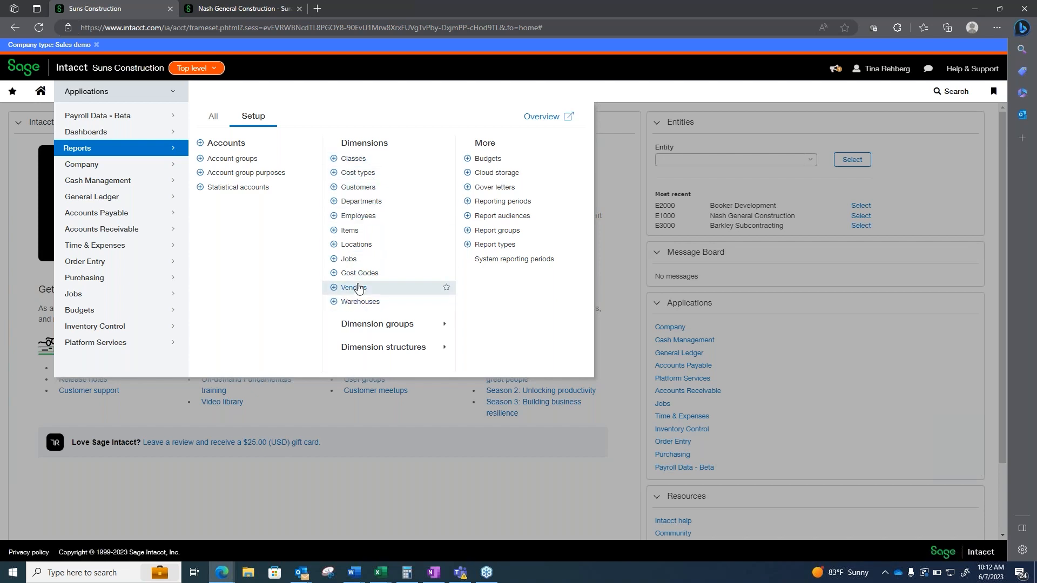
pyautogui.moveTo(355, 219)
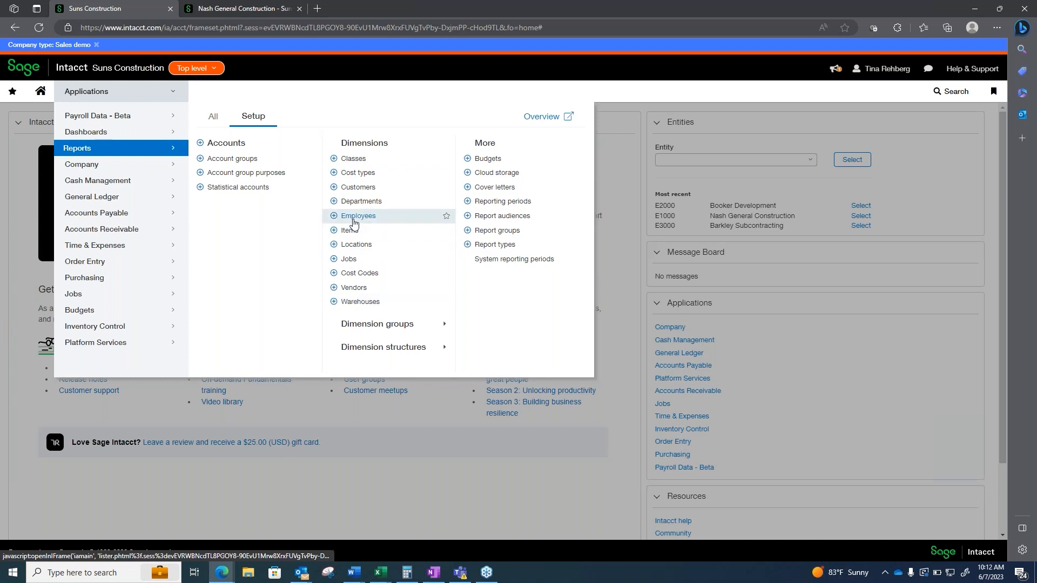
pyautogui.moveTo(358, 174)
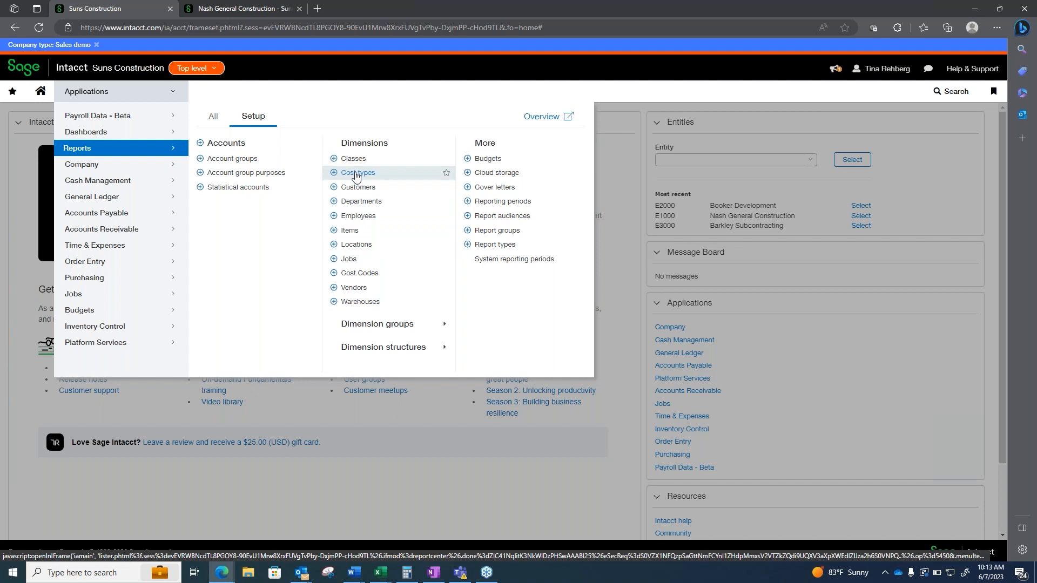
pyautogui.moveTo(374, 288)
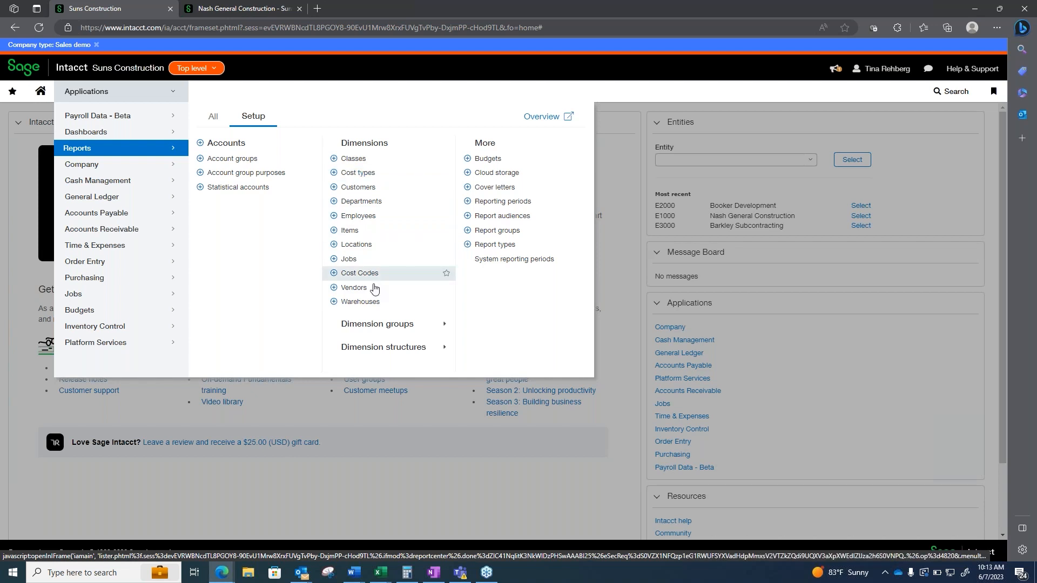
pyautogui.moveTo(379, 329)
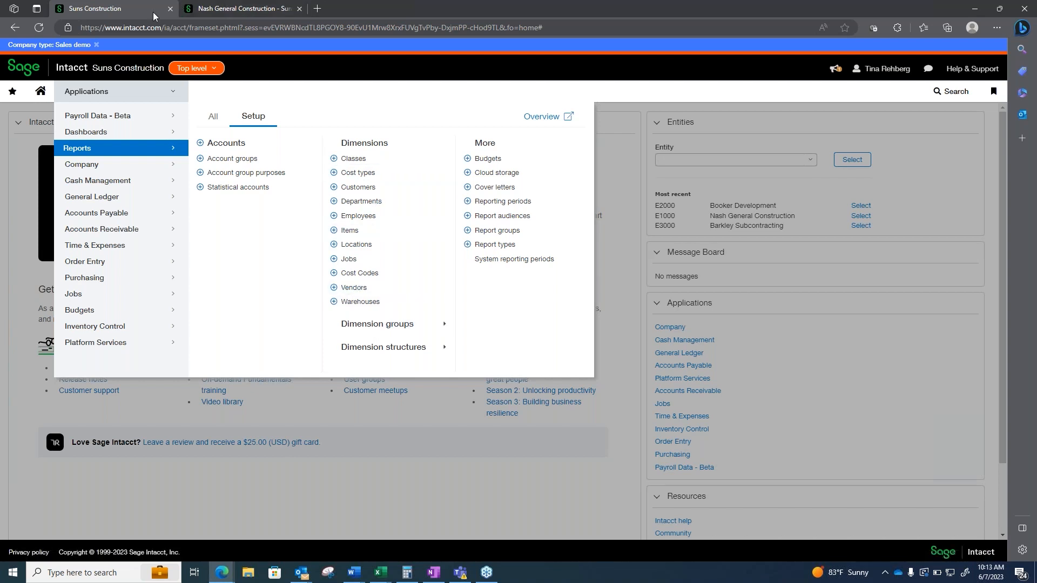
# Open the top-level Project Dashboard under Dashboards > Operations
pyautogui.click(195, 68)
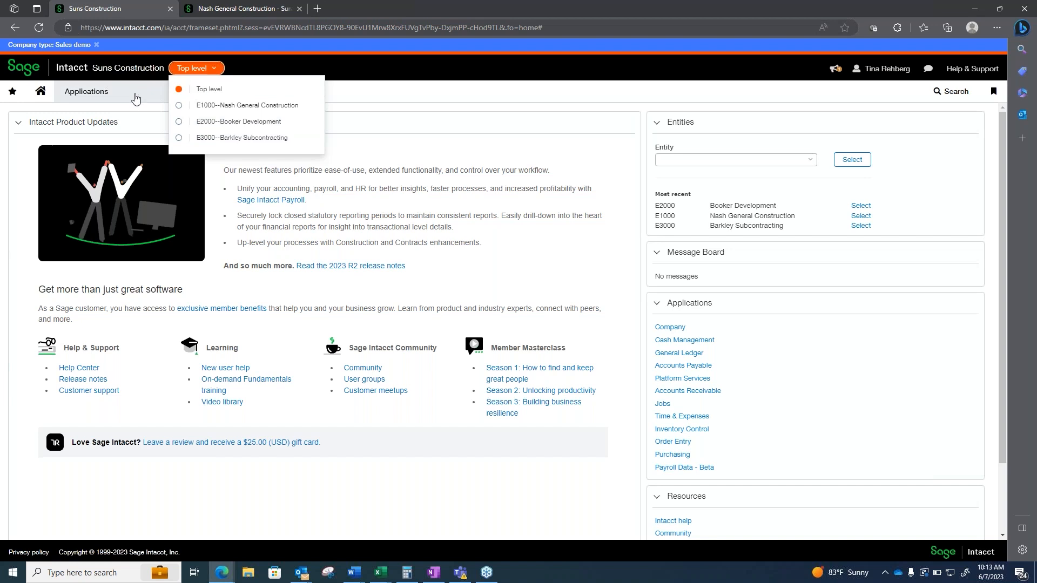
pyautogui.click(86, 91)
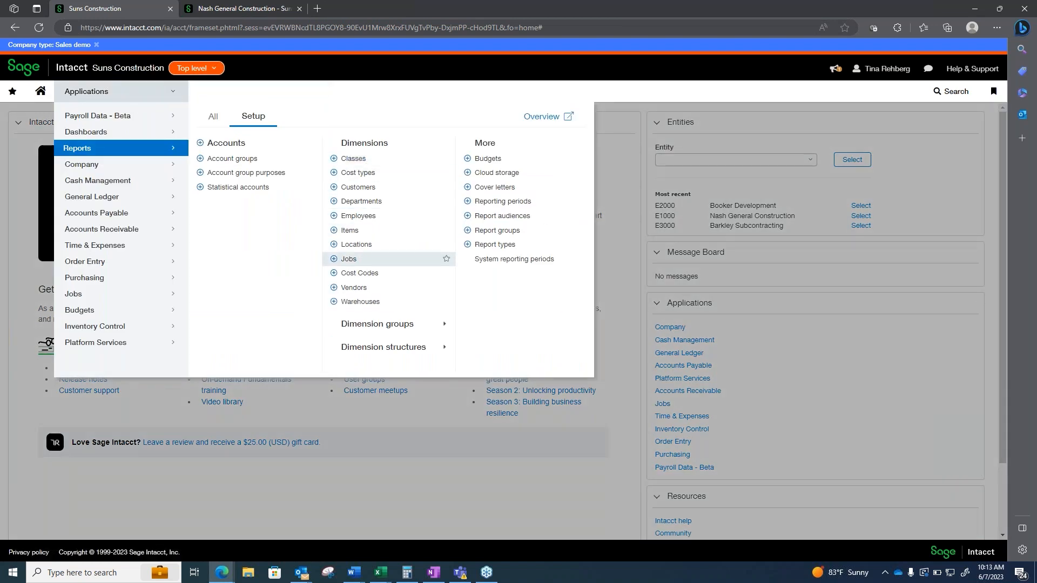
pyautogui.moveTo(354, 158)
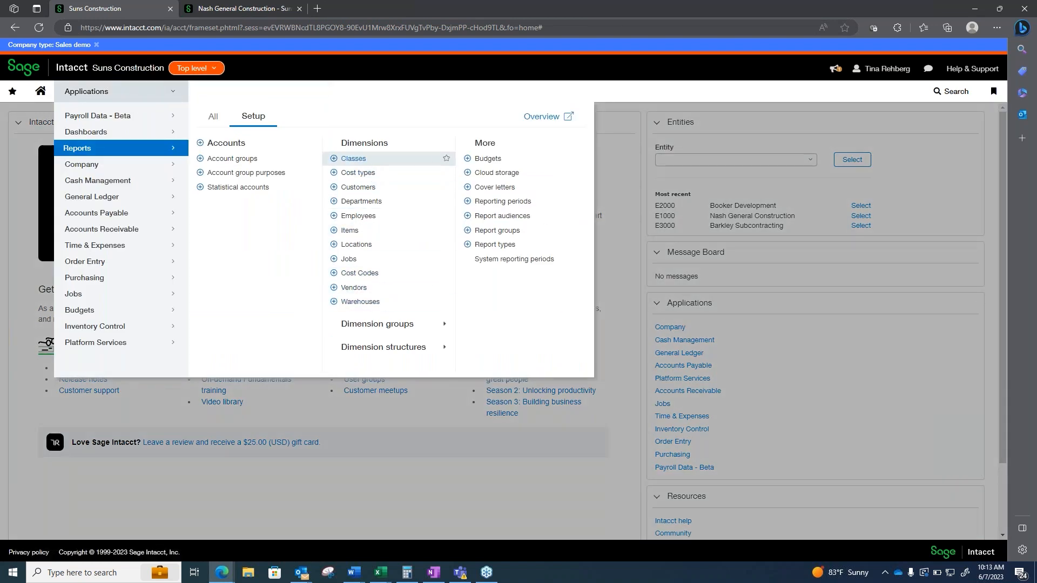
pyautogui.moveTo(96, 138)
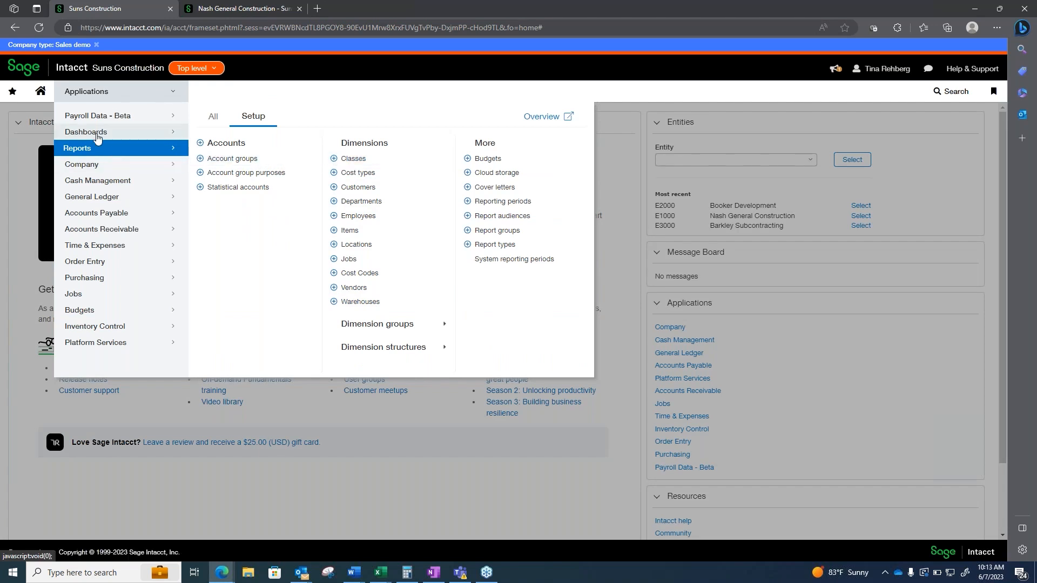
pyautogui.click(85, 132)
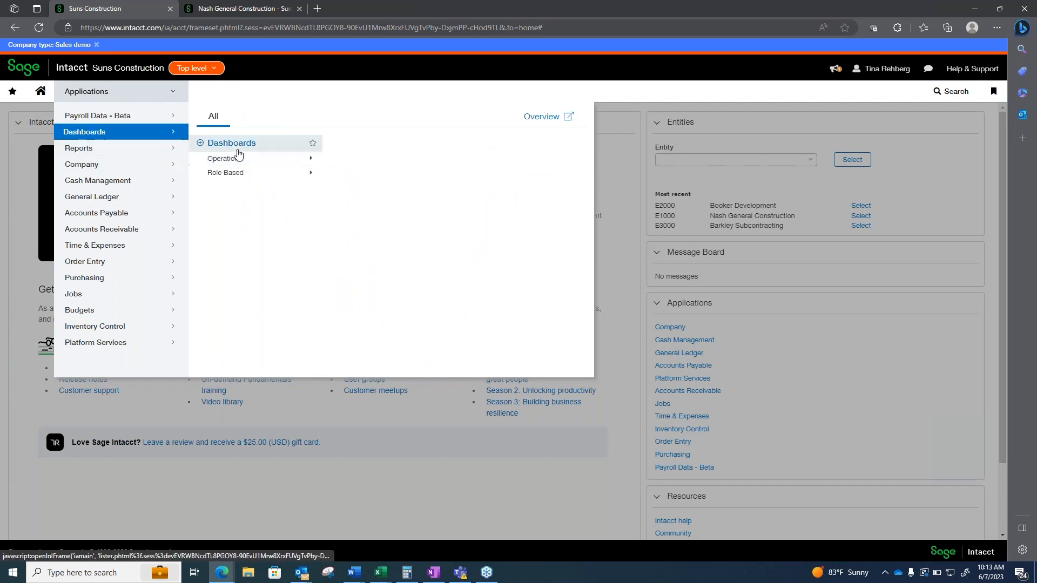
pyautogui.click(226, 158)
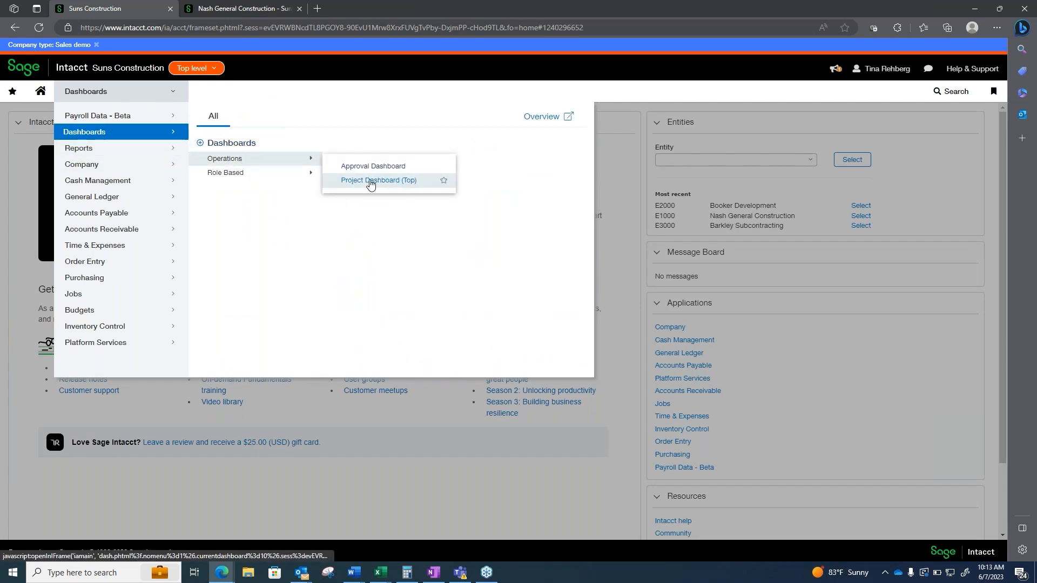
pyautogui.click(379, 180)
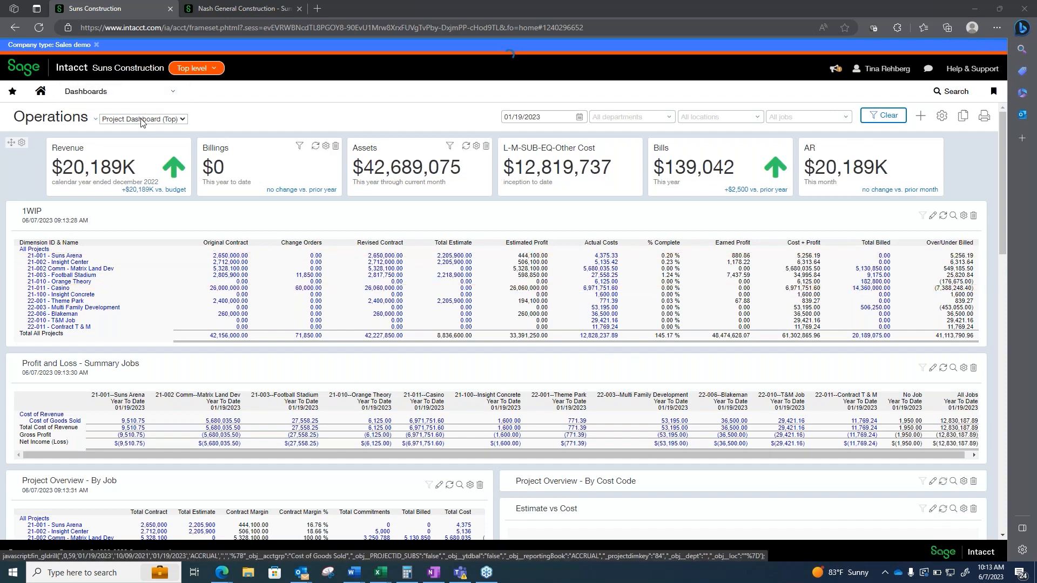
# Filter the dashboard to location E1000--Nash General Construction and apply it
pyautogui.click(143, 119)
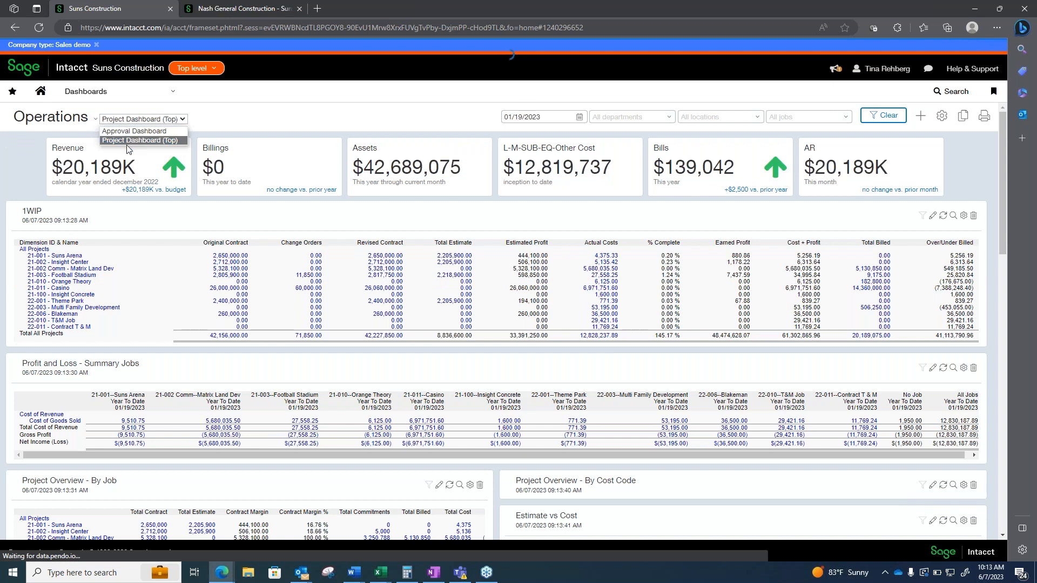
pyautogui.moveTo(143, 139)
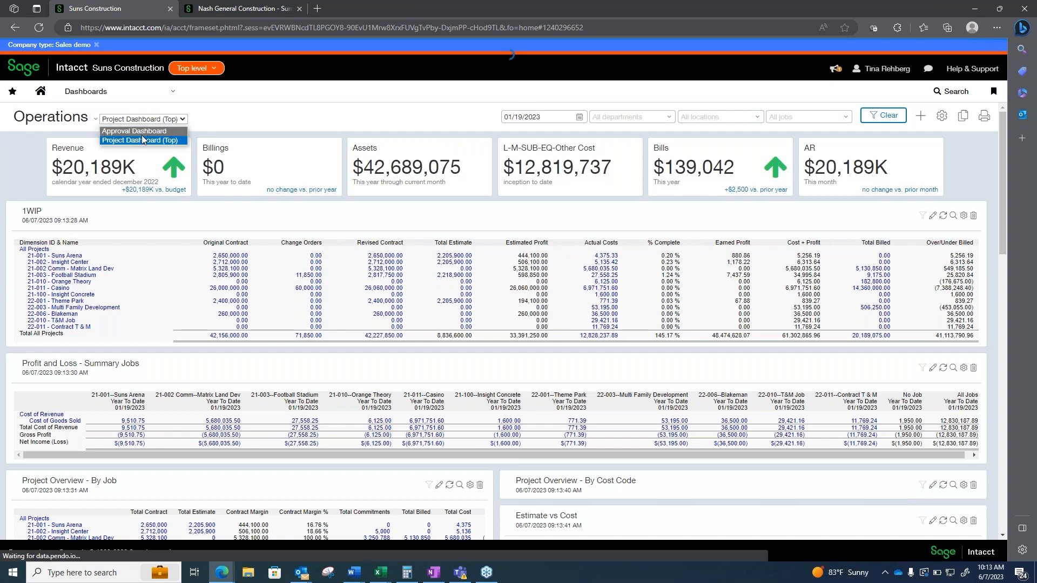
pyautogui.moveTo(237, 124)
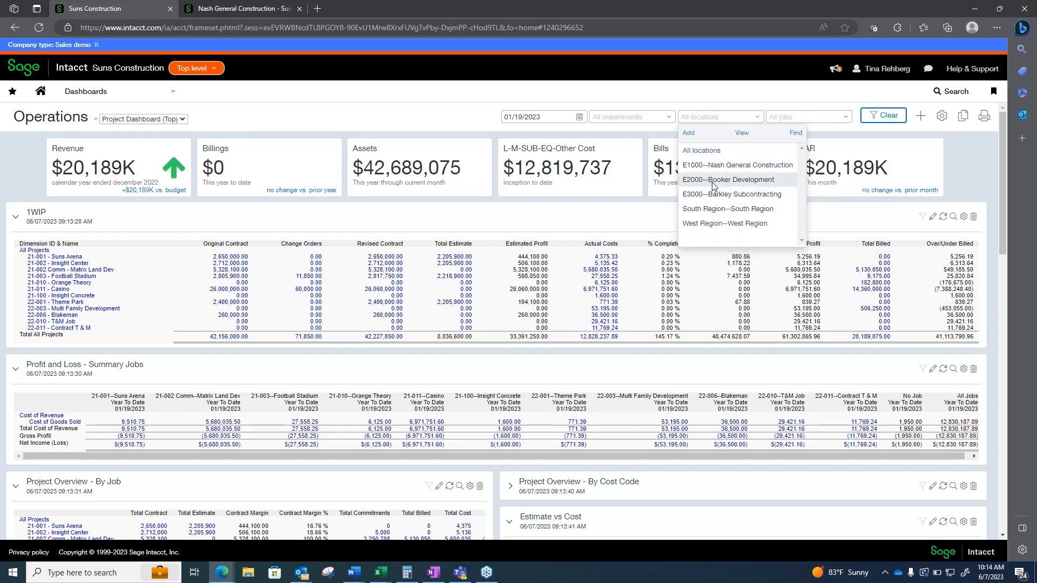
pyautogui.moveTo(717, 165)
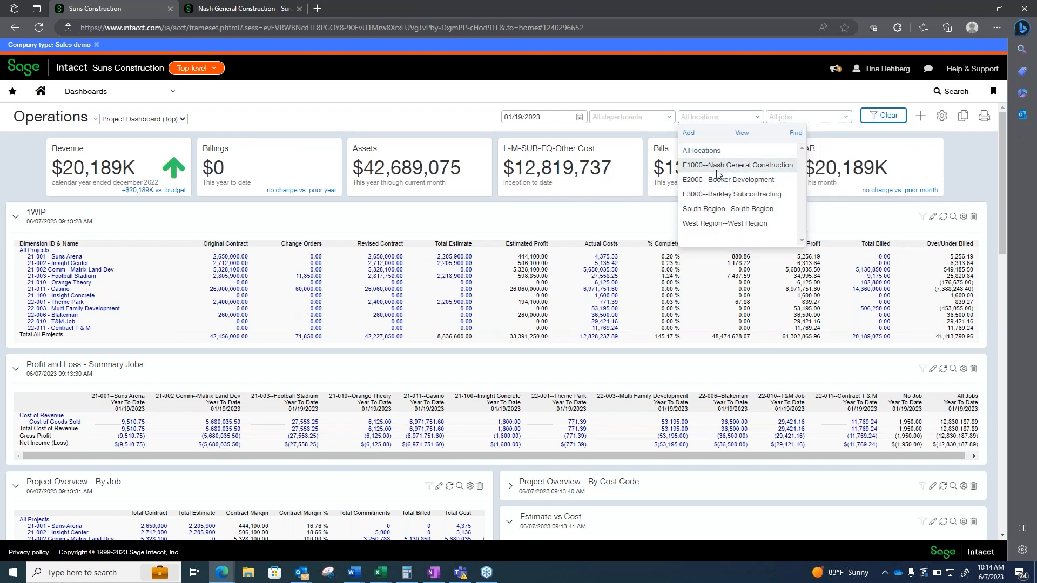
pyautogui.click(738, 164)
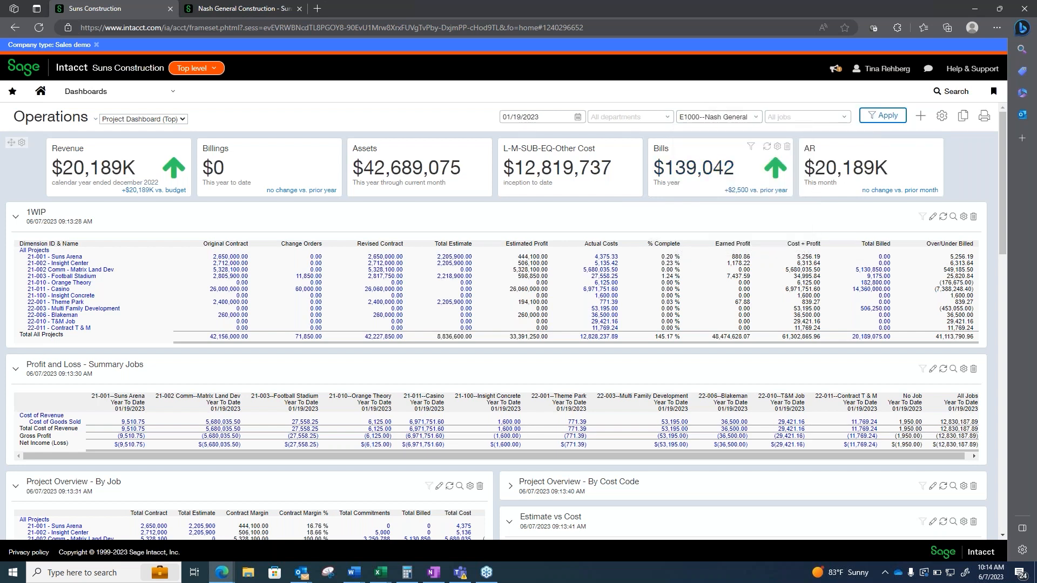
pyautogui.moveTo(188, 159)
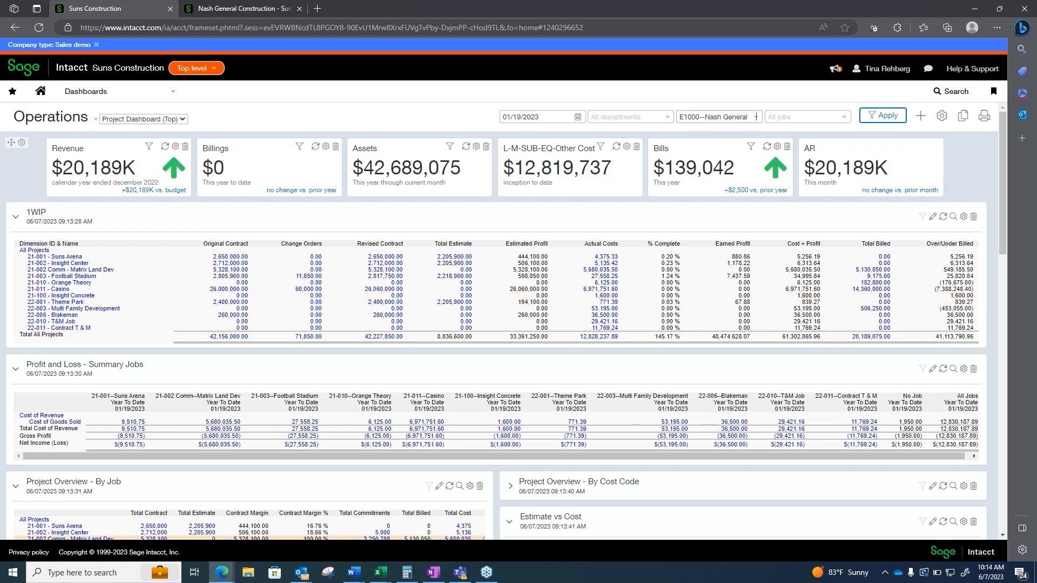
pyautogui.click(882, 115)
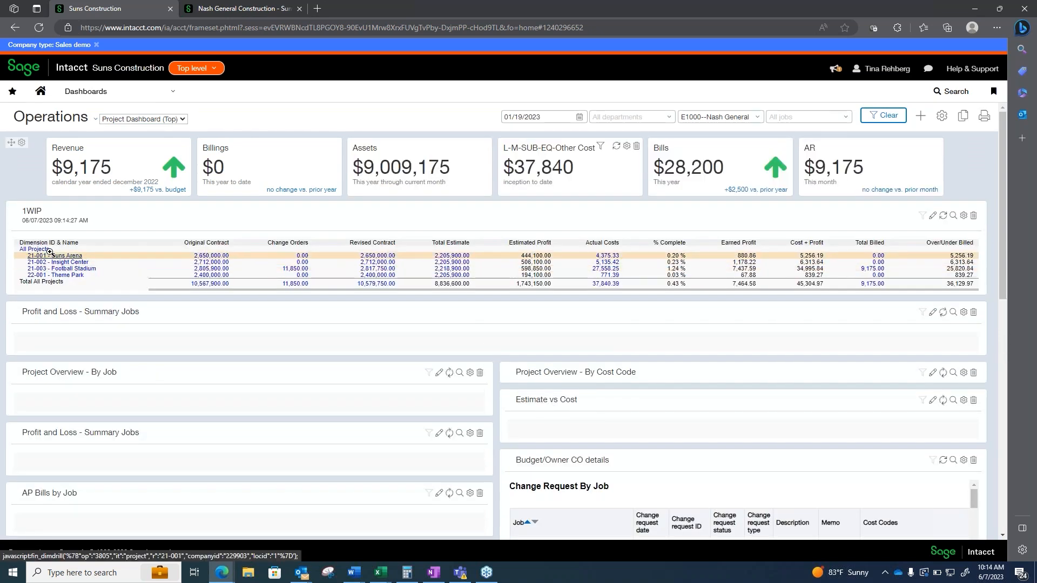
pyautogui.click(49, 275)
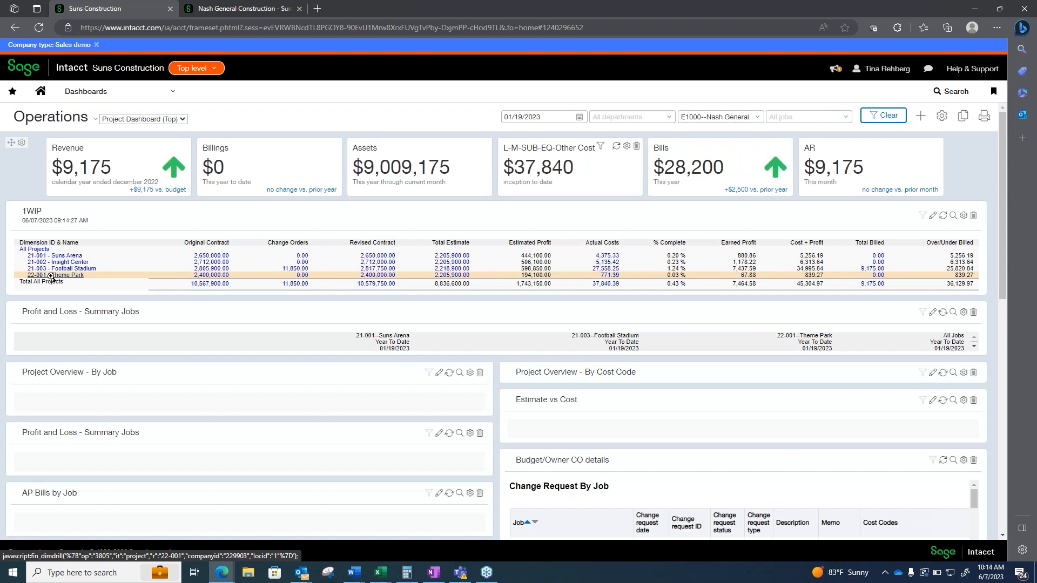
pyautogui.click(45, 255)
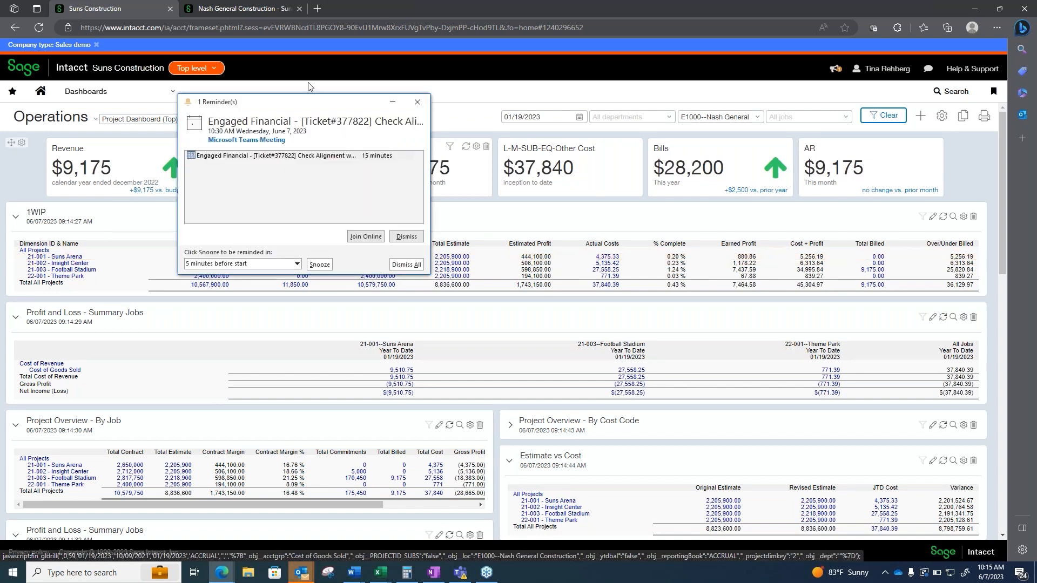
# Dismiss the reminder and drill from Suns Arena's actual costs into the 491.03 journal entry
pyautogui.click(417, 102)
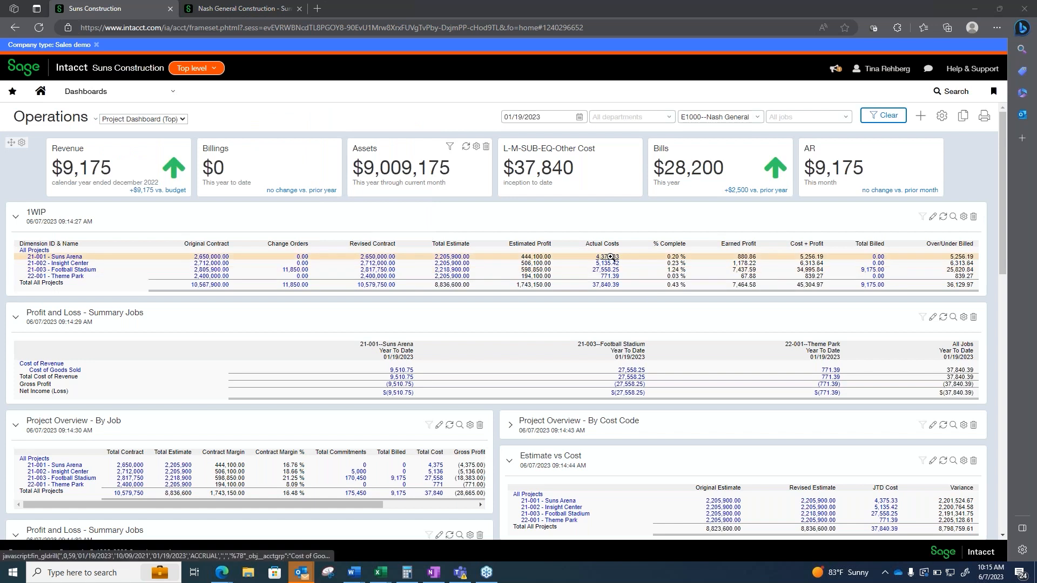
pyautogui.click(604, 256)
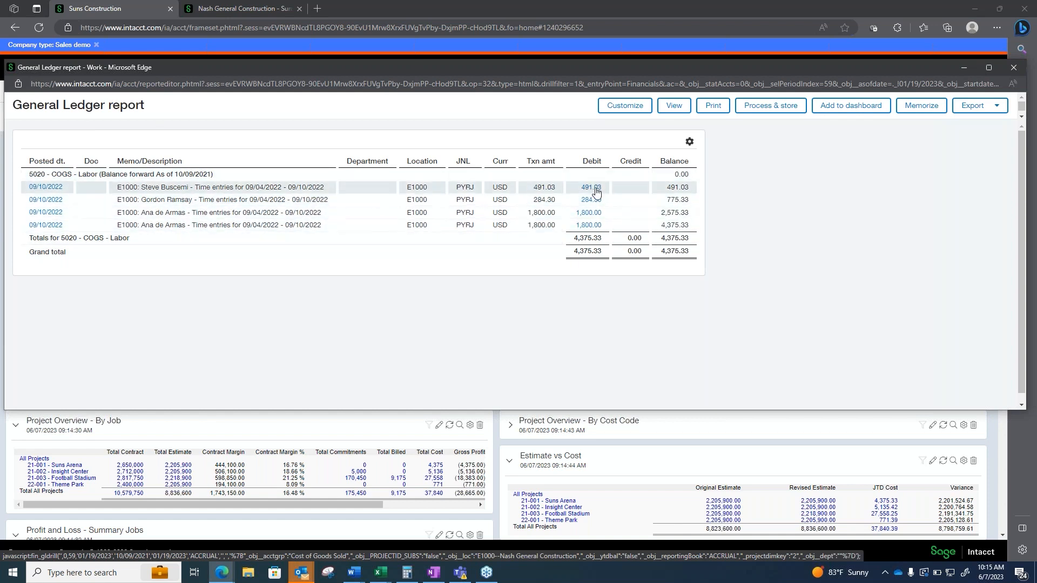
pyautogui.click(589, 188)
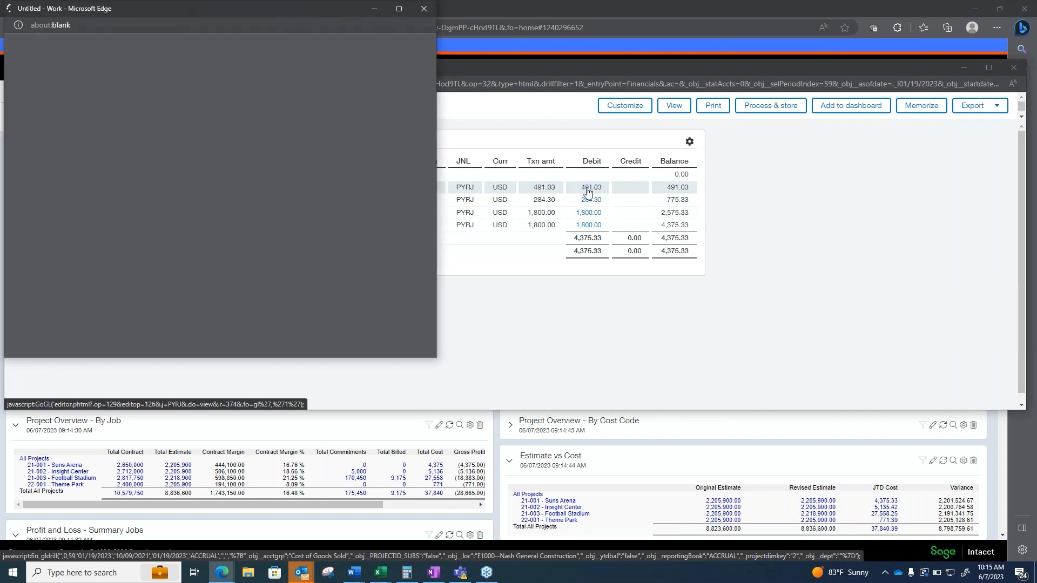
pyautogui.click(587, 187)
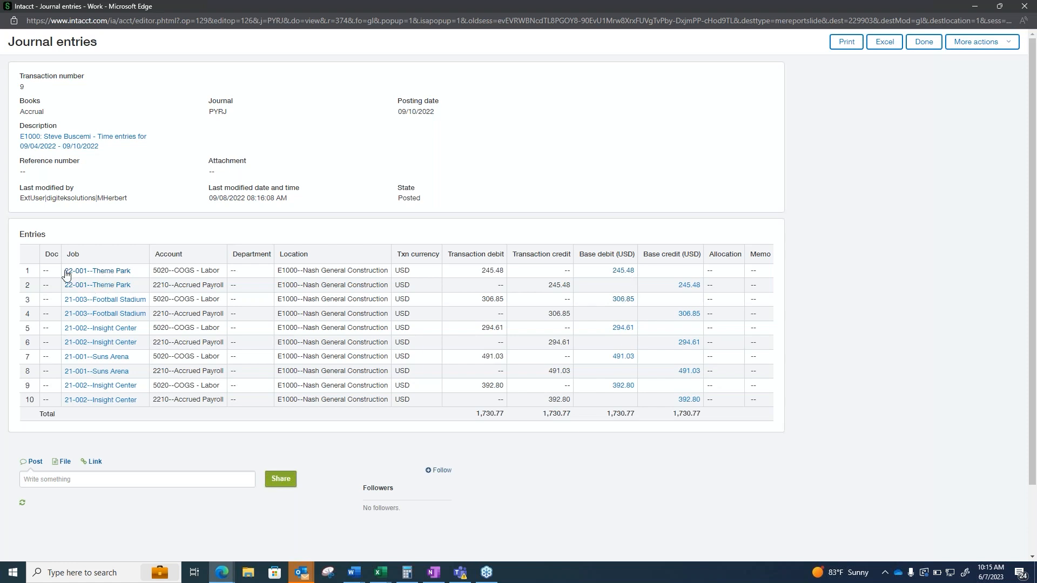
pyautogui.moveTo(102, 334)
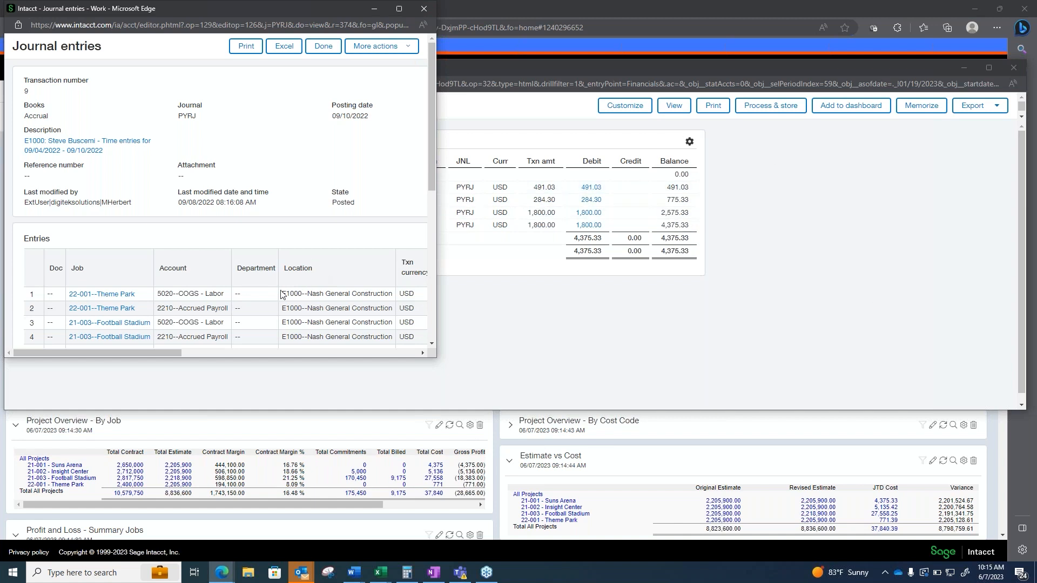
pyautogui.moveTo(344, 312)
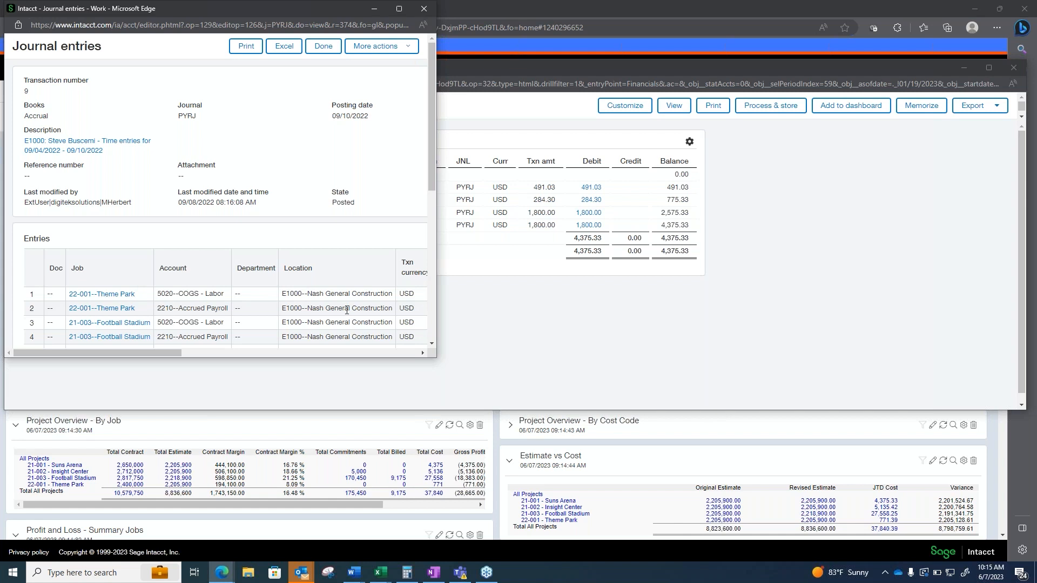
pyautogui.moveTo(254, 319)
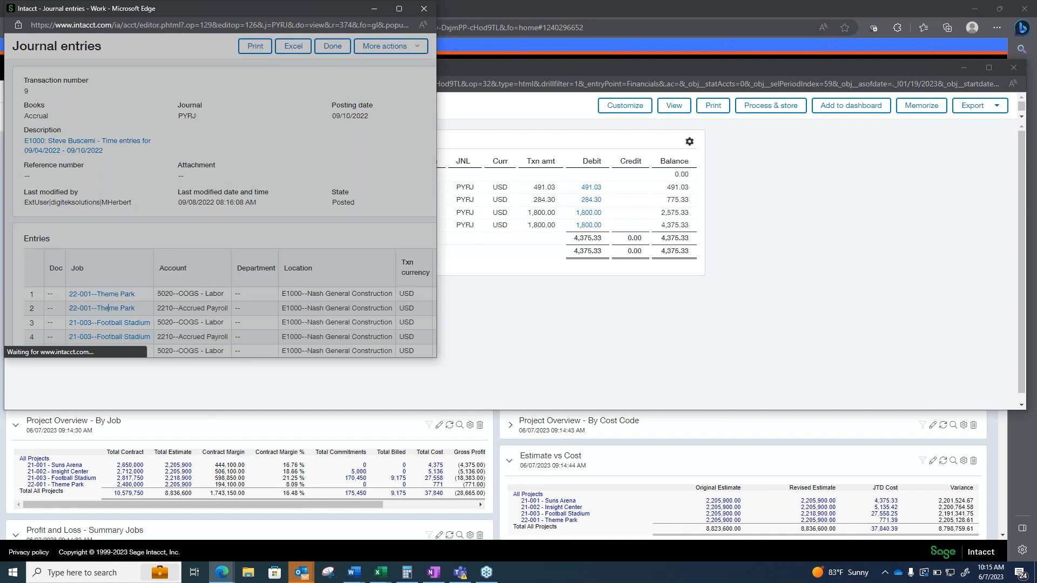
# Review the Theme Park job summary (771.39 costs, 57 hours) and close it
pyautogui.click(101, 293)
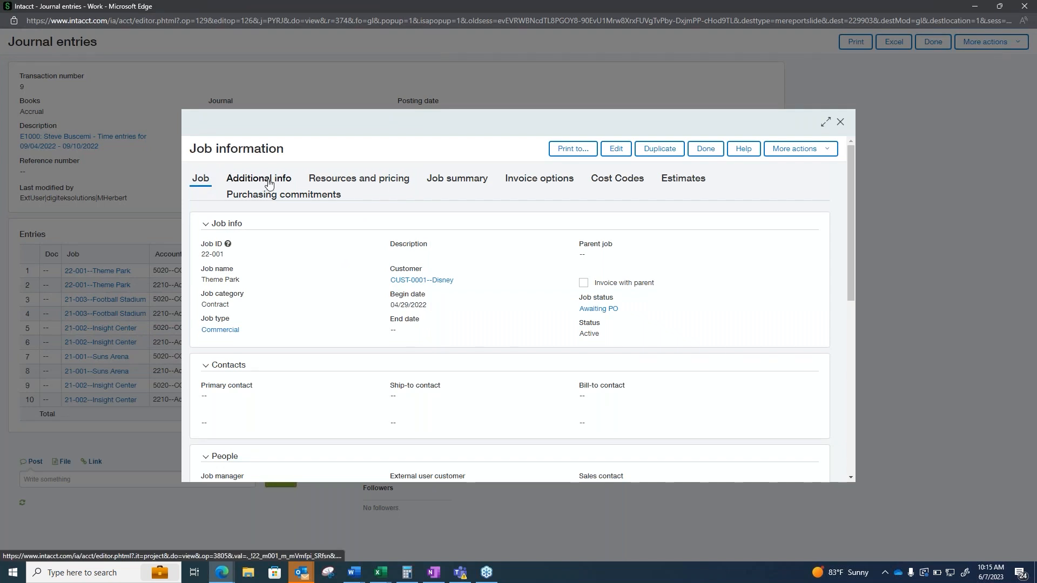
pyautogui.click(457, 178)
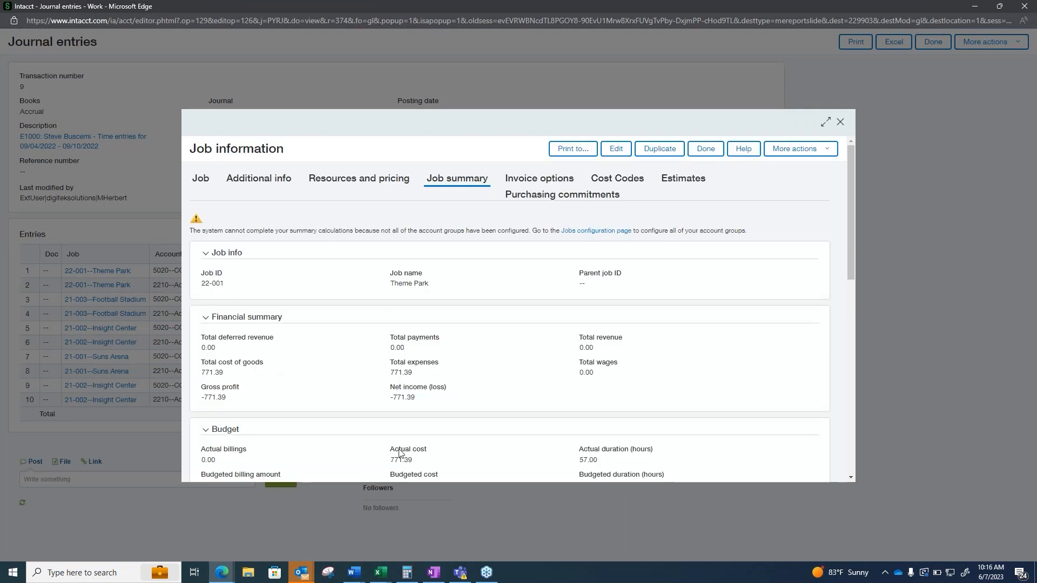
pyautogui.moveTo(217, 340)
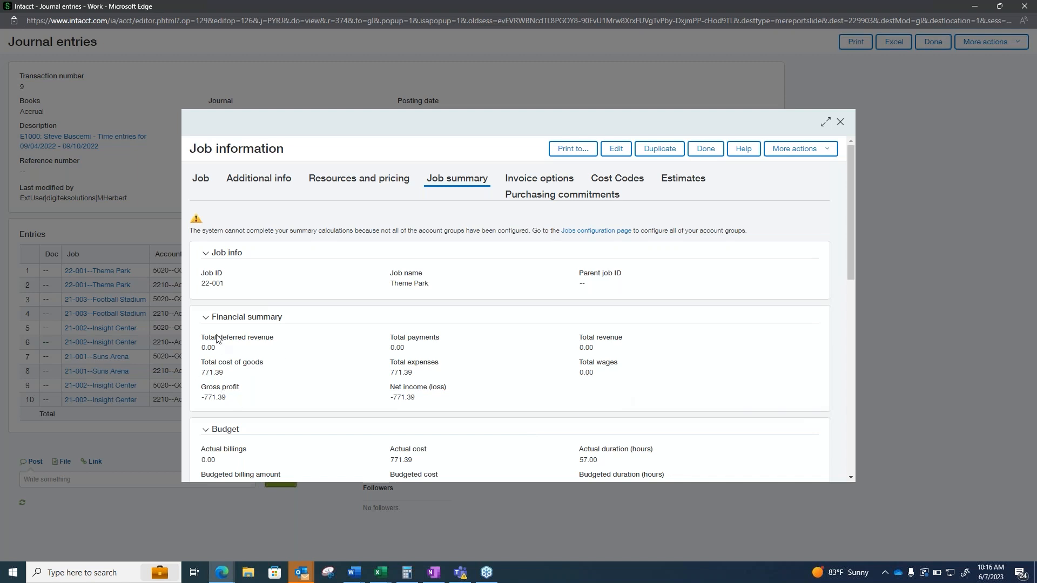
pyautogui.moveTo(711, 480)
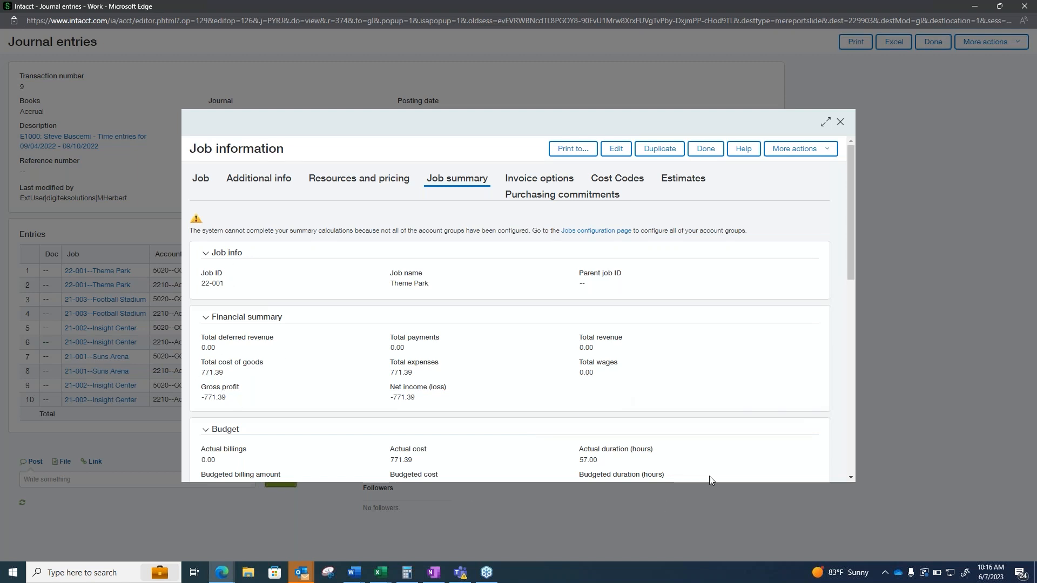
pyautogui.moveTo(477, 184)
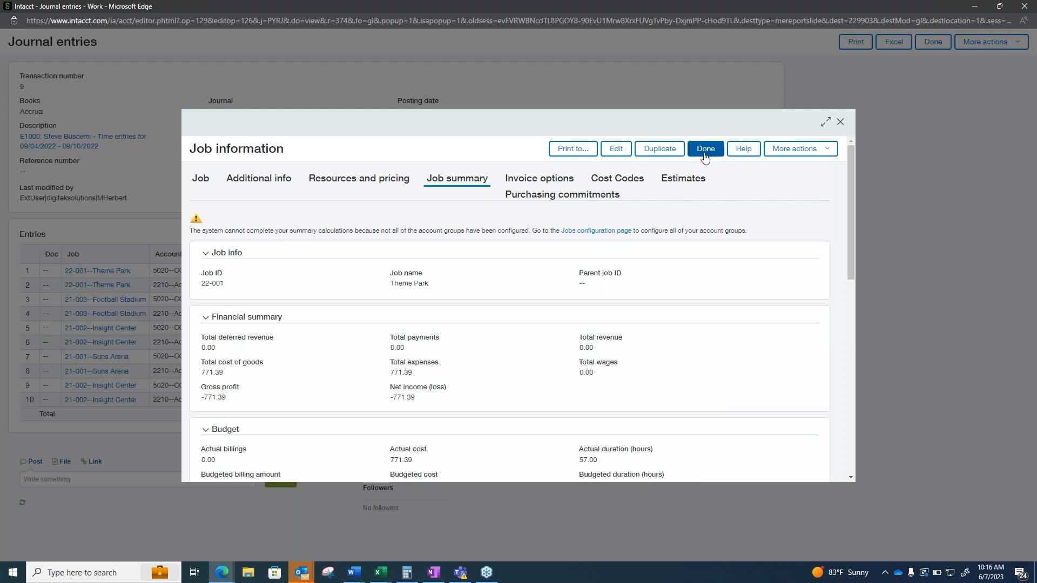
pyautogui.moveTo(510, 390)
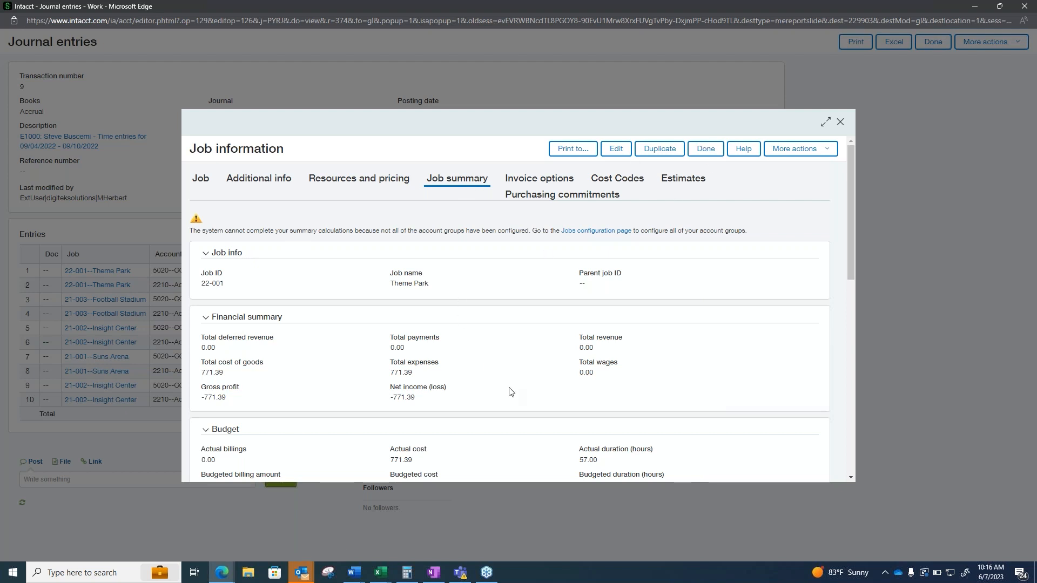
pyautogui.moveTo(616, 295)
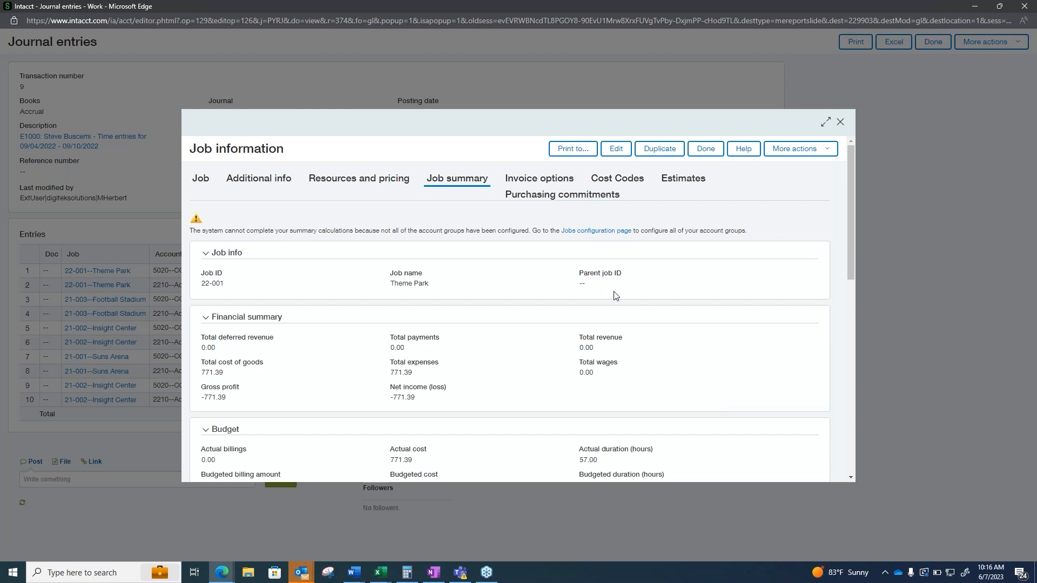
pyautogui.moveTo(706, 150)
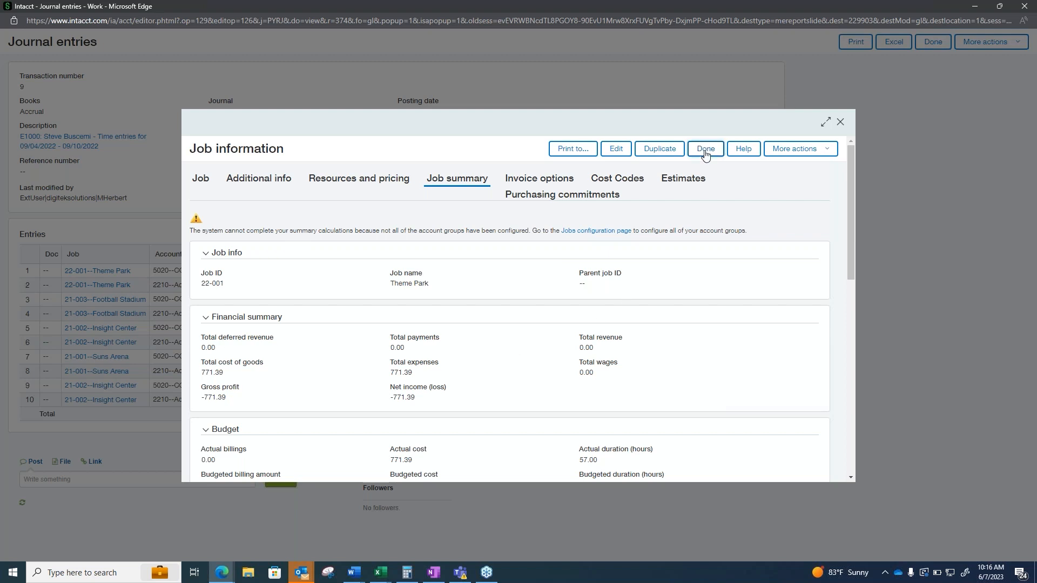
pyautogui.click(705, 149)
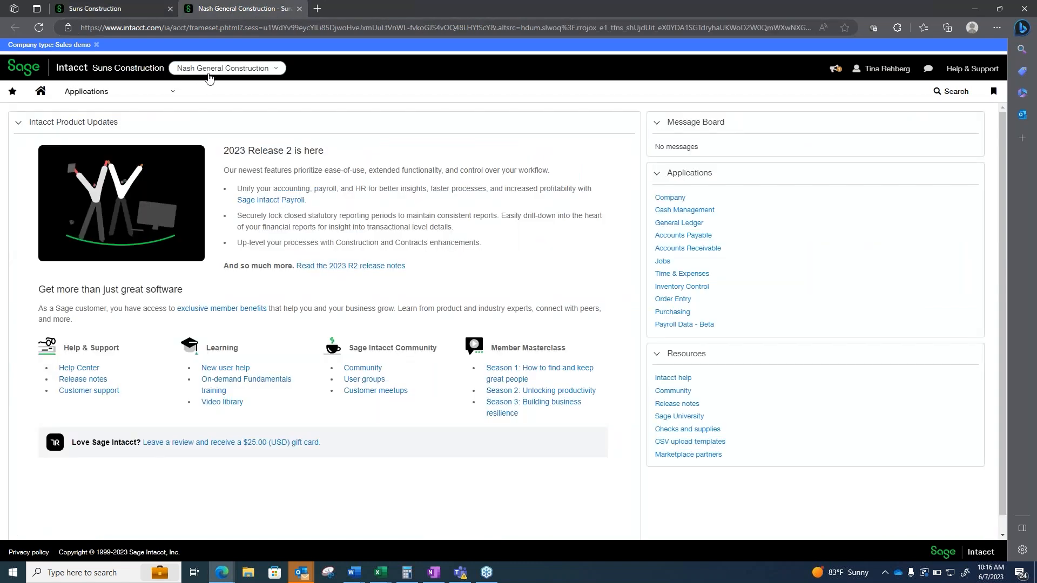
# Open the A/P Manager role-based dashboard, then show the entity list from the Nash tab
pyautogui.click(86, 91)
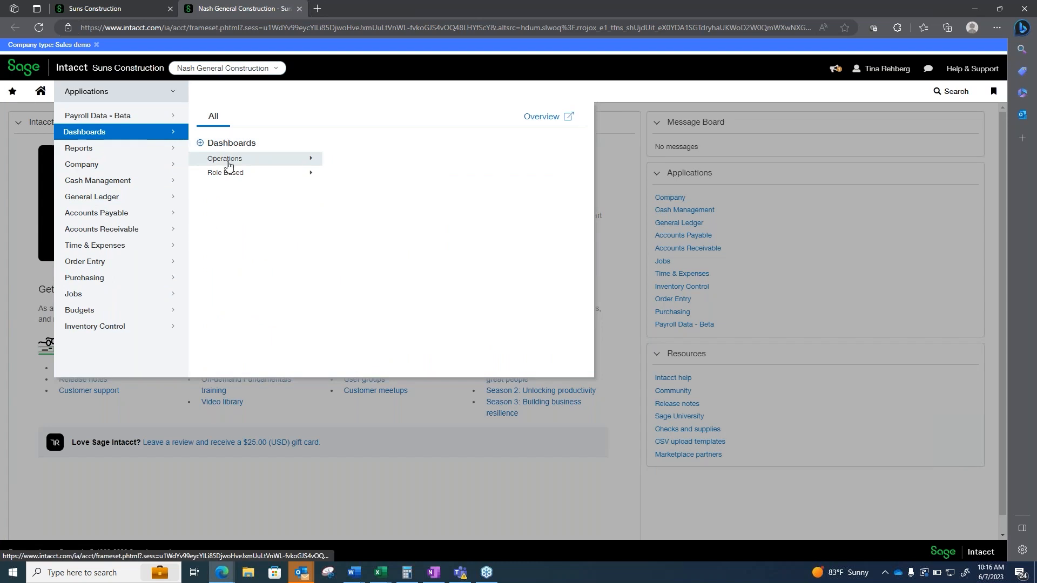
pyautogui.moveTo(225, 172)
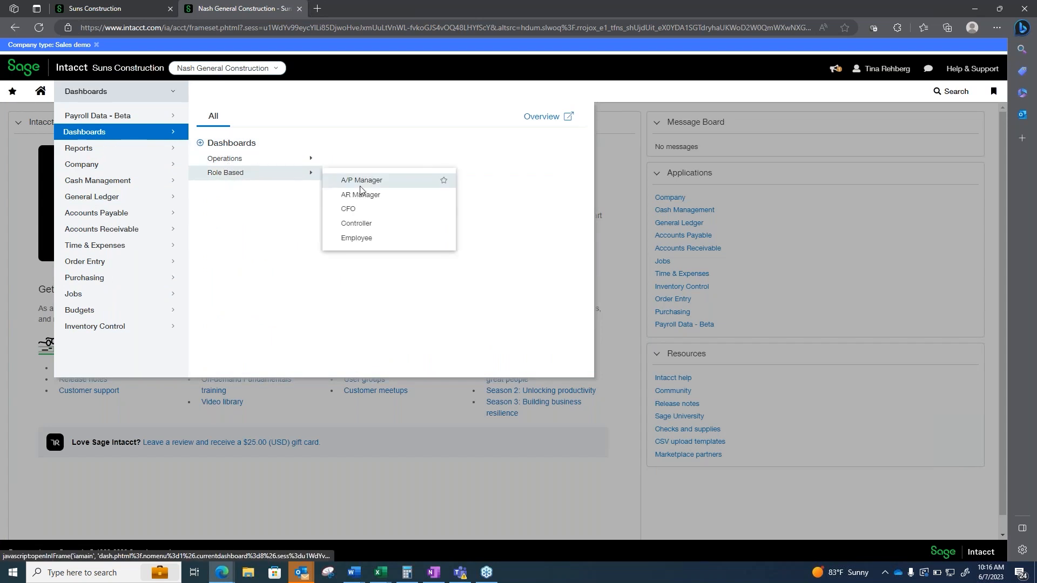
pyautogui.click(361, 180)
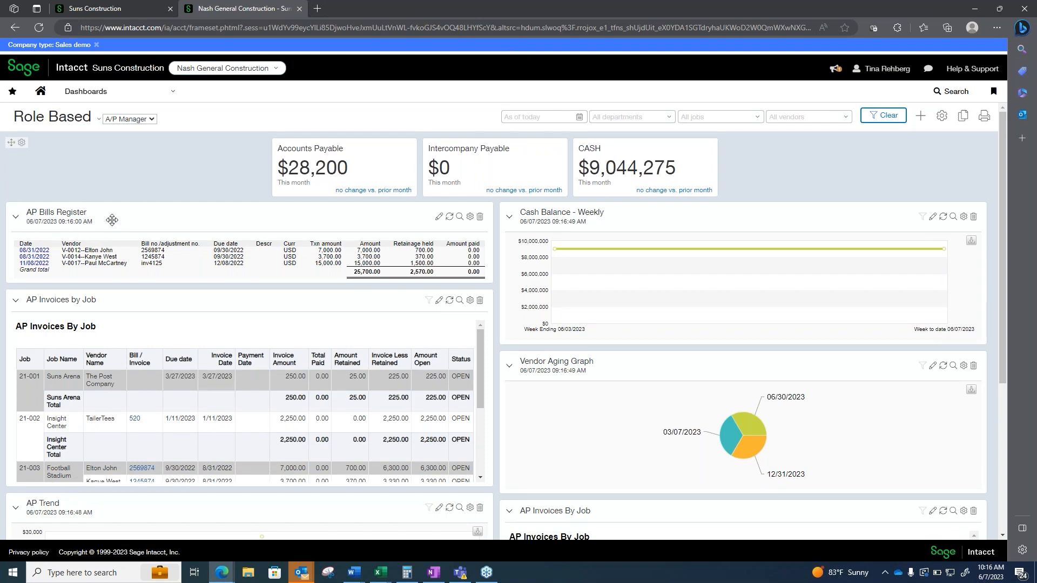
pyautogui.moveTo(20, 301)
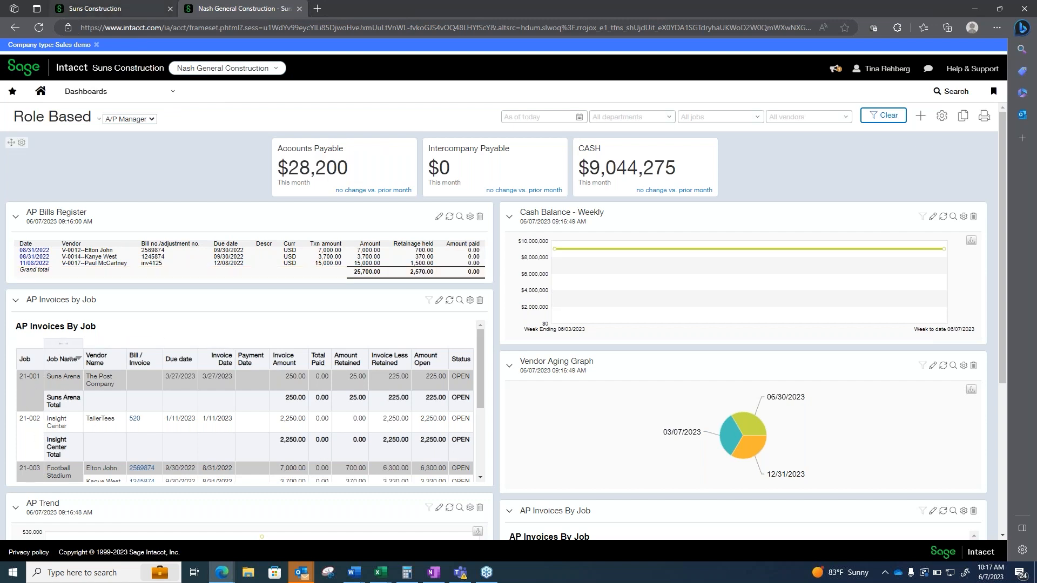
pyautogui.click(97, 9)
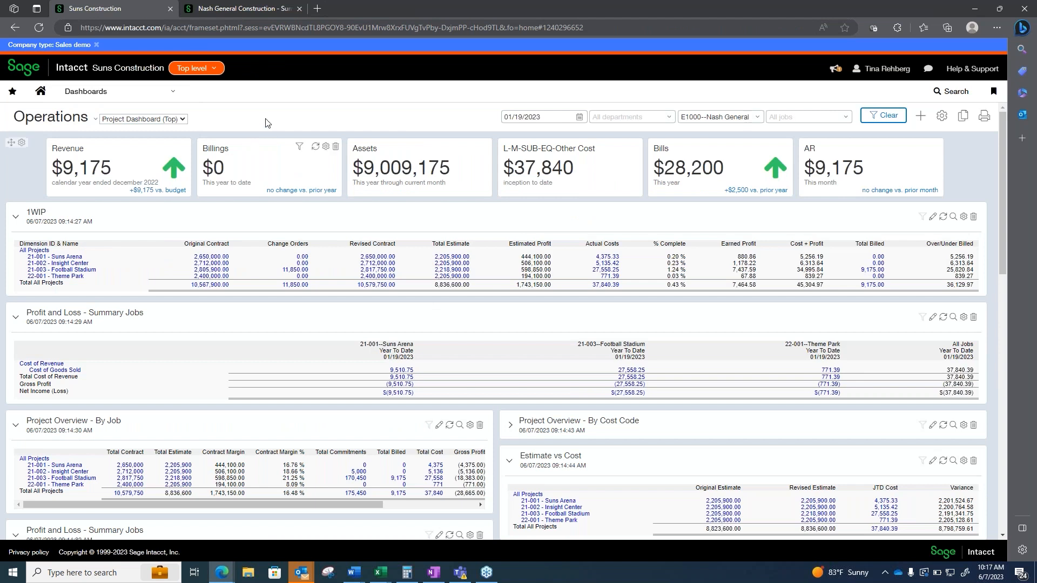
pyautogui.click(242, 8)
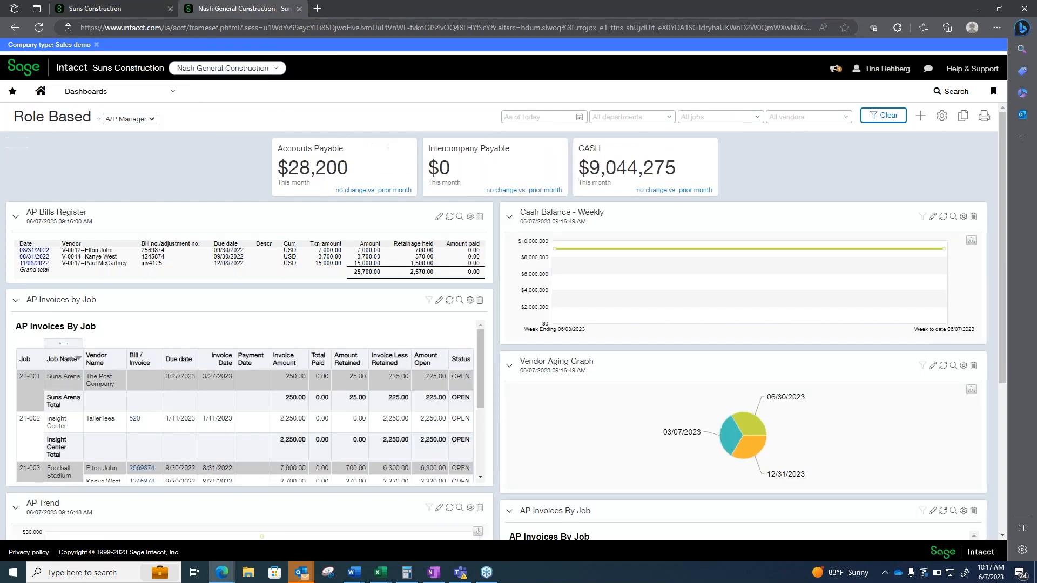
pyautogui.click(227, 68)
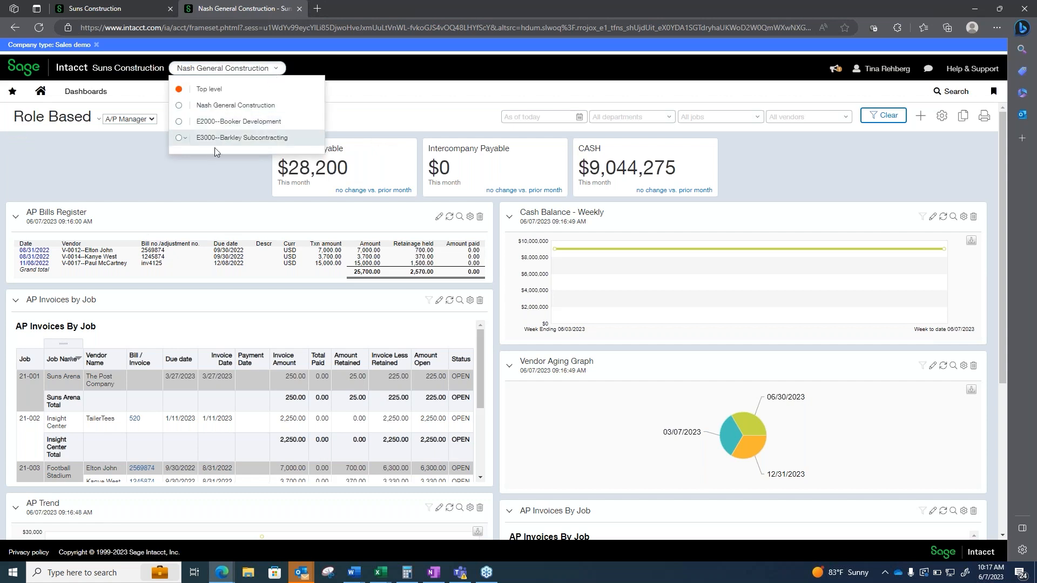
pyautogui.moveTo(246, 145)
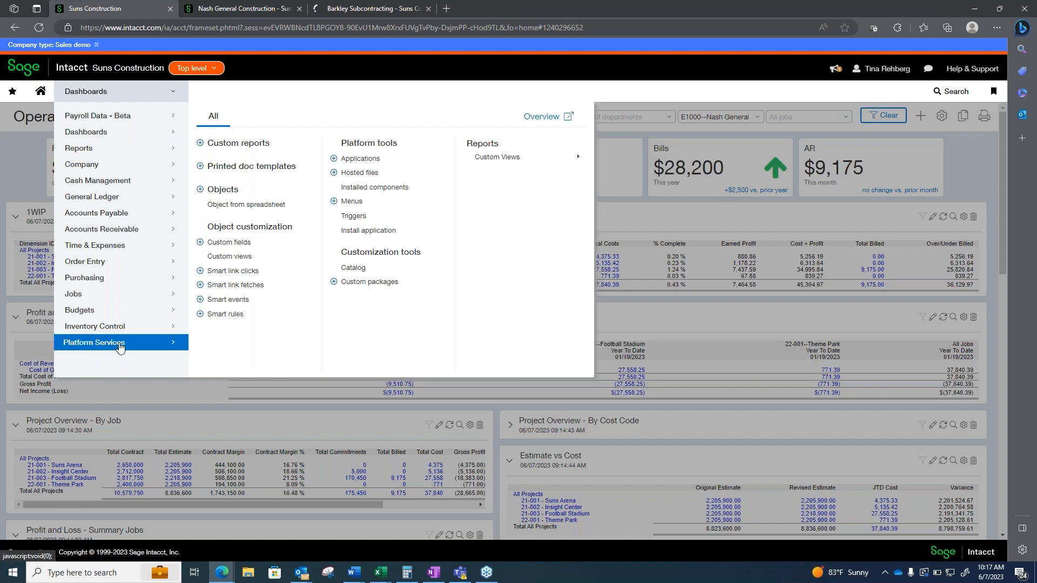
pyautogui.moveTo(235, 285)
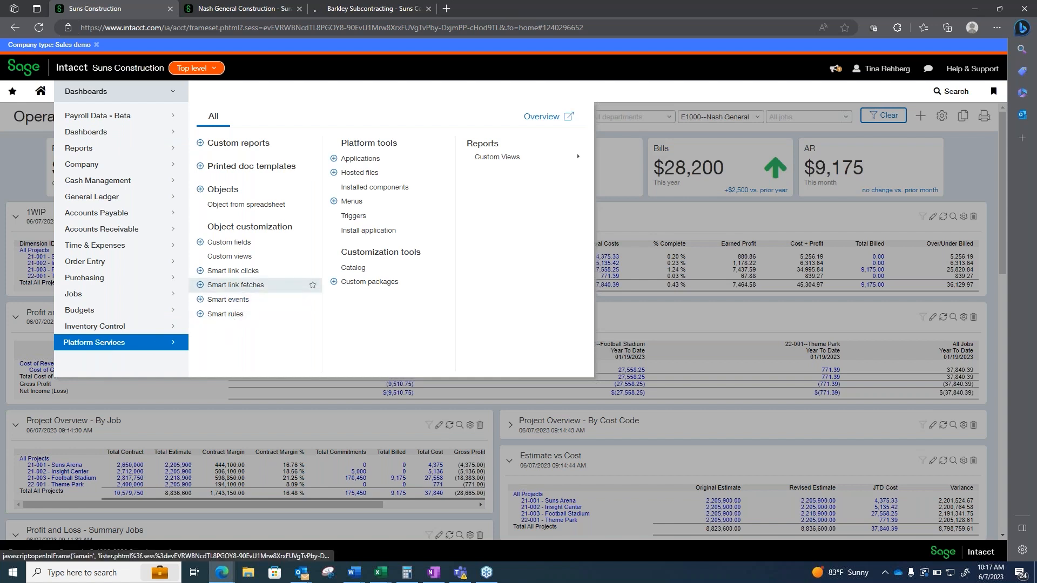
pyautogui.moveTo(232, 260)
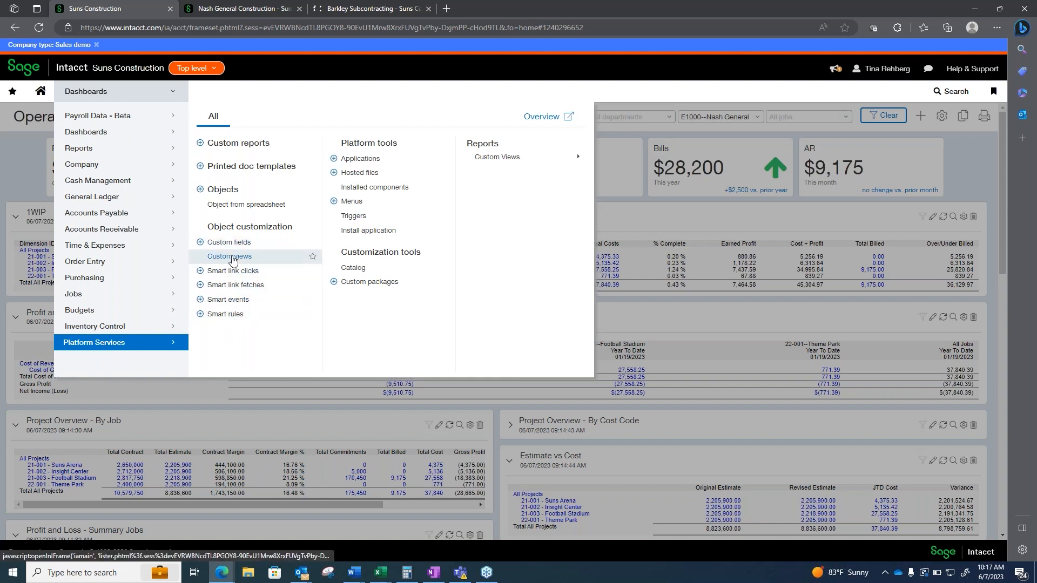
pyautogui.moveTo(225, 314)
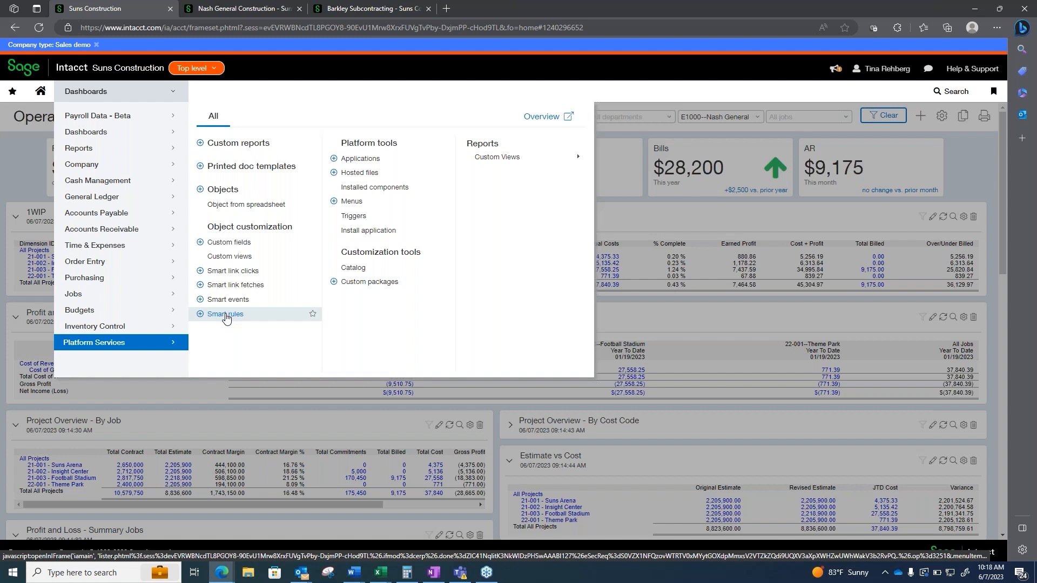
# Open the top-level Smart rules list, which holds zero records
pyautogui.click(225, 314)
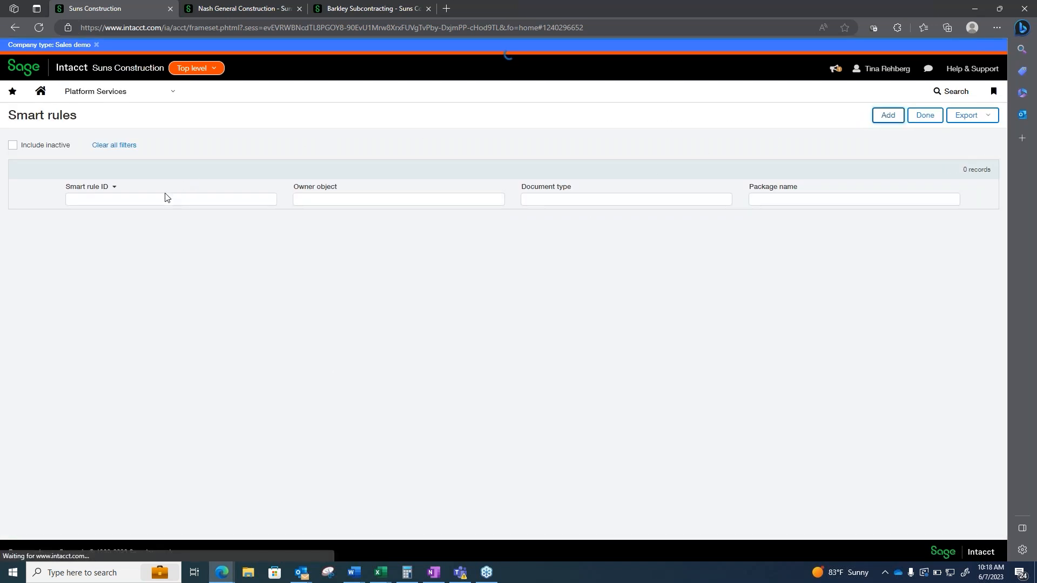
# Draft an AP bill smart rule on Add and Set events, then abandon it
pyautogui.click(887, 115)
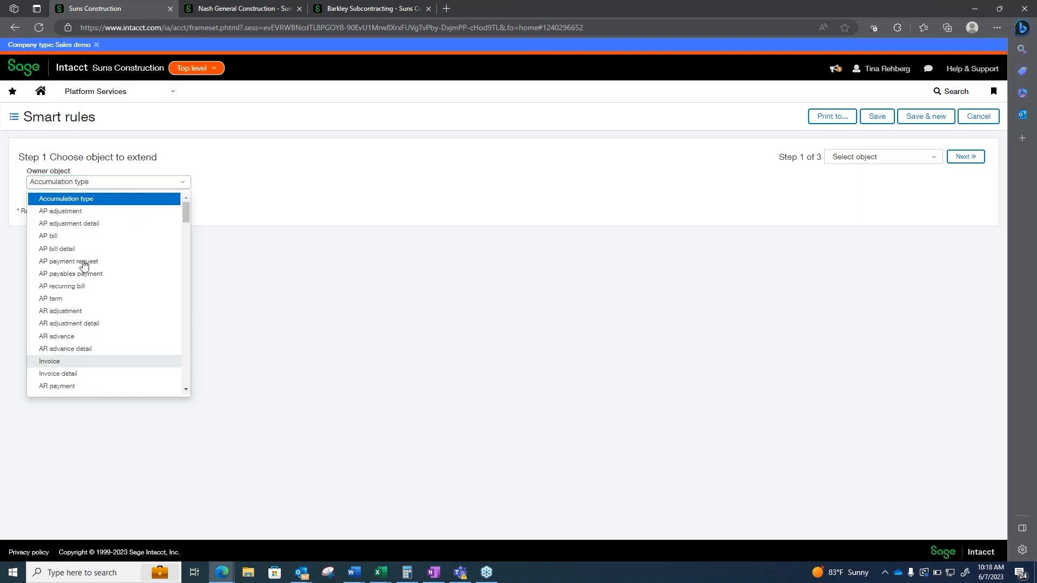
pyautogui.moveTo(45, 239)
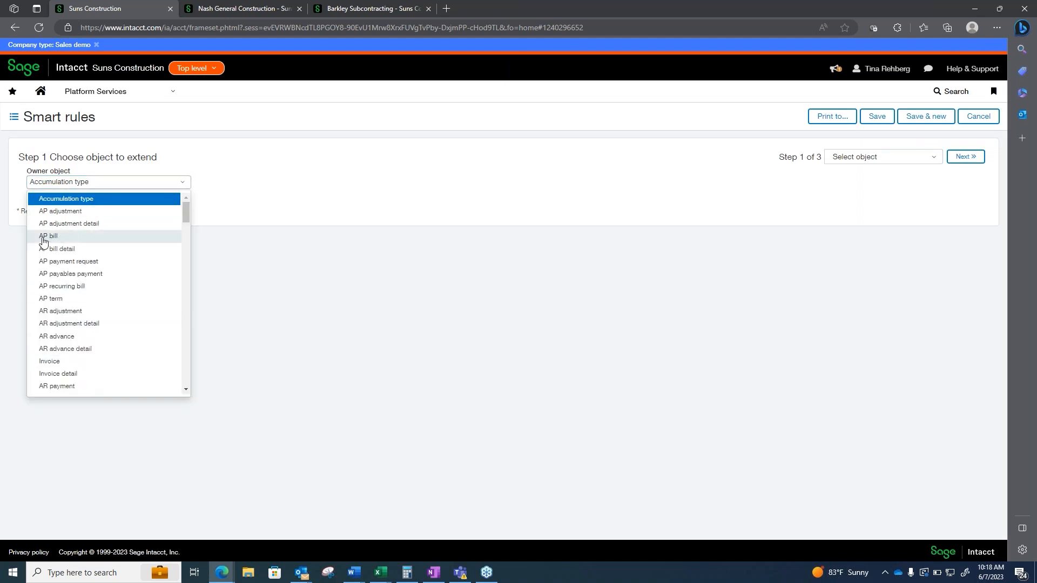
pyautogui.click(48, 237)
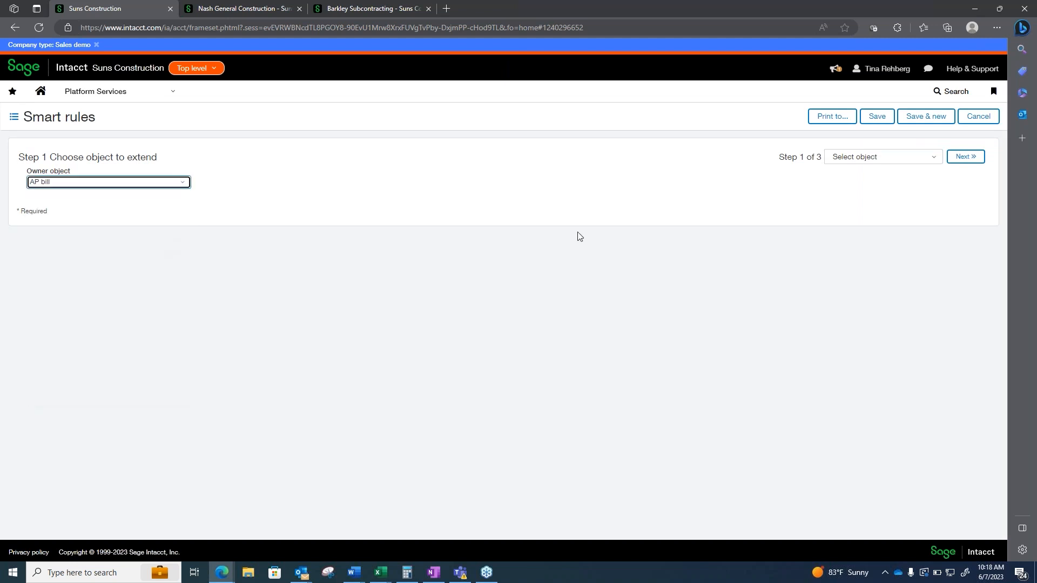
pyautogui.click(966, 156)
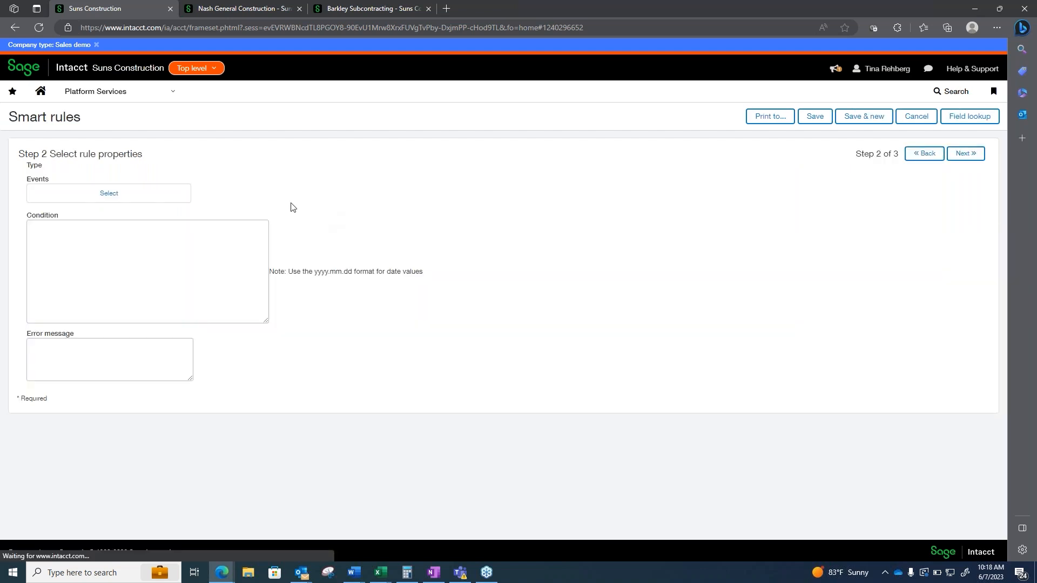
pyautogui.click(109, 193)
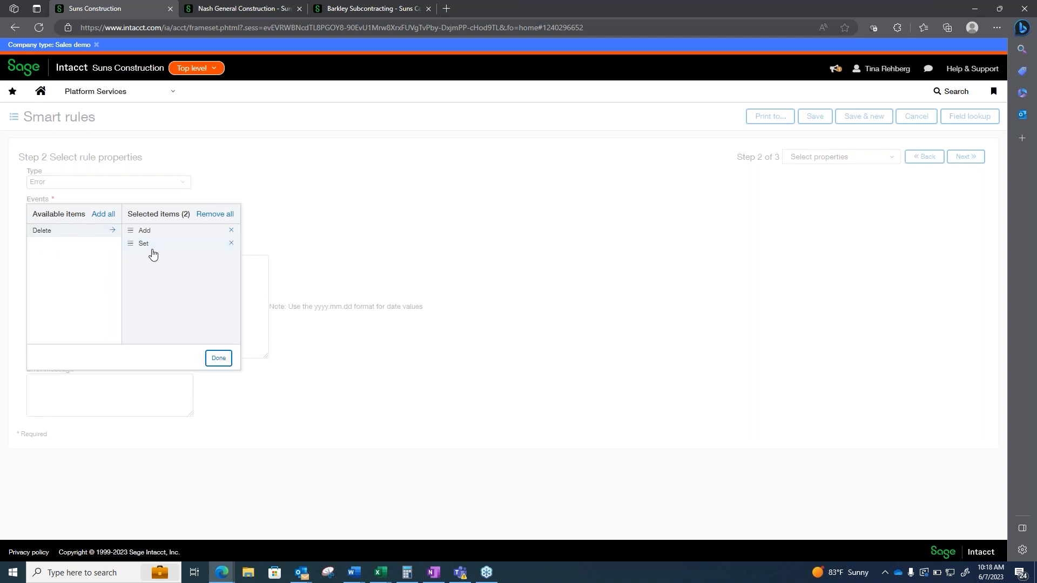
pyautogui.click(218, 358)
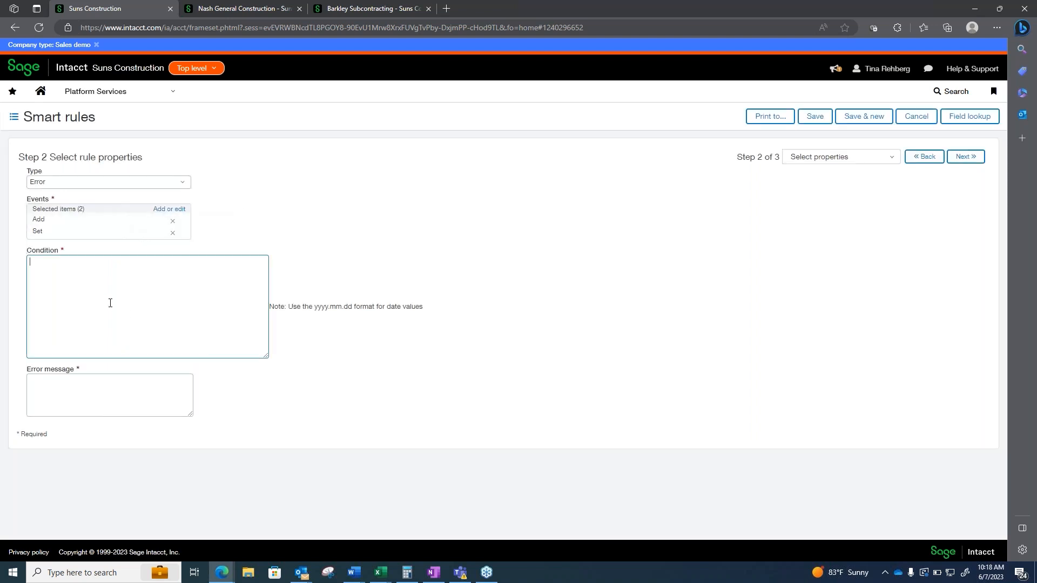
pyautogui.moveTo(75, 273)
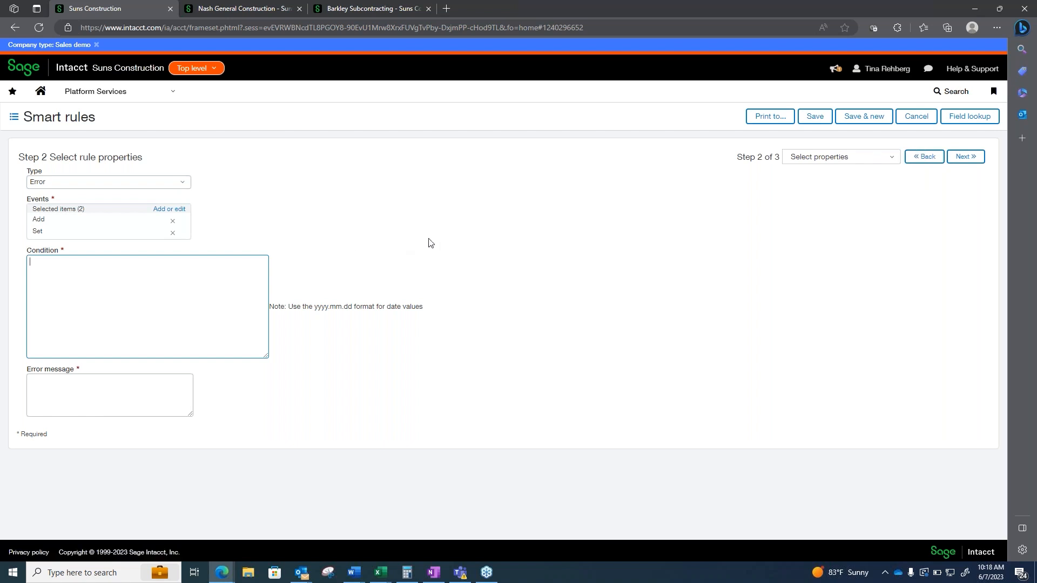
pyautogui.moveTo(79, 344)
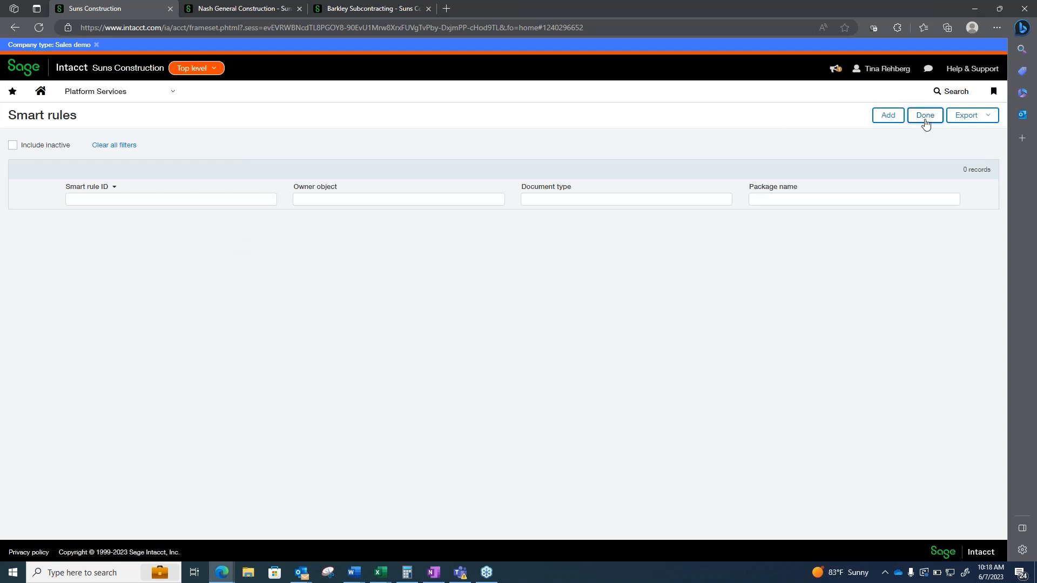
pyautogui.click(925, 115)
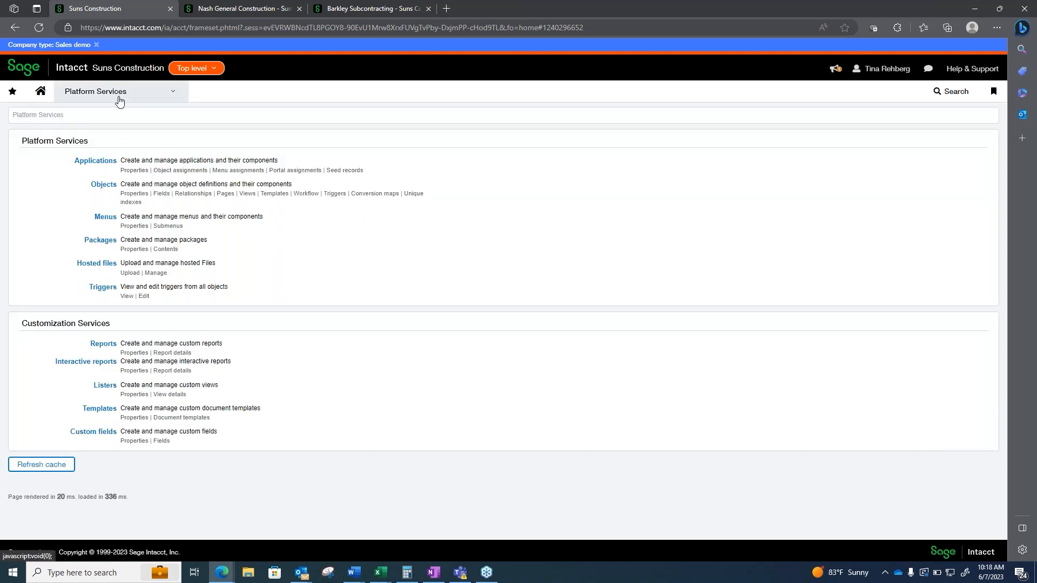
# Open Smart events, listing OEINVOICEAPPROVER and TEST_CF_WORKER on Order Entry transactions
pyautogui.click(119, 91)
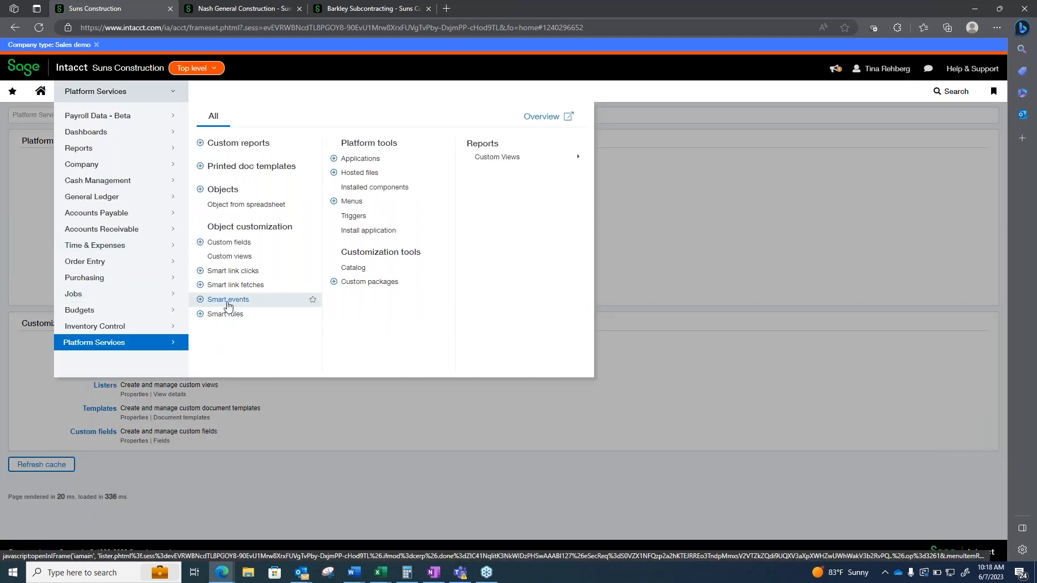
pyautogui.click(228, 299)
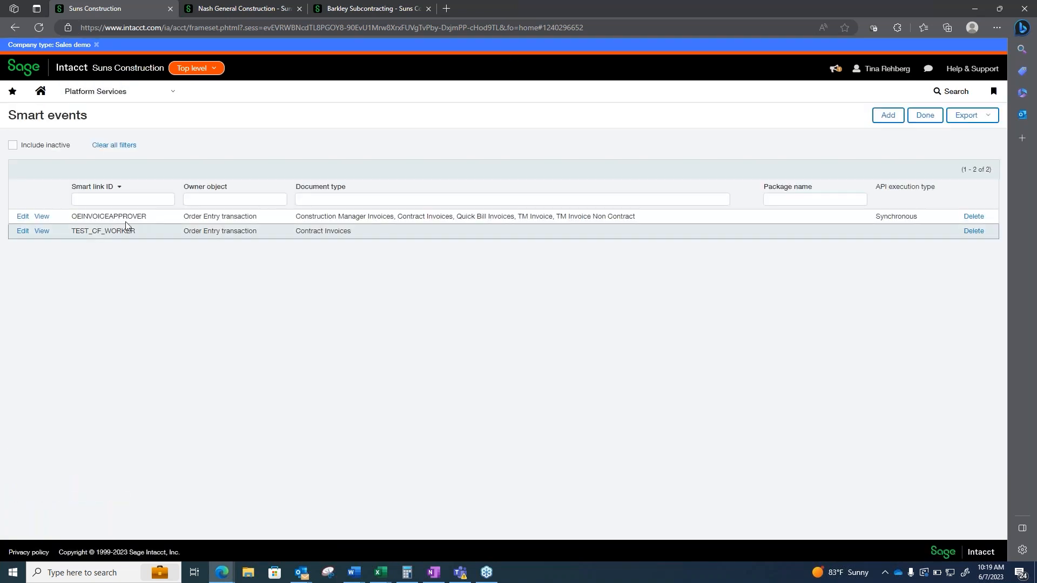
pyautogui.moveTo(113, 226)
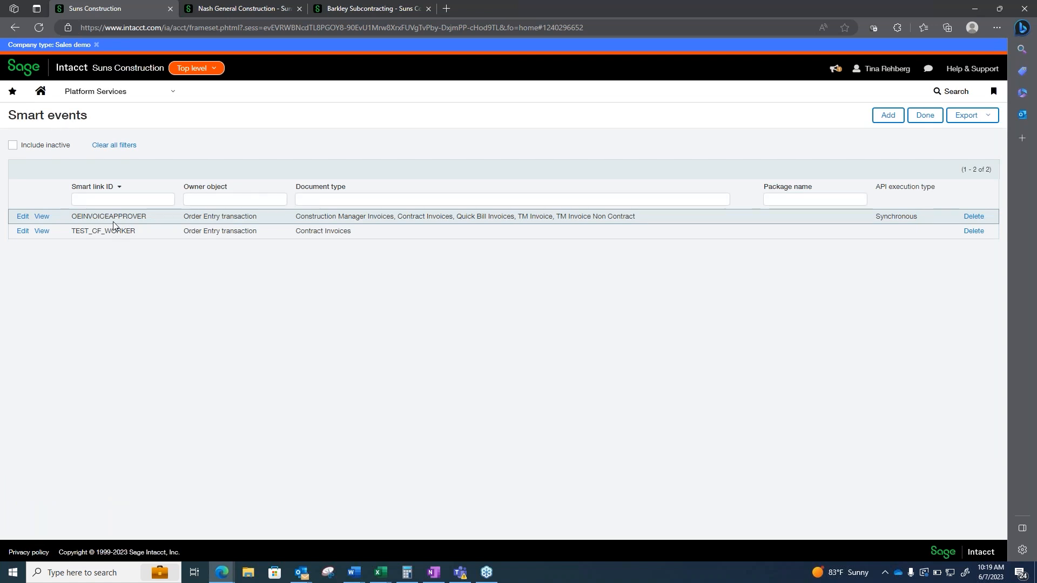
pyautogui.moveTo(193, 284)
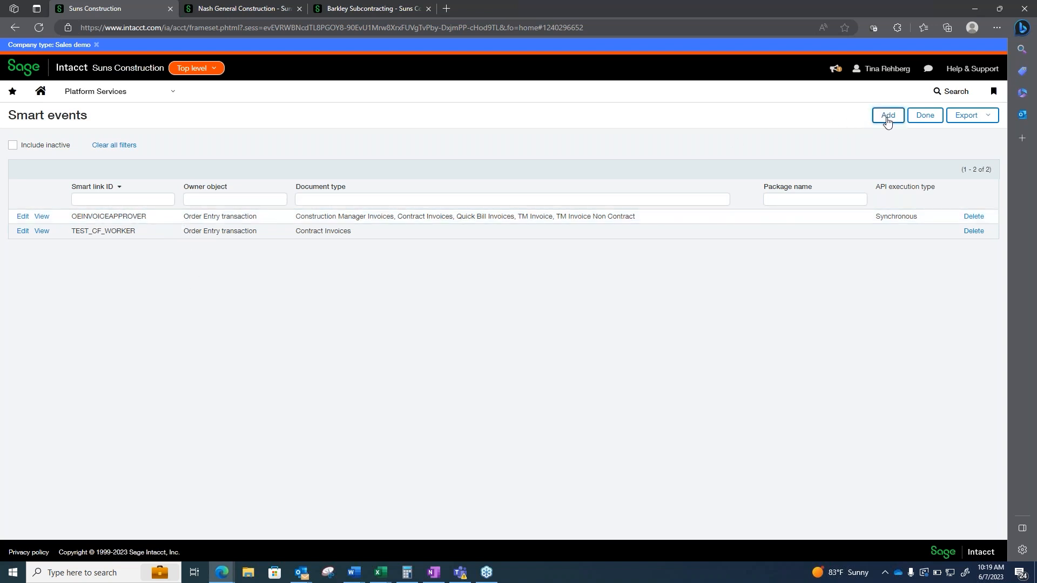
# Start a new smart event draft with API as its action, then open the module menu
pyautogui.click(887, 115)
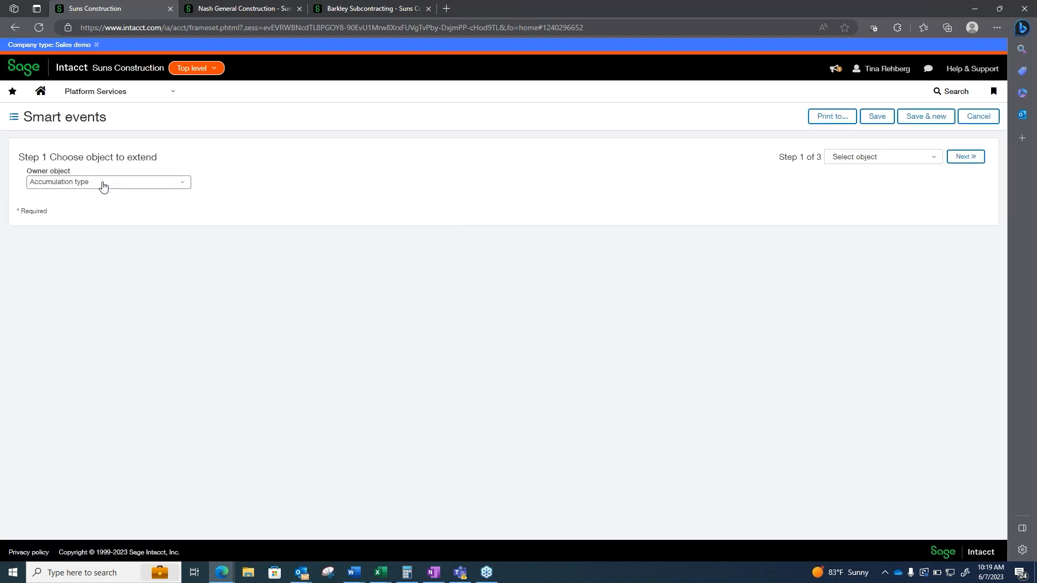
pyautogui.click(108, 182)
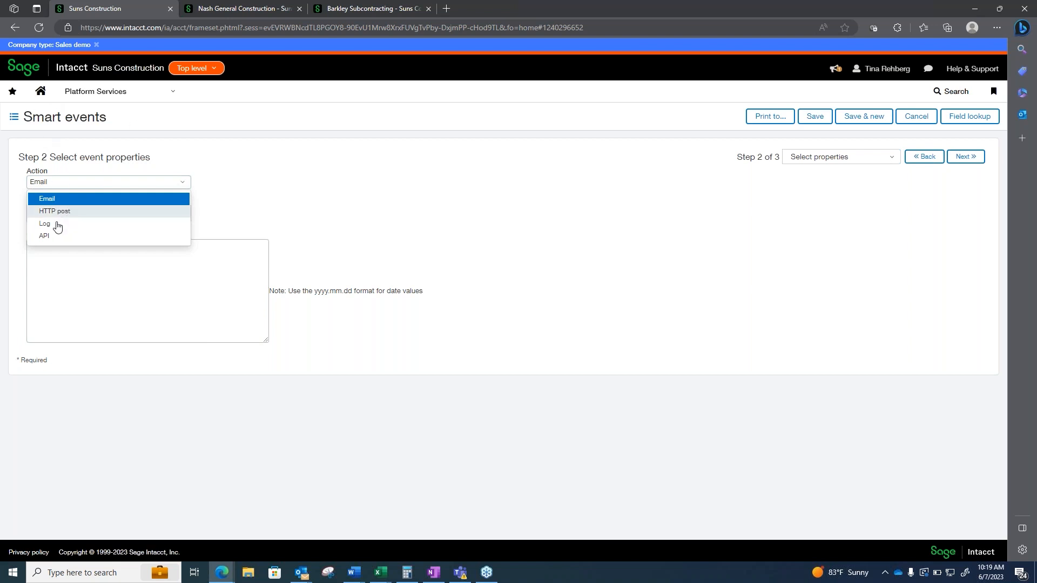
pyautogui.moveTo(54, 211)
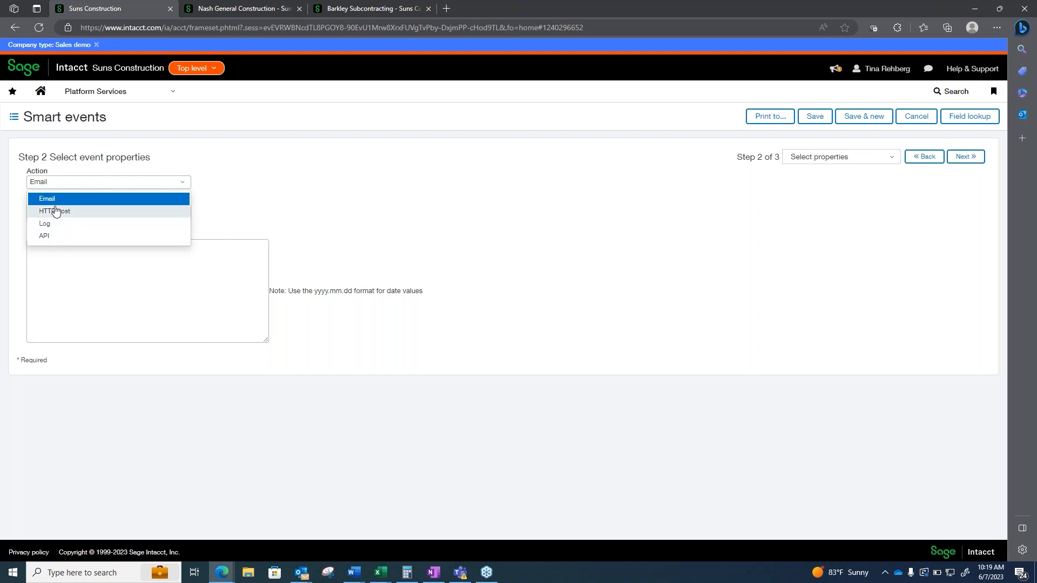
pyautogui.moveTo(43, 236)
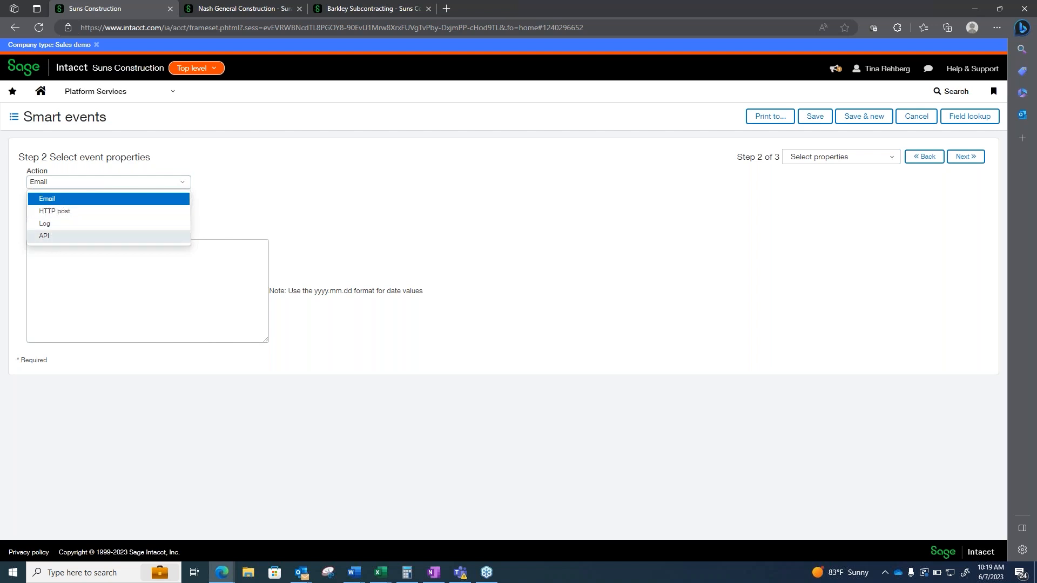
pyautogui.click(43, 235)
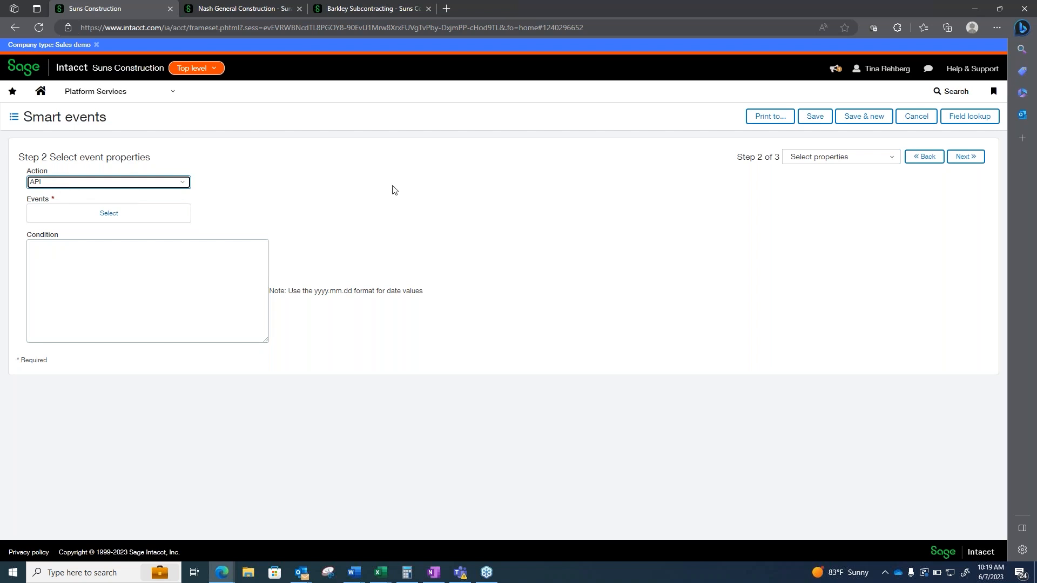
pyautogui.moveTo(478, 251)
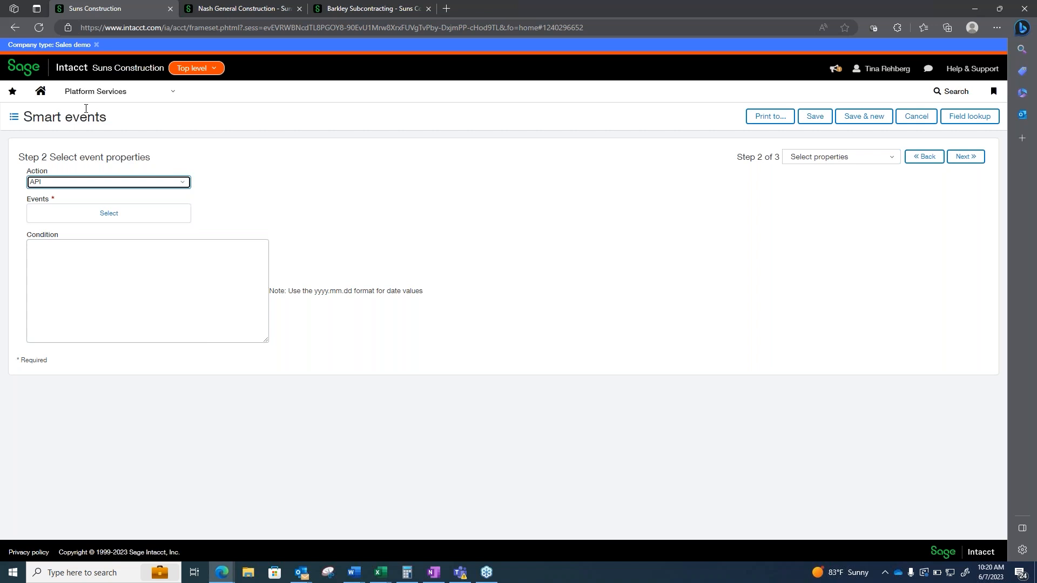
pyautogui.click(95, 92)
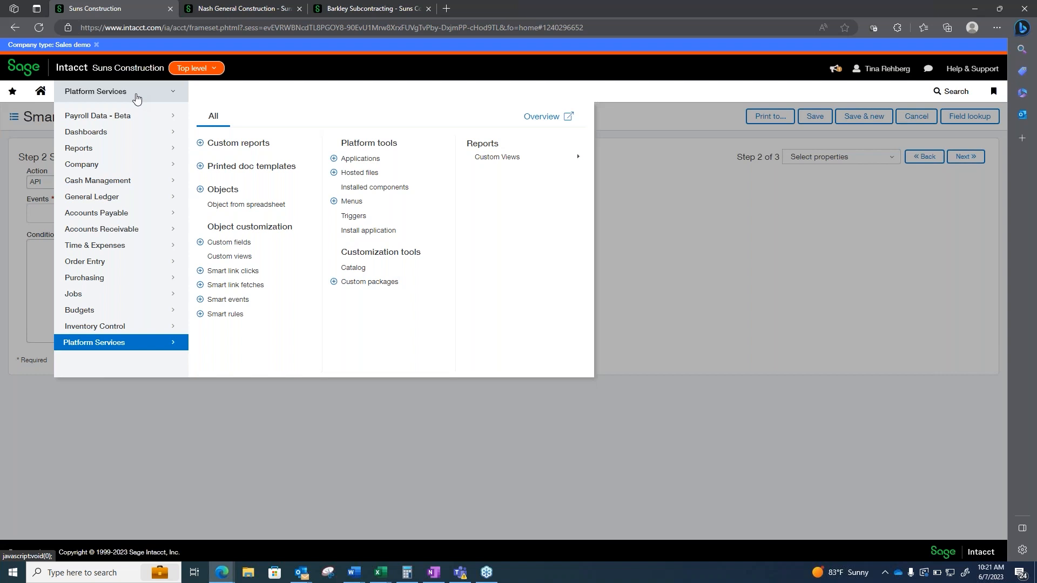
pyautogui.moveTo(96, 139)
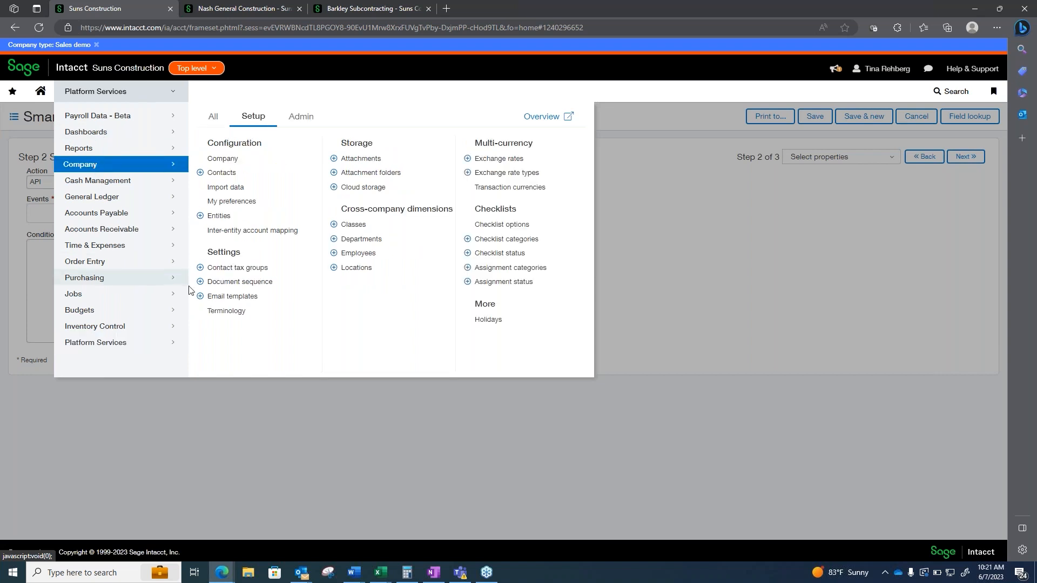
# Open Company Setup > Terminology, leaving the unsaved smart event draft
pyautogui.click(226, 311)
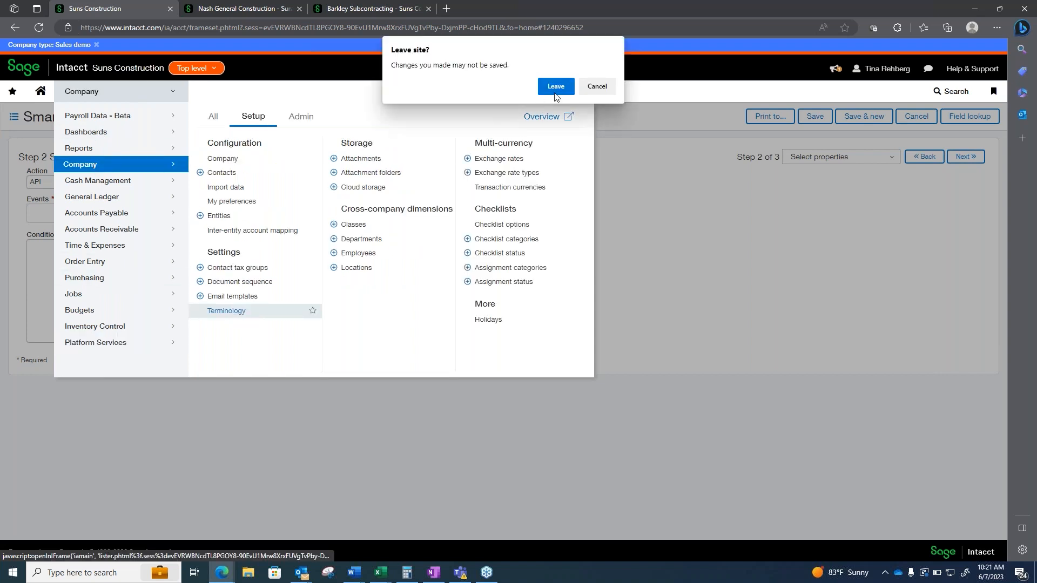
pyautogui.click(555, 86)
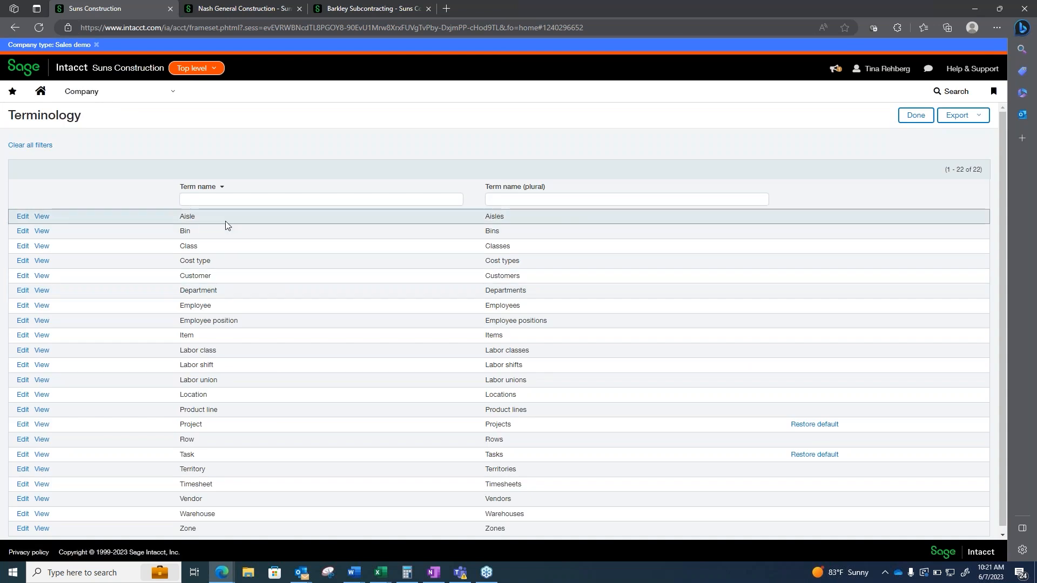
pyautogui.moveTo(48, 432)
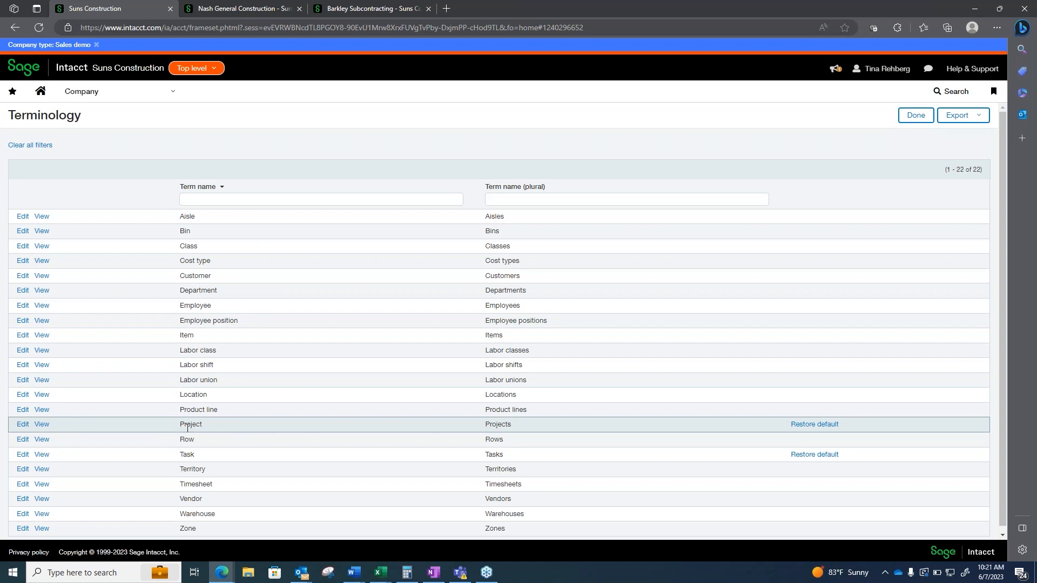
pyautogui.moveTo(48, 433)
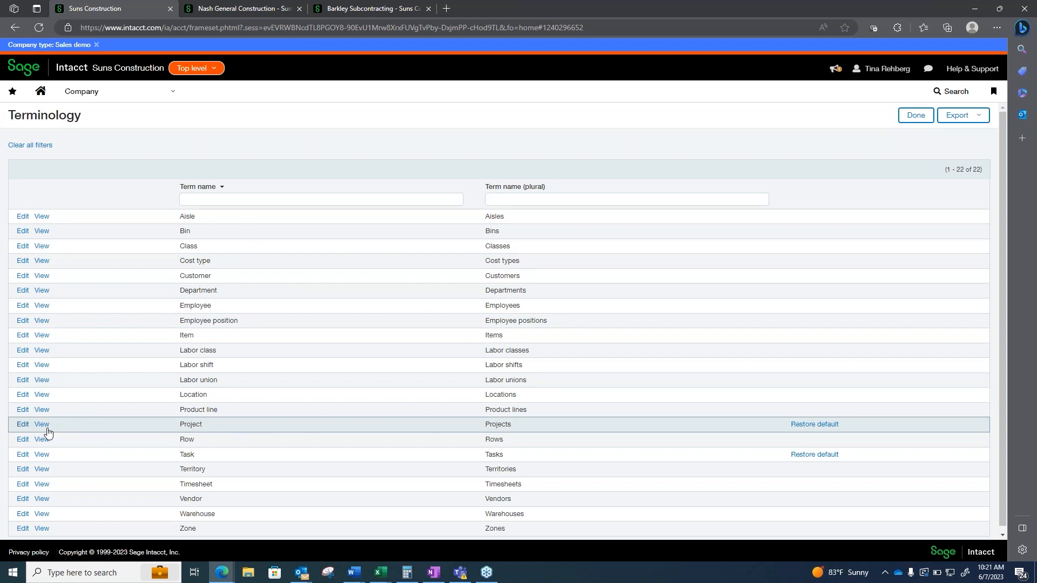
pyautogui.moveTo(194, 433)
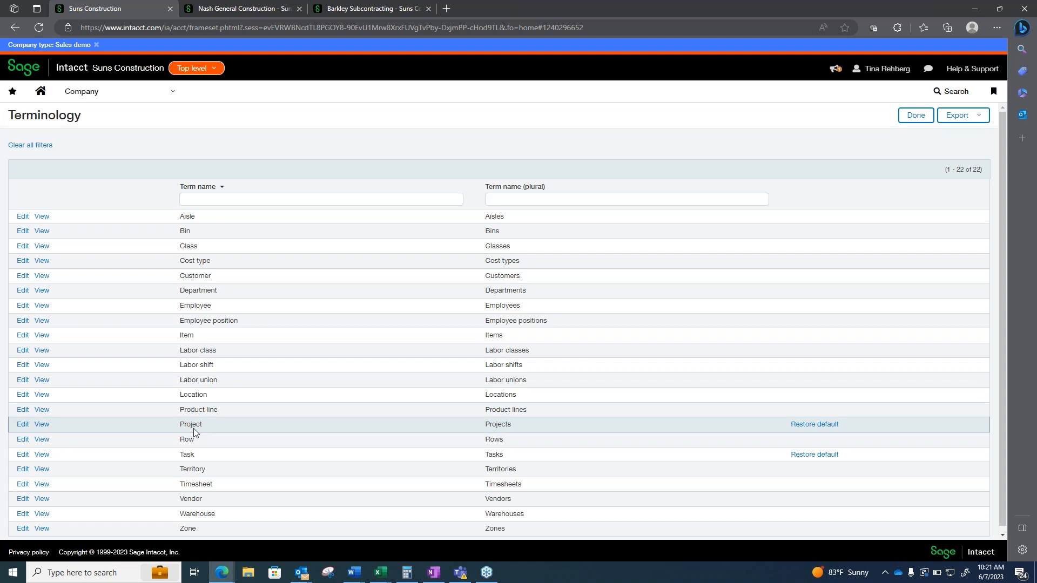
pyautogui.moveTo(510, 434)
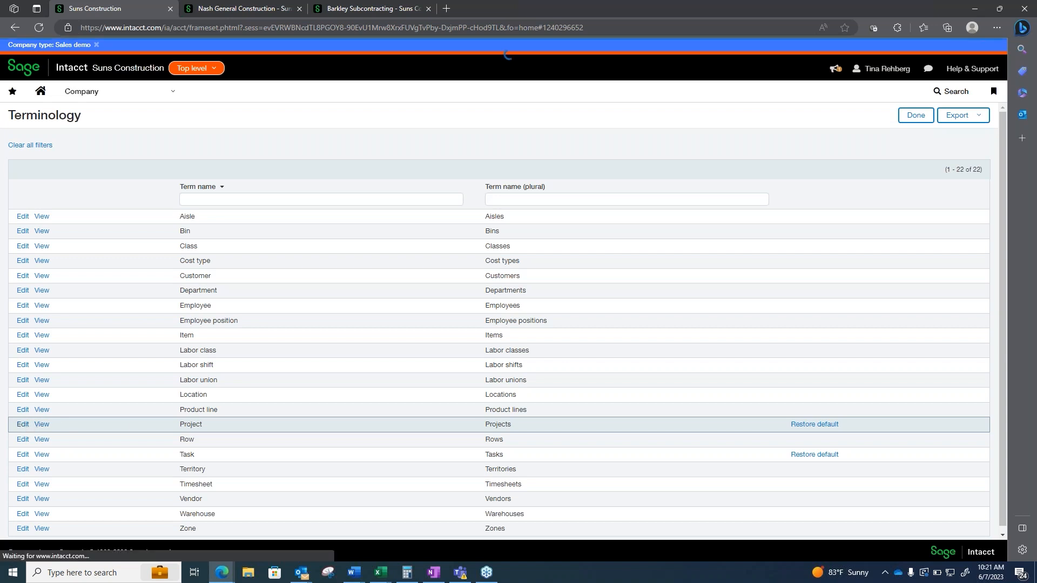
# Review the Project term renamed Job and Jobs, then reopen the module menu
pyautogui.click(42, 424)
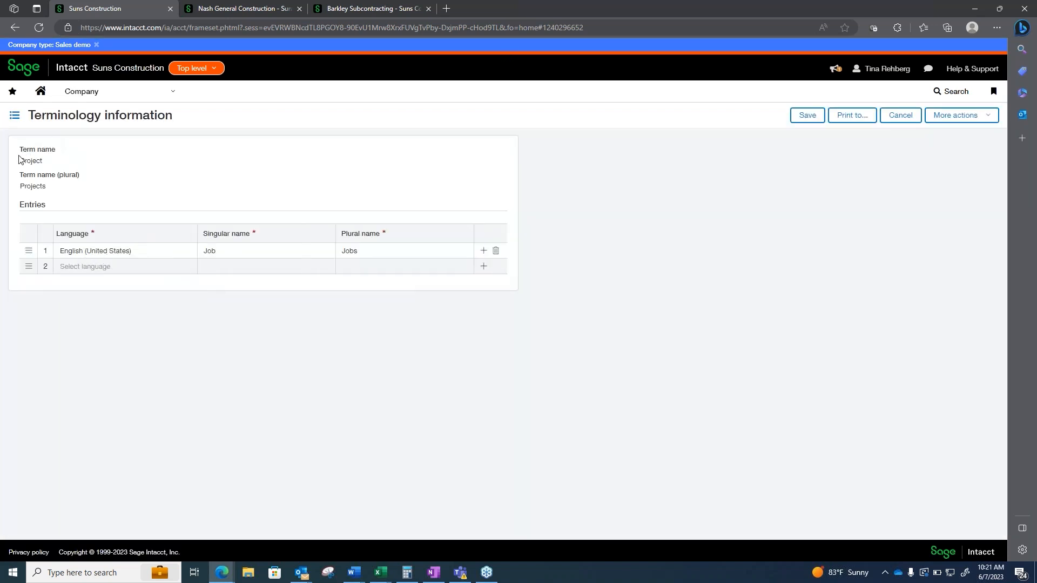
pyautogui.moveTo(33, 197)
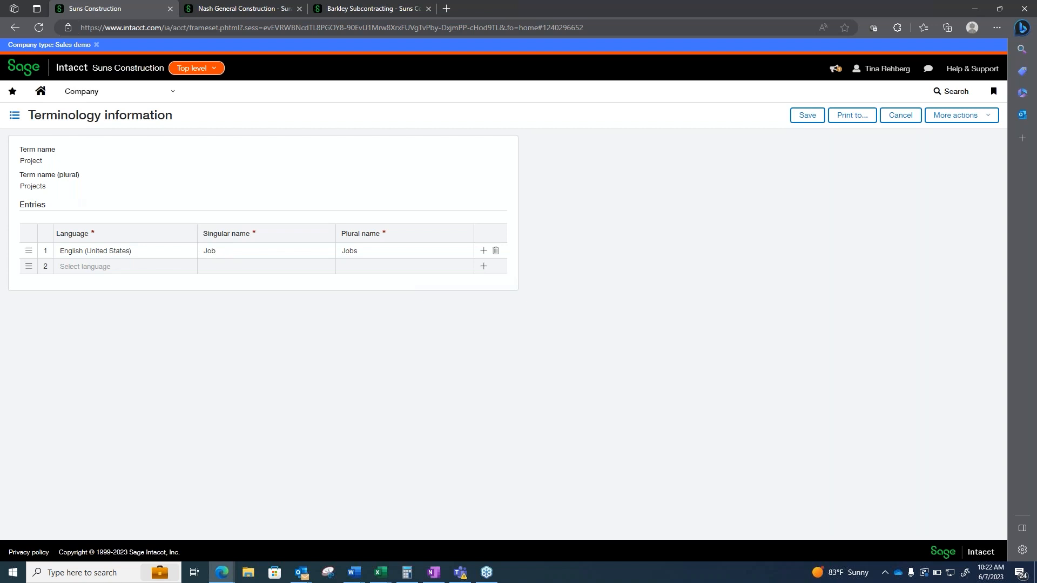
pyautogui.click(82, 91)
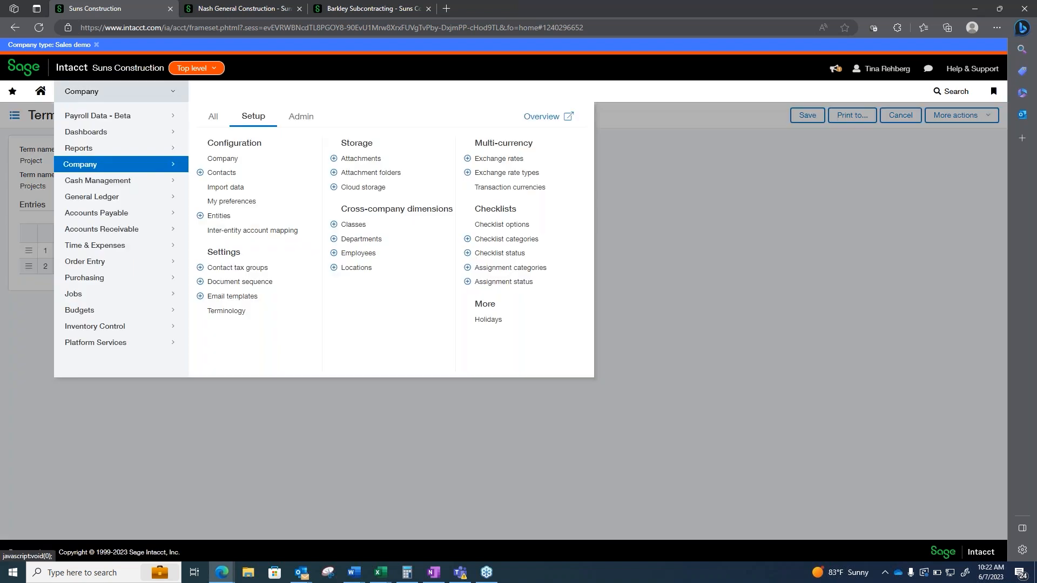
pyautogui.moveTo(84, 296)
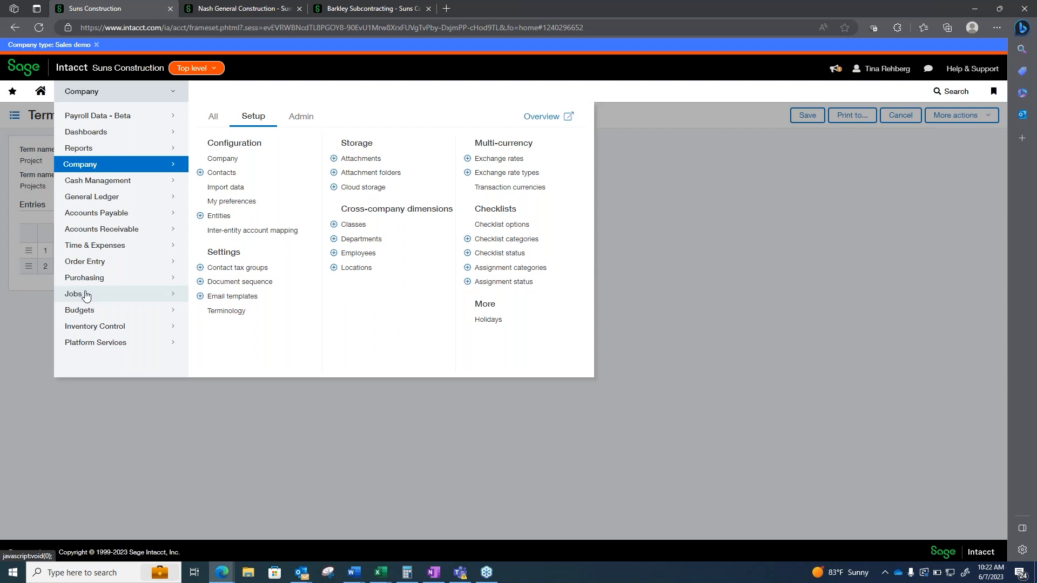
pyautogui.moveTo(81, 299)
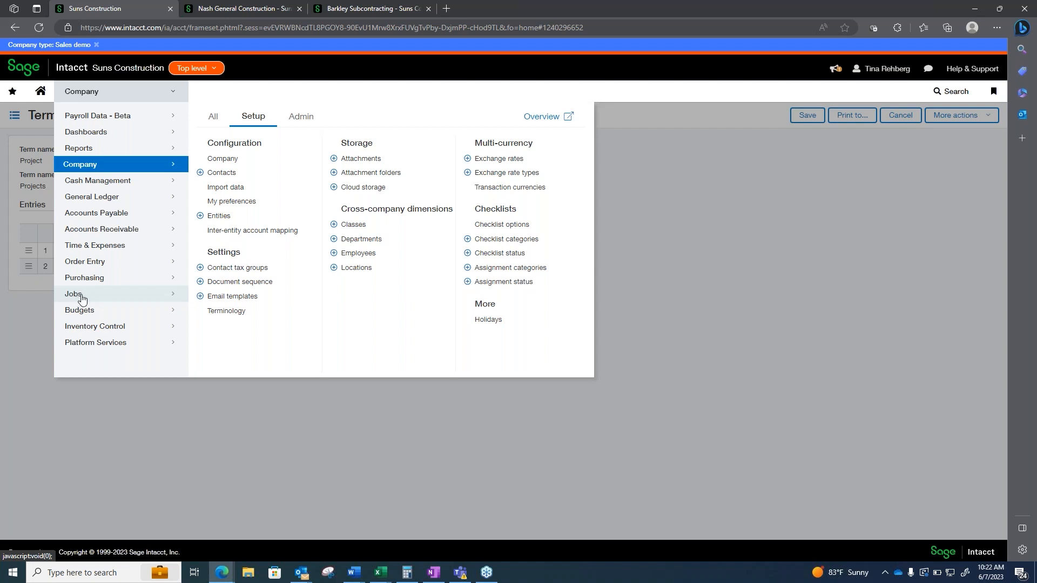
pyautogui.moveTo(134, 304)
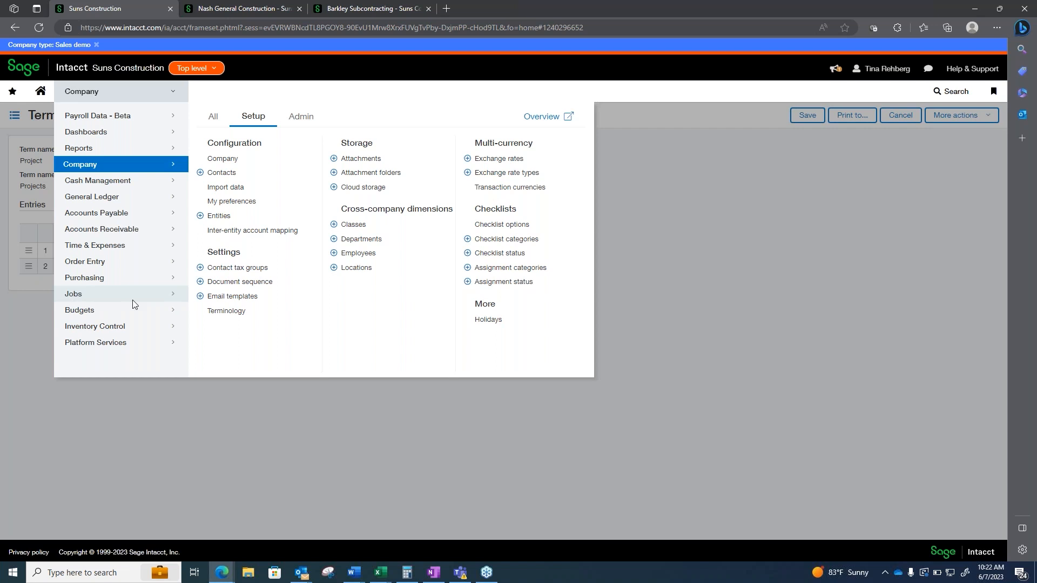
# Show the Jobs area options: jobs, invoices, timesheets, change management and job contracts
pyautogui.click(73, 293)
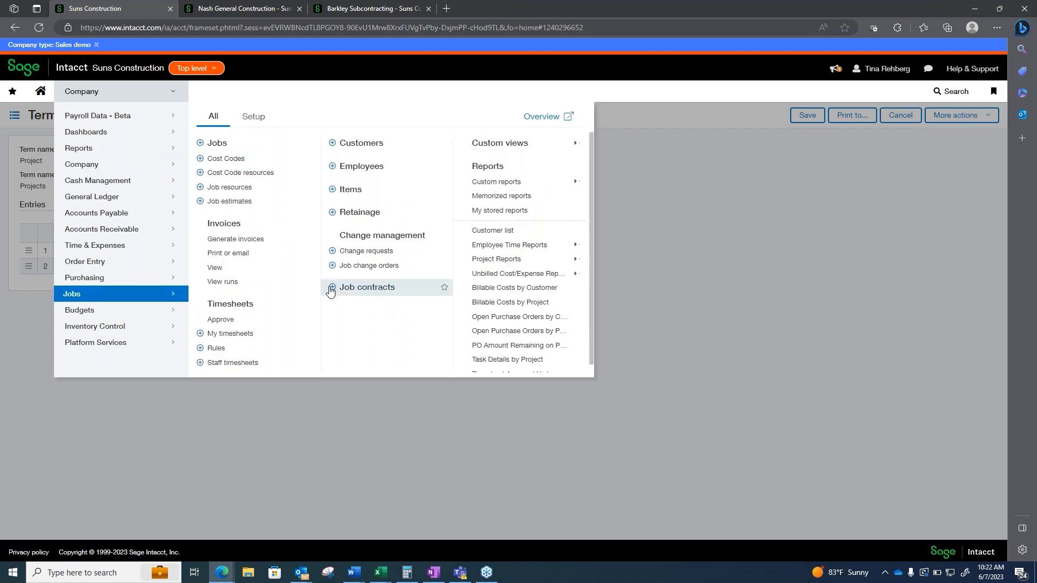
pyautogui.moveTo(349, 294)
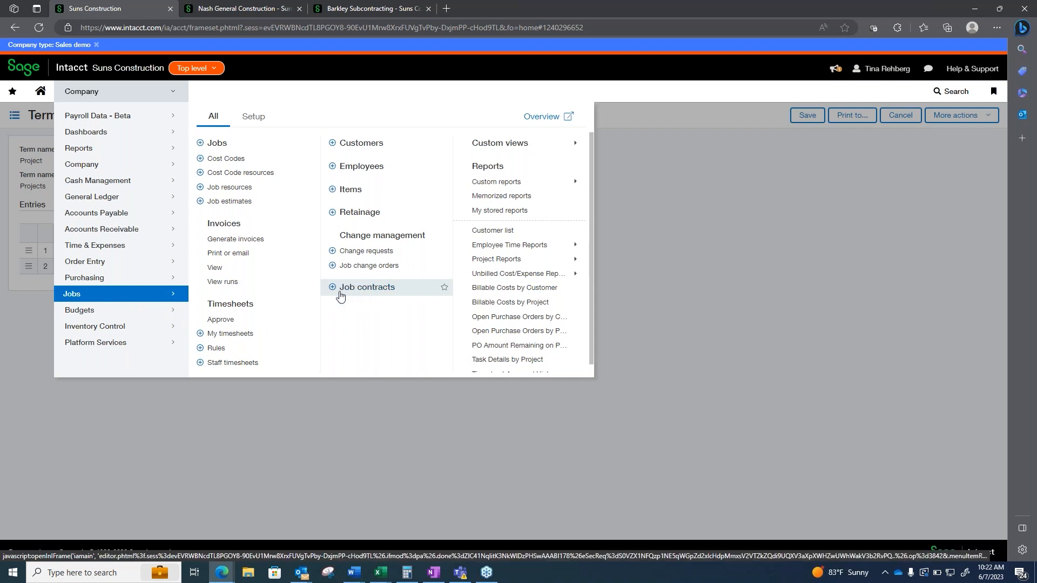
pyautogui.moveTo(382, 275)
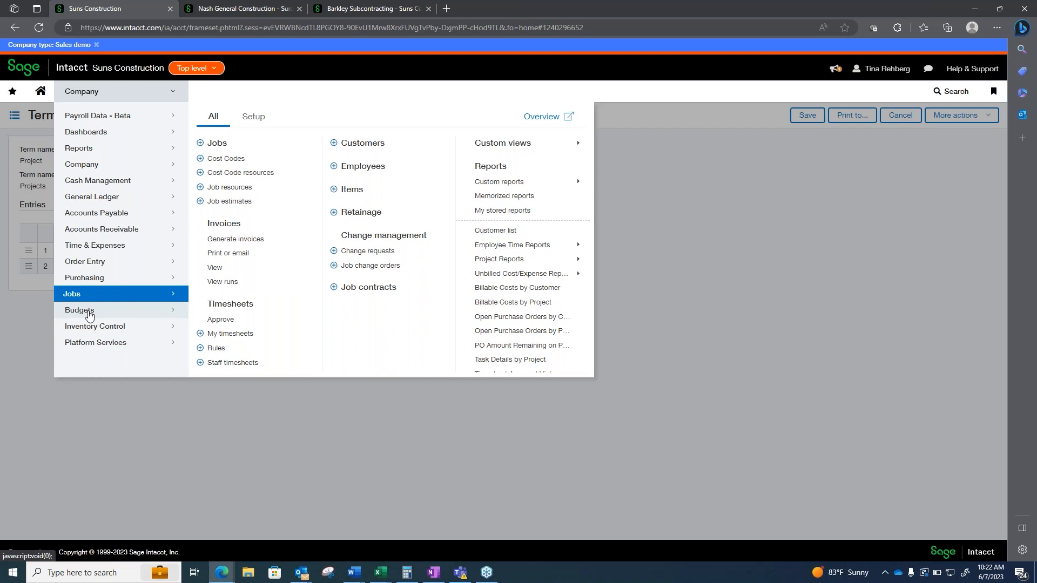
pyautogui.moveTo(86, 304)
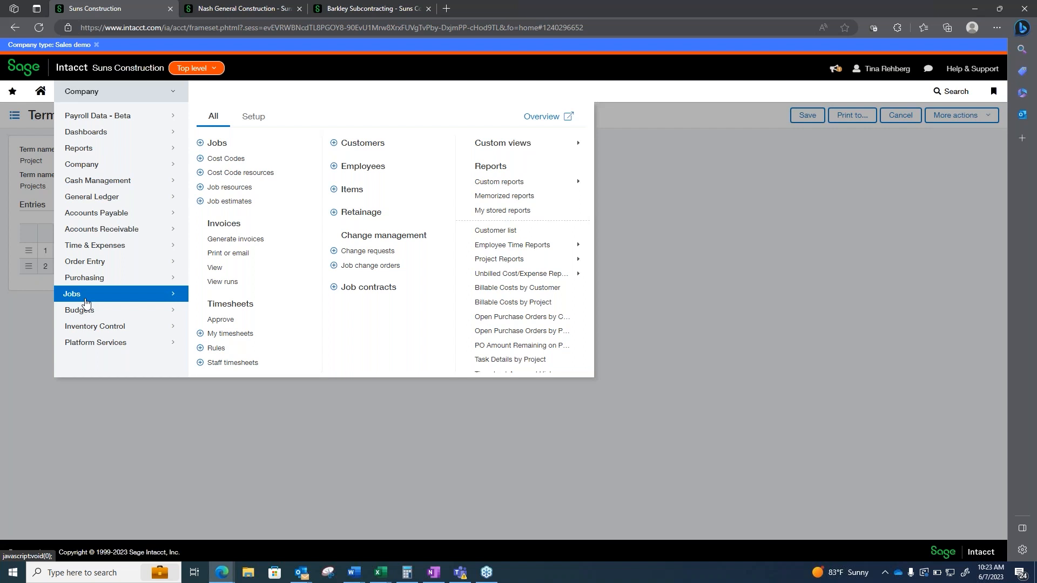
pyautogui.moveTo(103, 181)
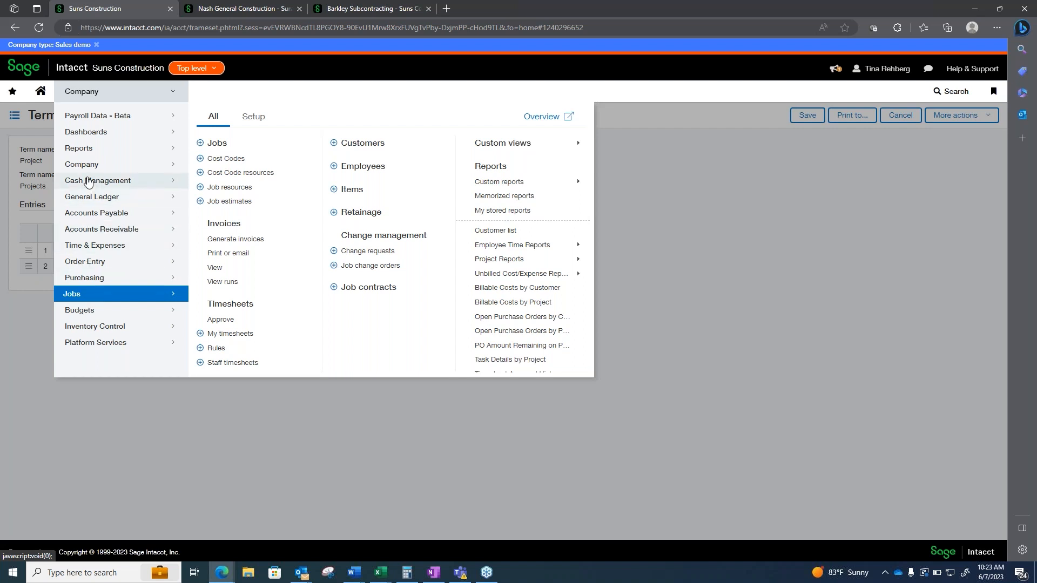
pyautogui.moveTo(94, 188)
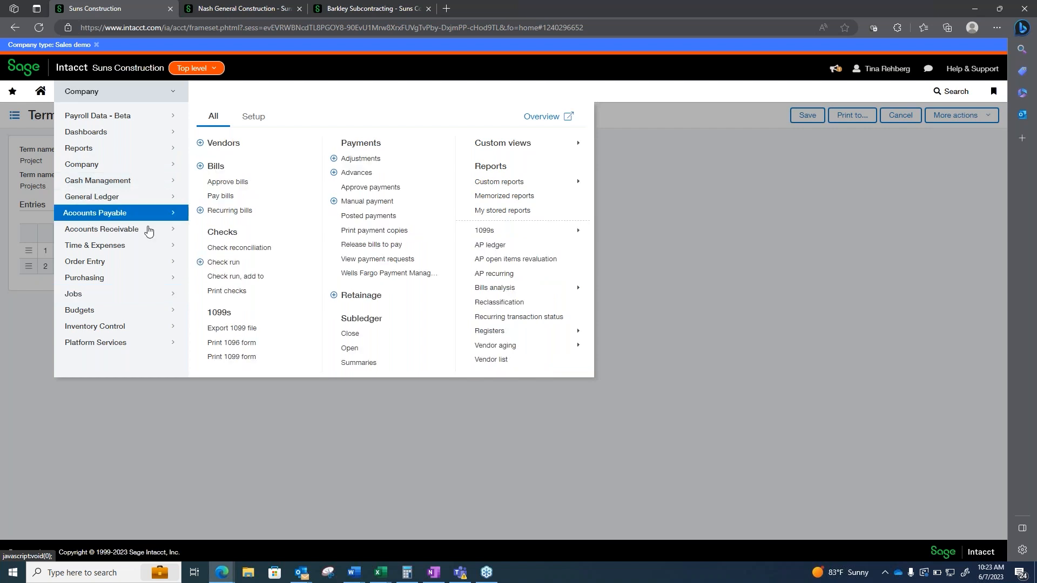
# View AP Bills, then open the 23-vendor Vendors list and its saved views
pyautogui.click(196, 166)
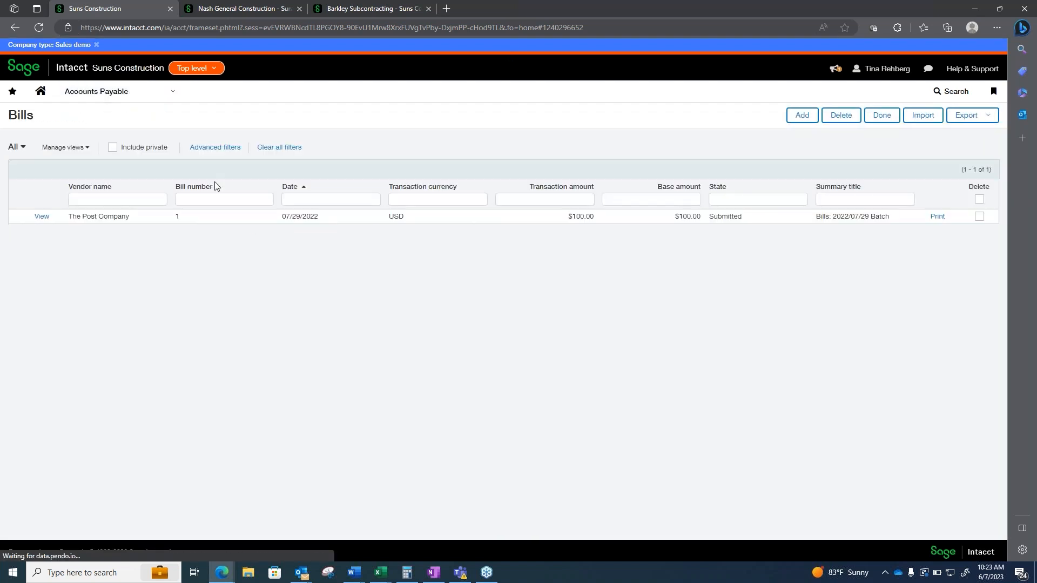
pyautogui.click(96, 92)
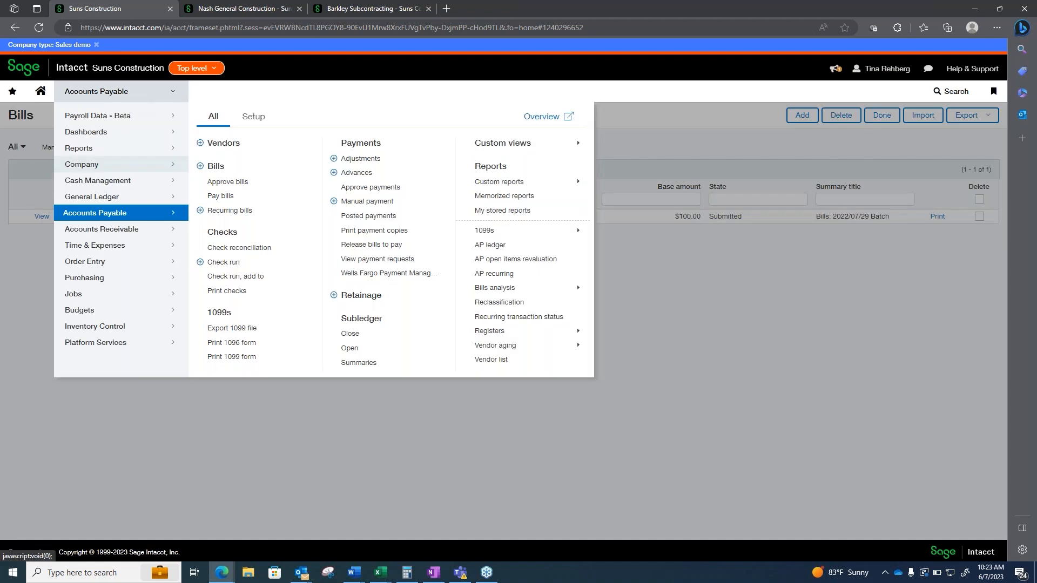
pyautogui.click(223, 143)
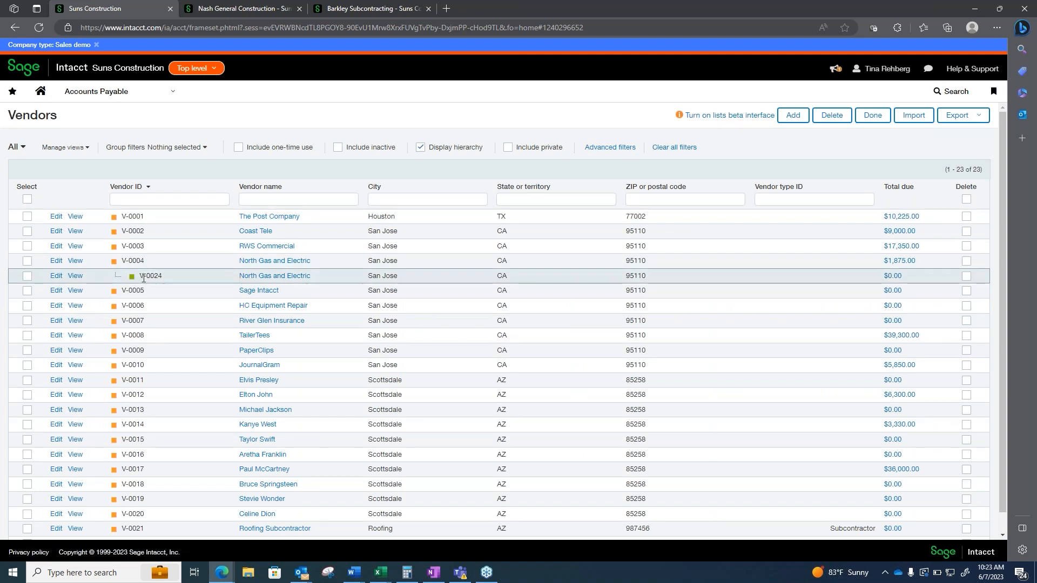
pyautogui.moveTo(117, 260)
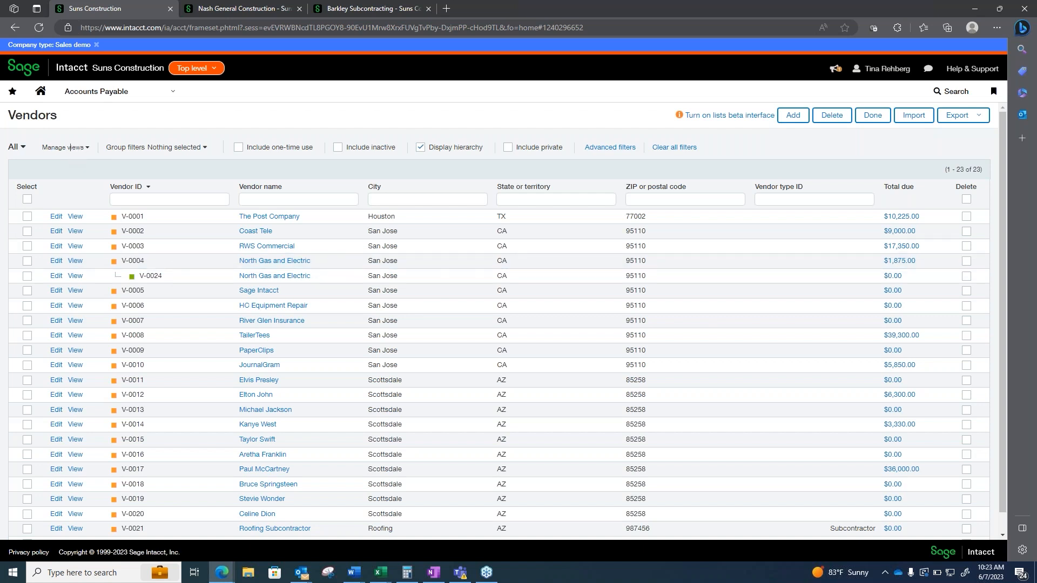
pyautogui.click(64, 147)
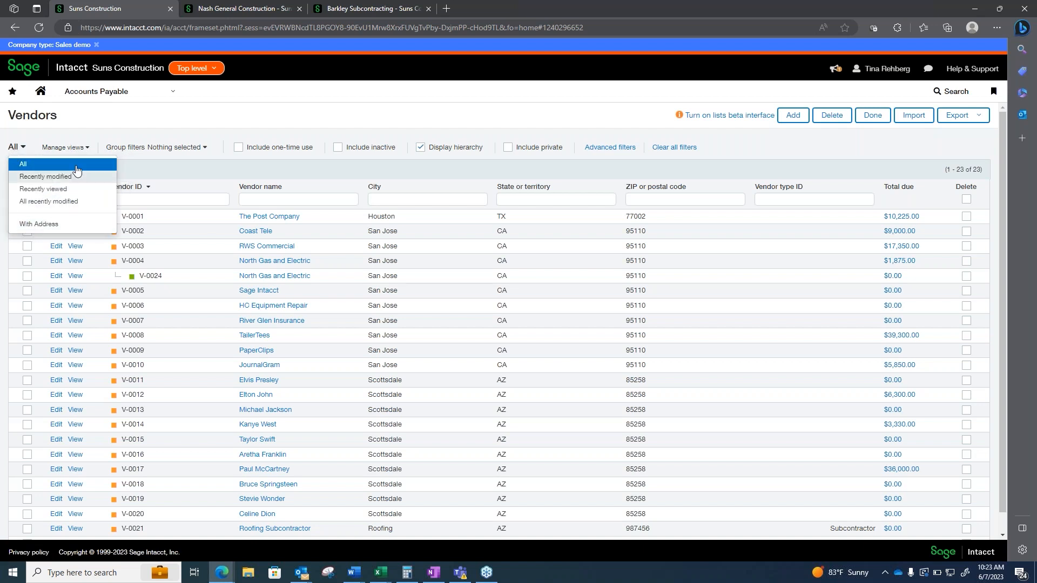
pyautogui.moveTo(42, 230)
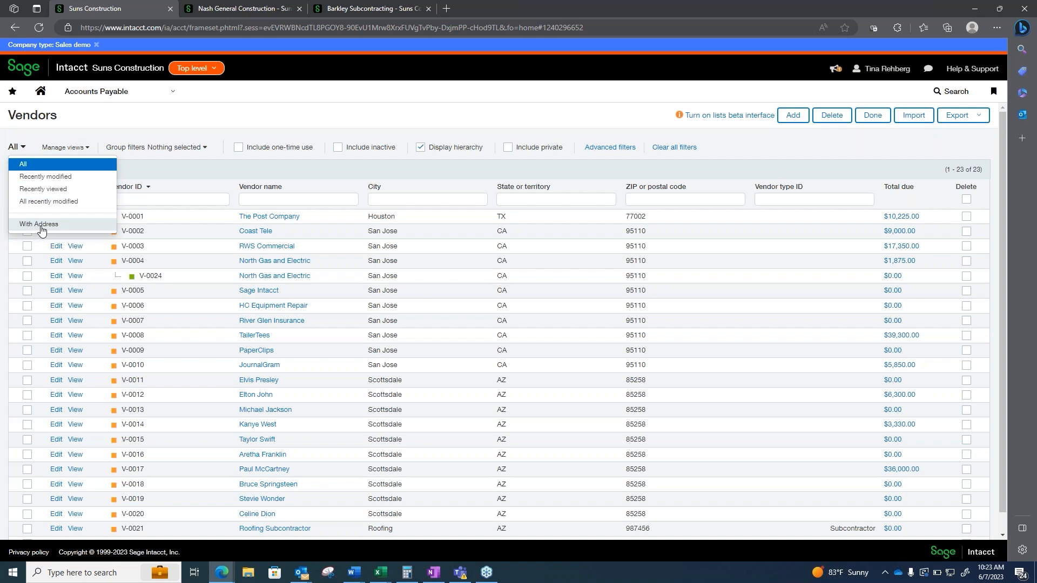
pyautogui.click(38, 224)
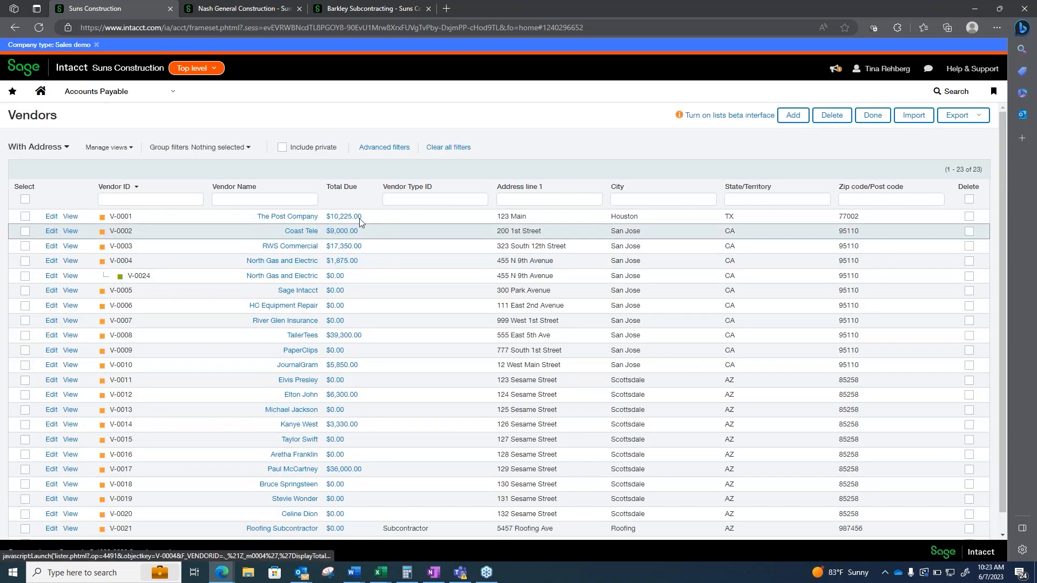
pyautogui.click(663, 198)
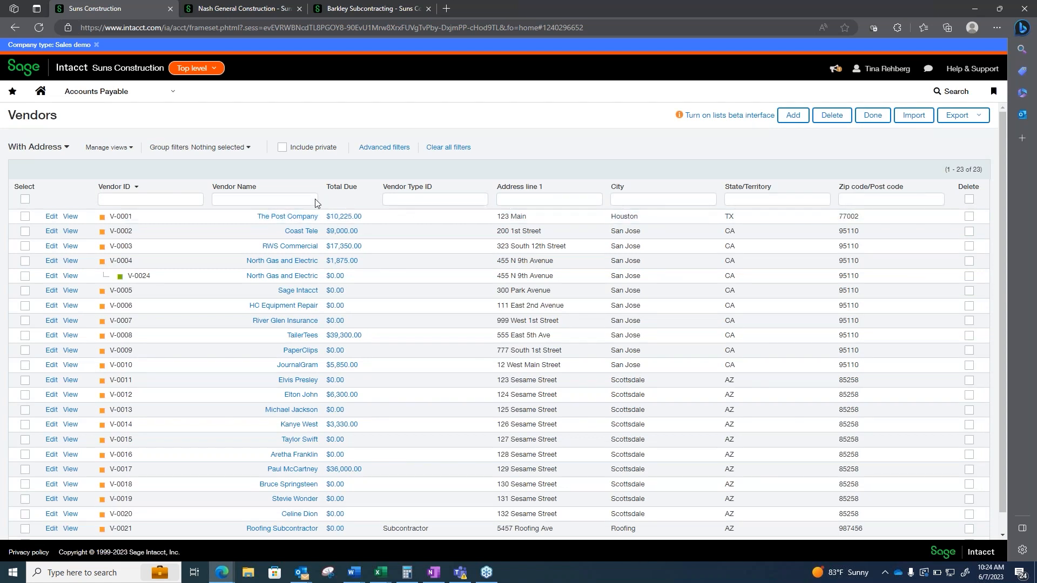
pyautogui.click(265, 199)
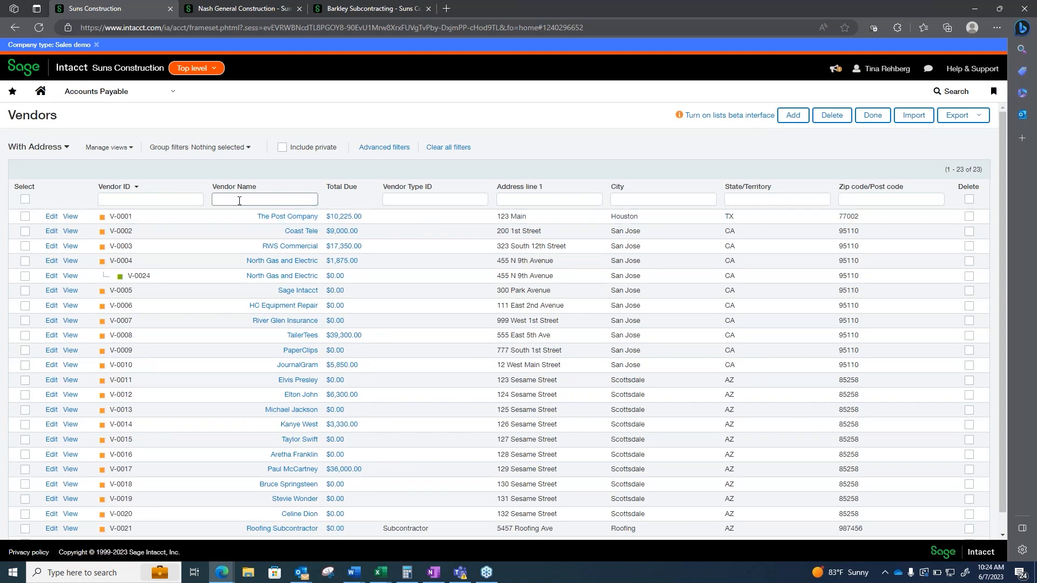
pyautogui.click(264, 200)
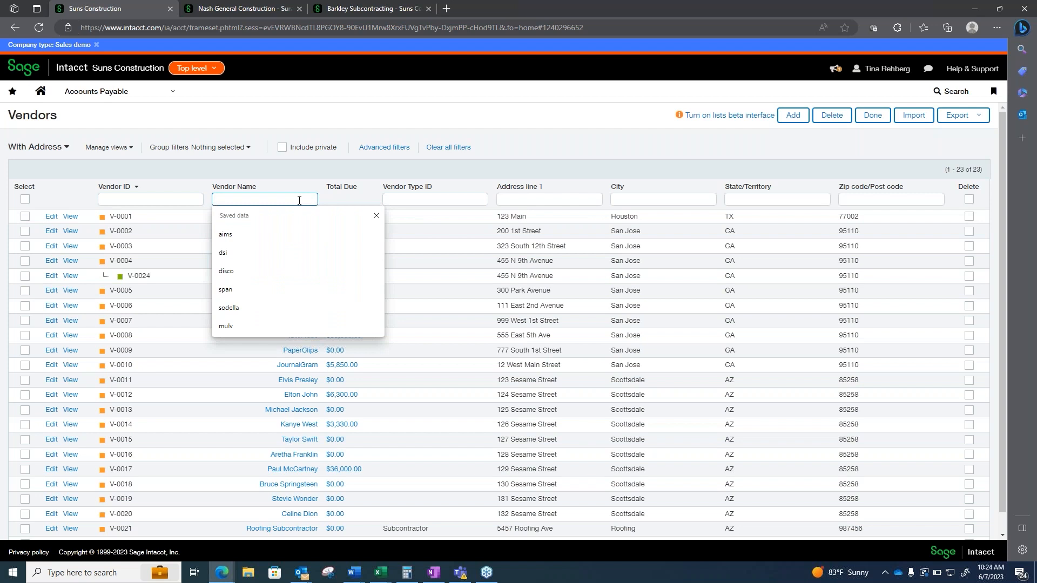
pyautogui.write('west')
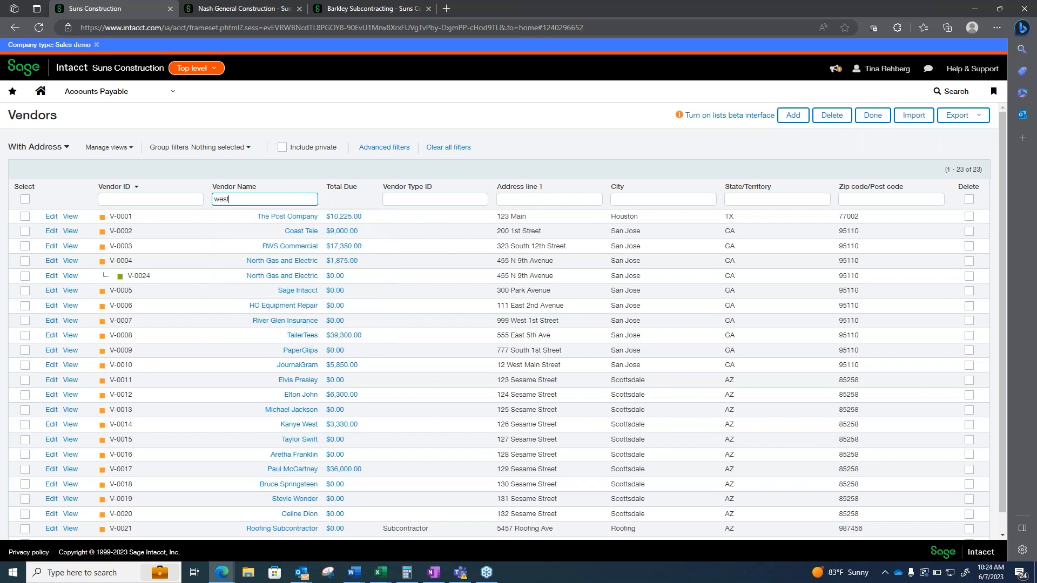
pyautogui.press('Enter')
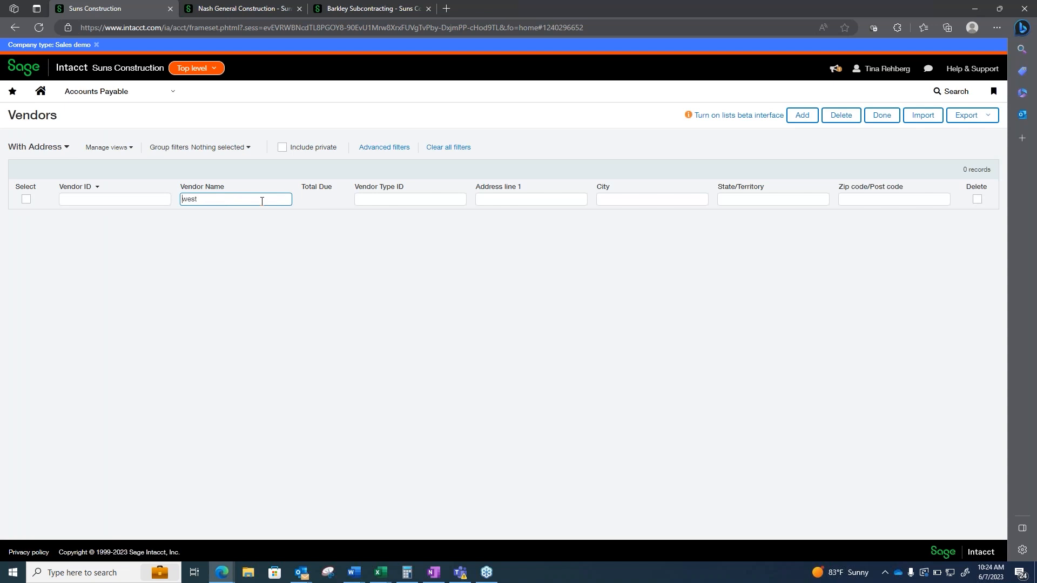
pyautogui.press('Enter')
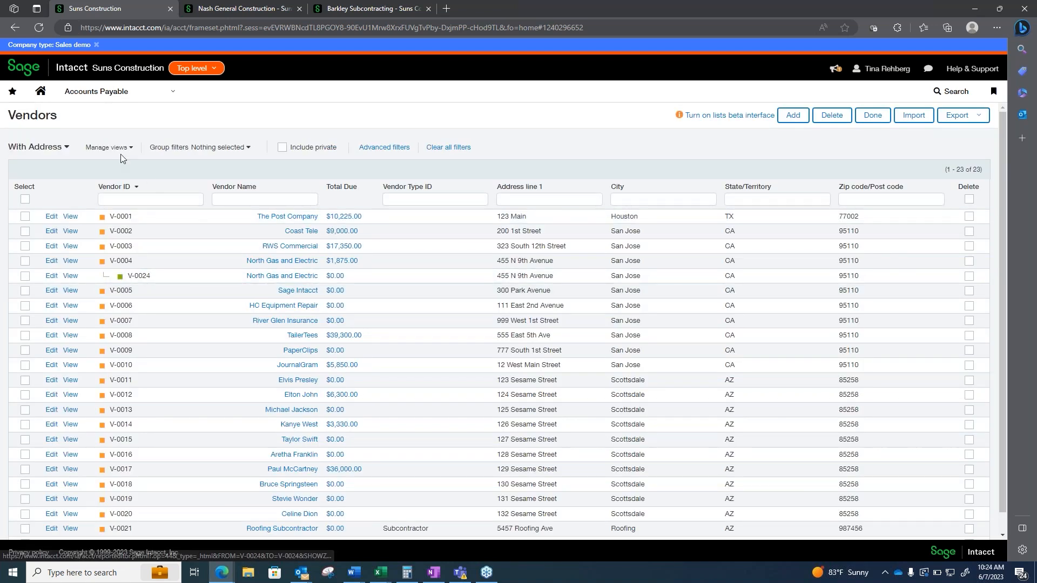
pyautogui.click(107, 147)
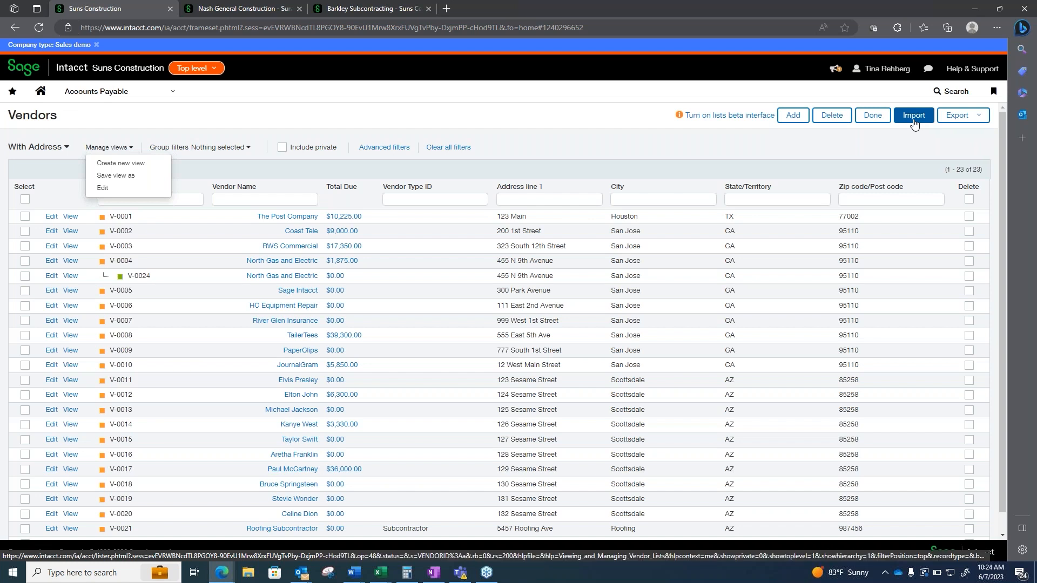
pyautogui.moveTo(933, 123)
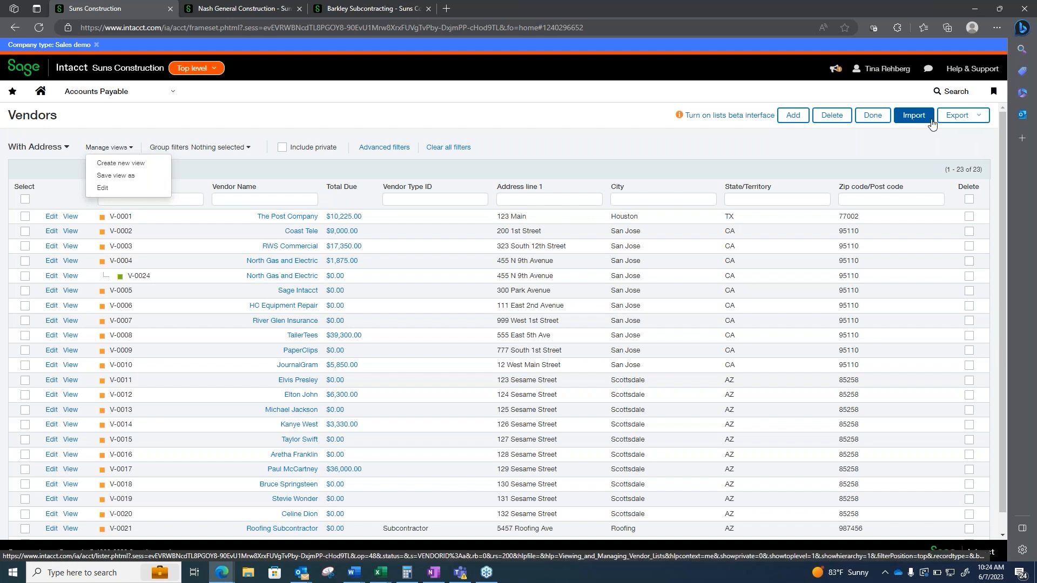
pyautogui.moveTo(165, 111)
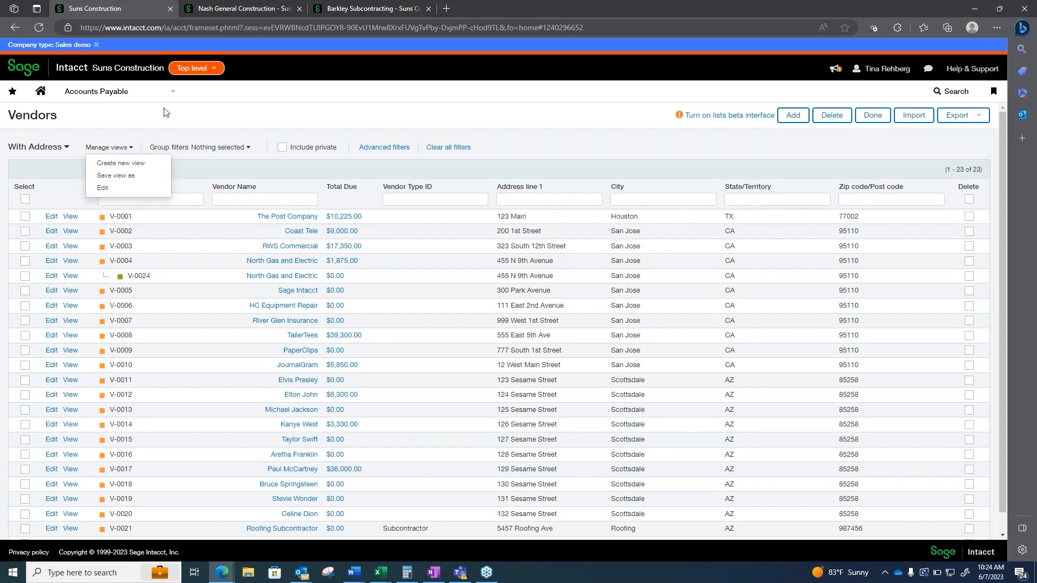
# Open Company > Setup > Import data and scroll through the company setup checklist
pyautogui.click(116, 91)
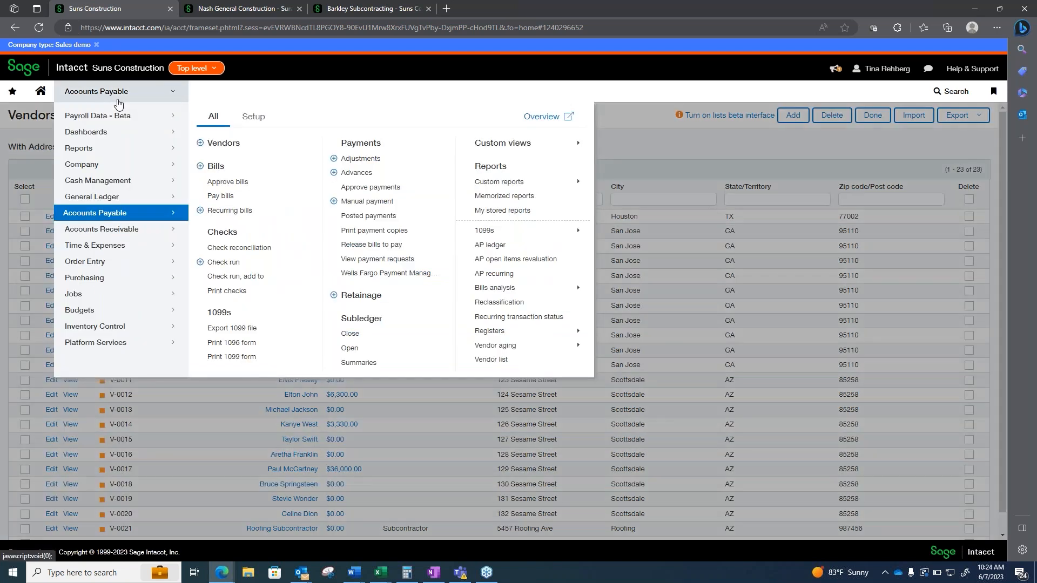
pyautogui.moveTo(81, 164)
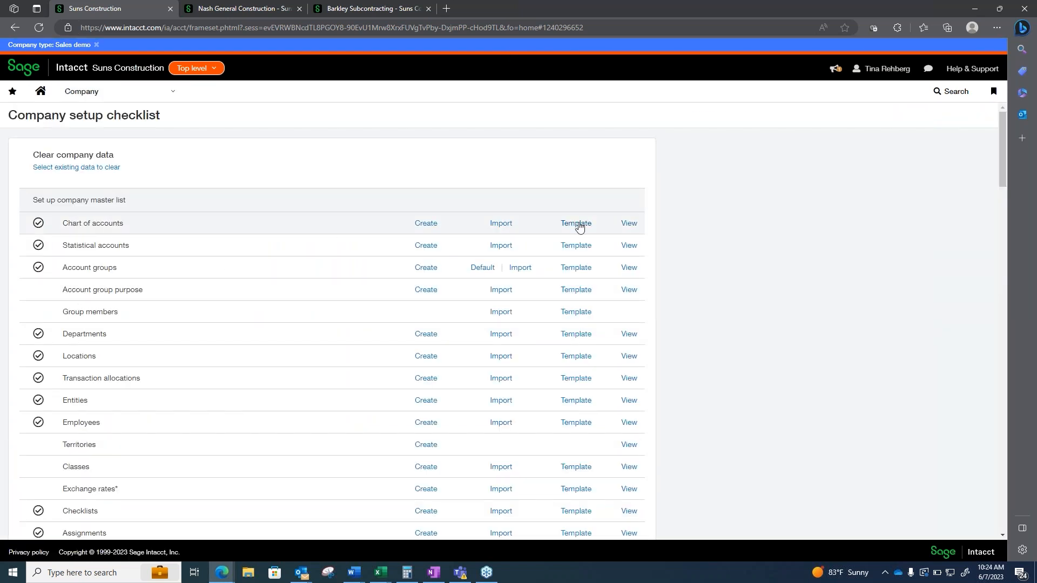
pyautogui.moveTo(588, 252)
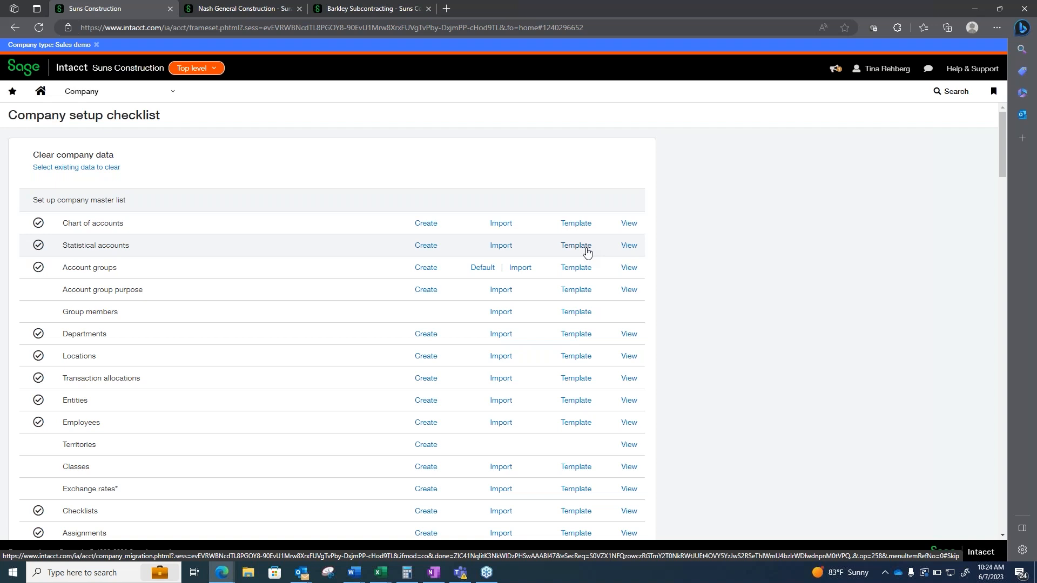
pyautogui.moveTo(580, 295)
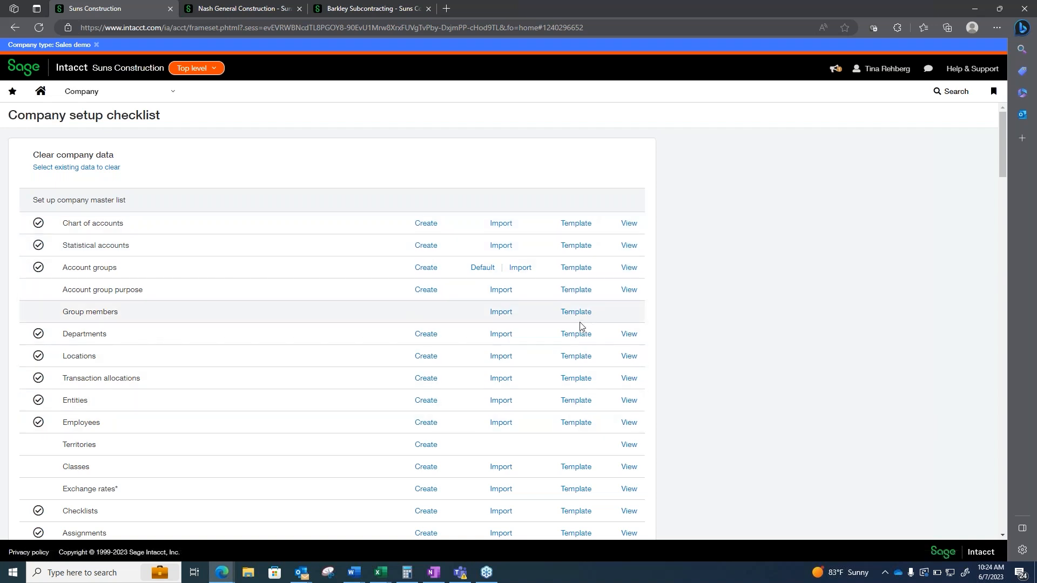
pyautogui.scroll(-3)
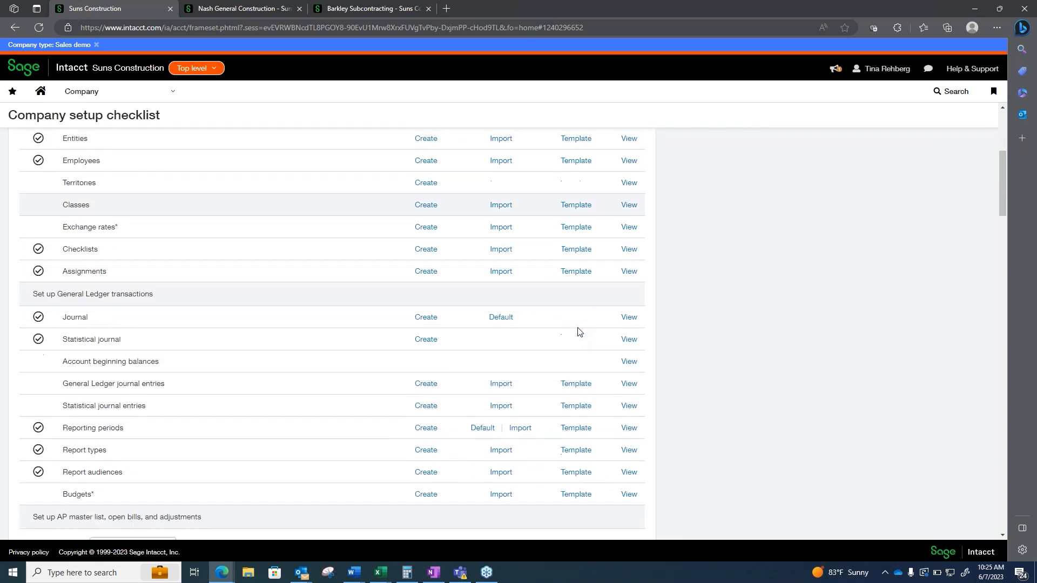
pyautogui.scroll(-3)
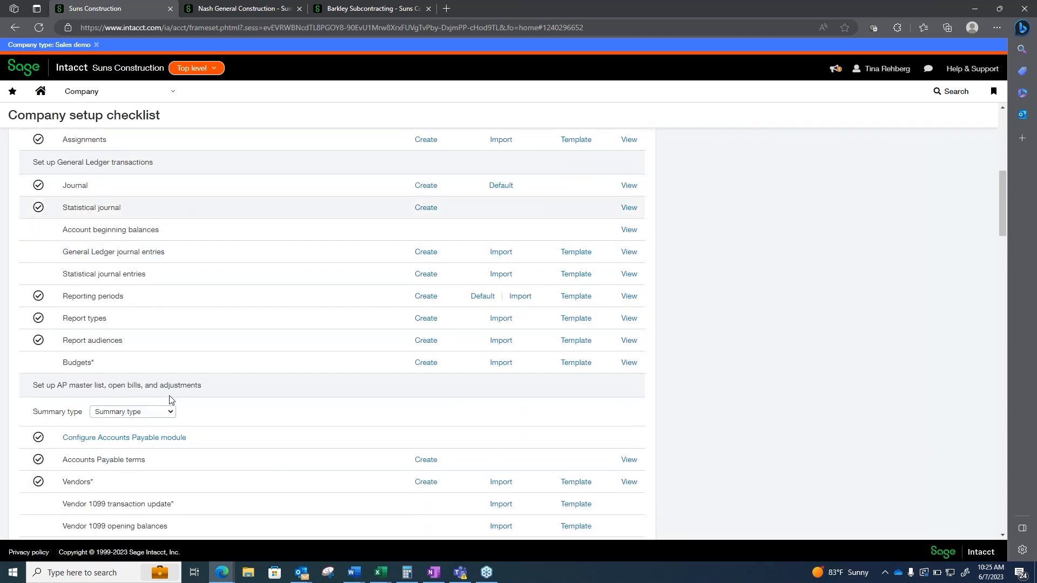
pyautogui.scroll(-3)
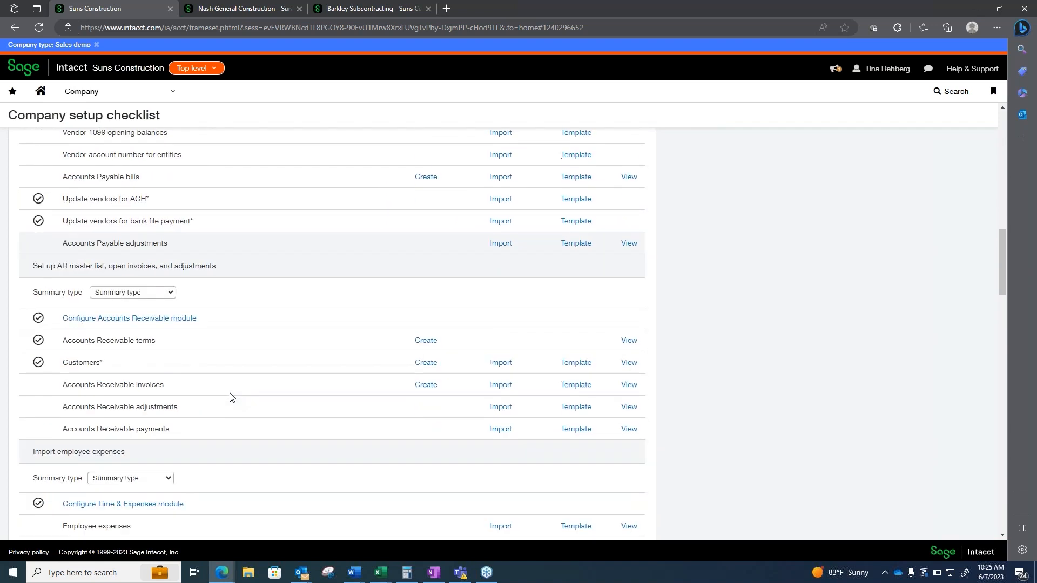
pyautogui.scroll(-3)
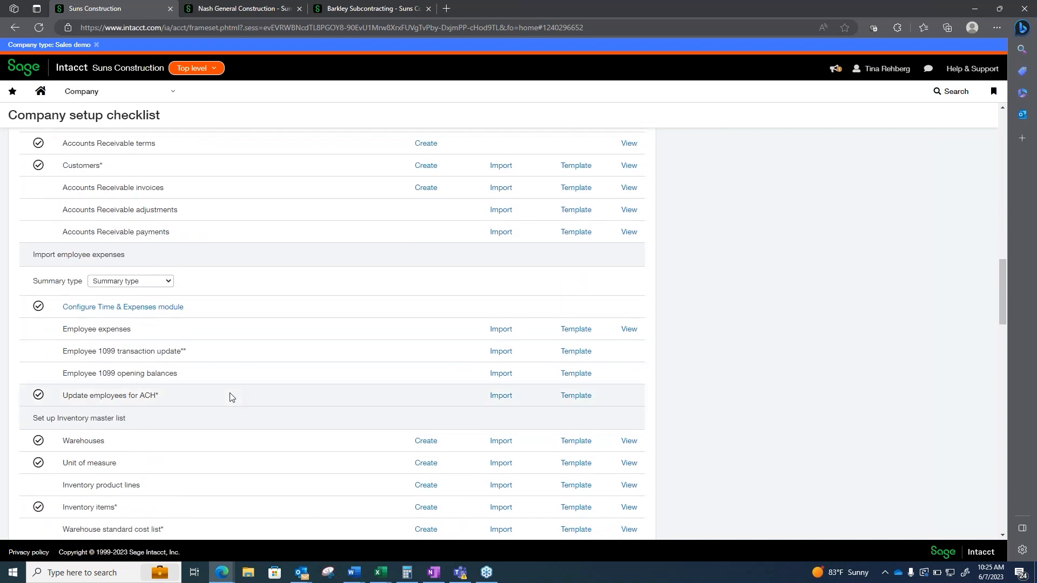
pyautogui.scroll(-3)
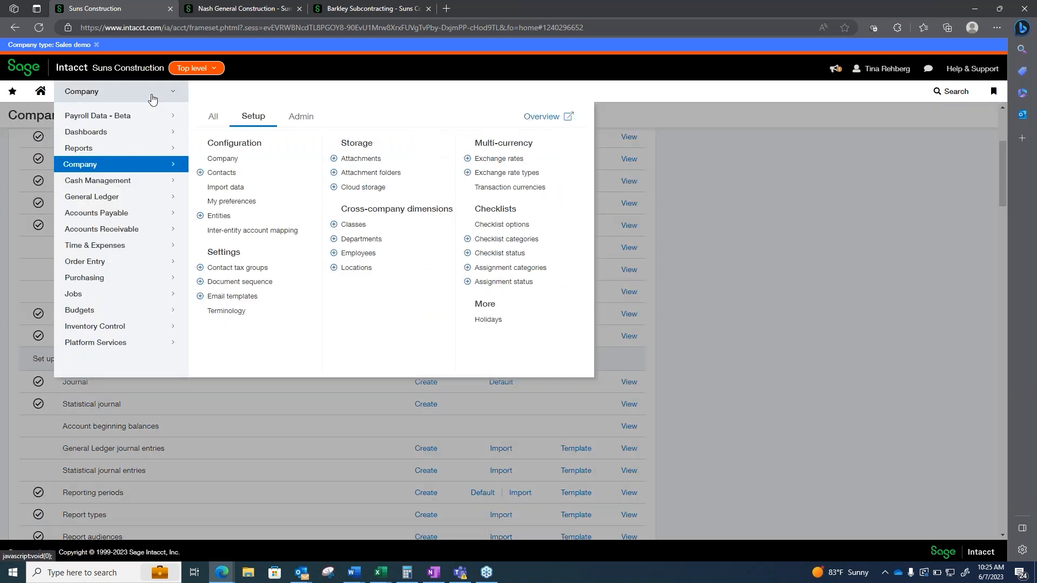
pyautogui.moveTo(129, 170)
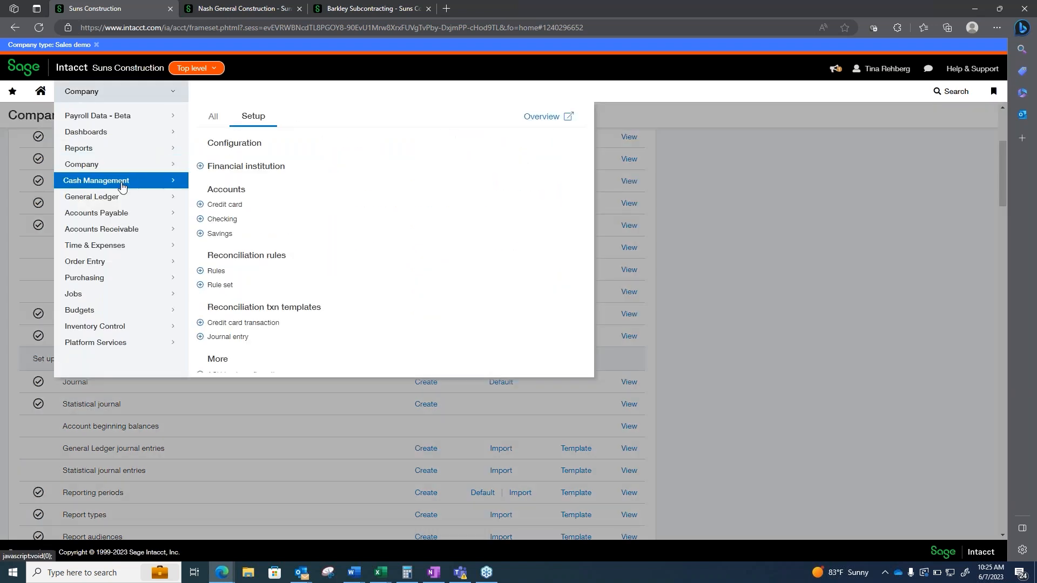
# Show all Cash Management tasks, including accounts, reconciliation, payment files and reports
pyautogui.click(212, 116)
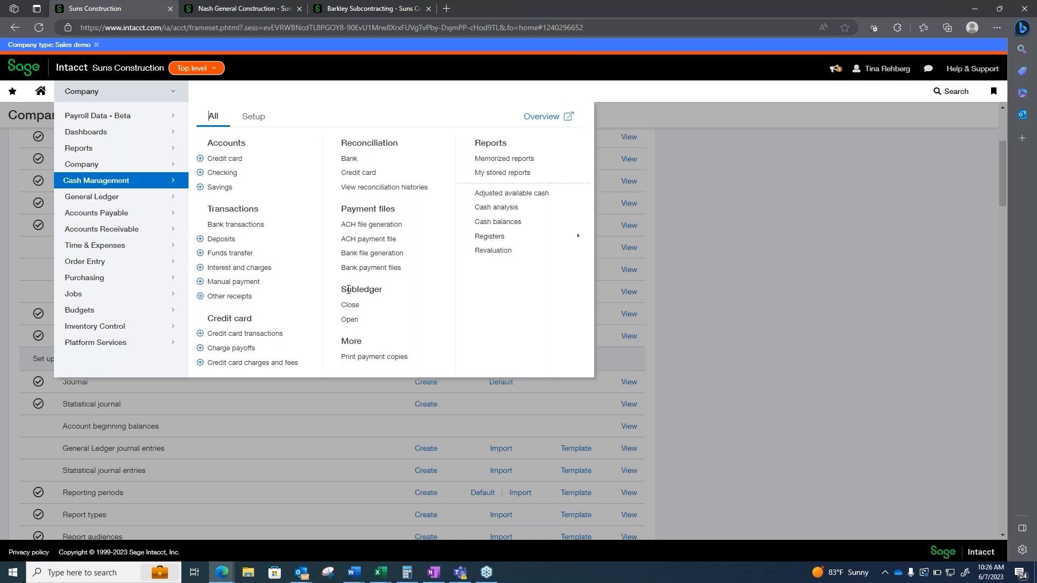
pyautogui.moveTo(349, 159)
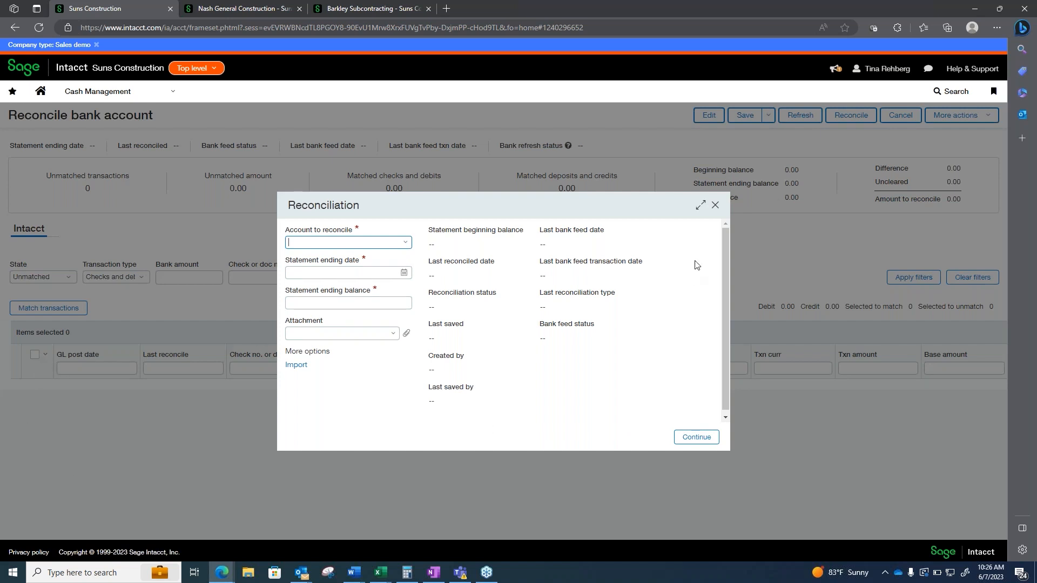
# Close the bank reconciliation setup without an account and reopen the Cash Management menu
pyautogui.click(715, 205)
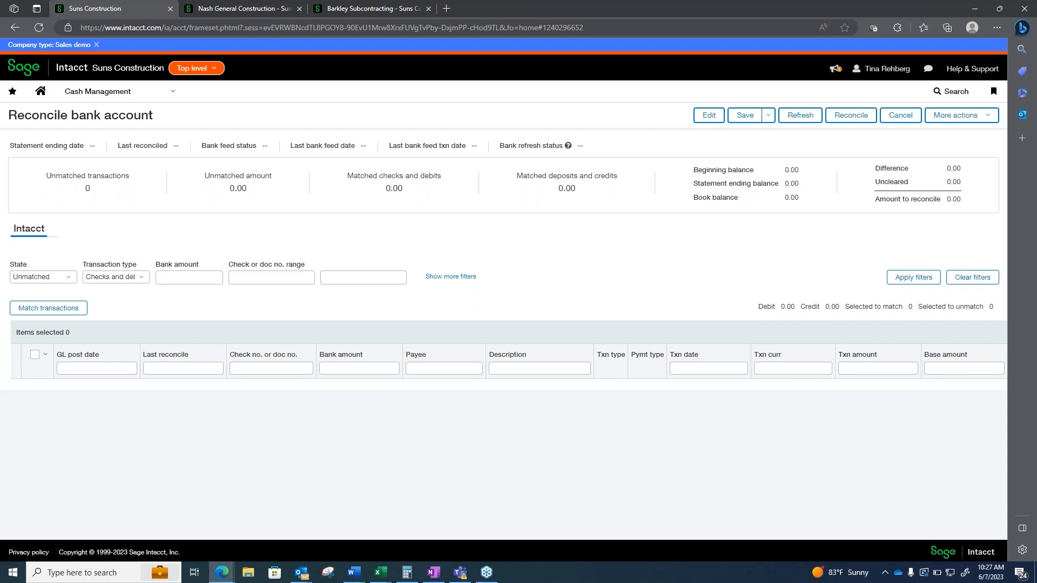
pyautogui.moveTo(712, 174)
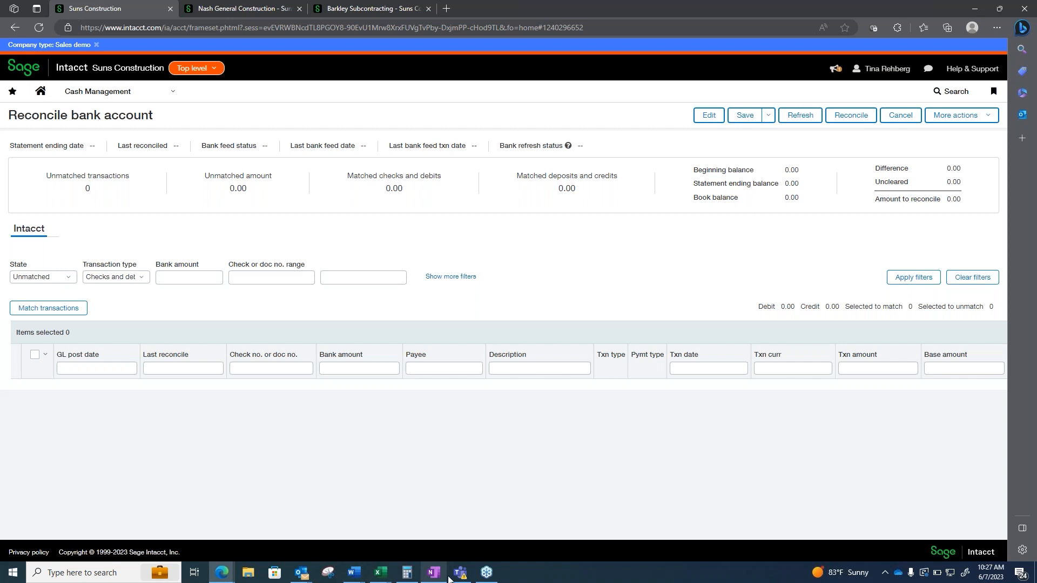
pyautogui.moveTo(593, 197)
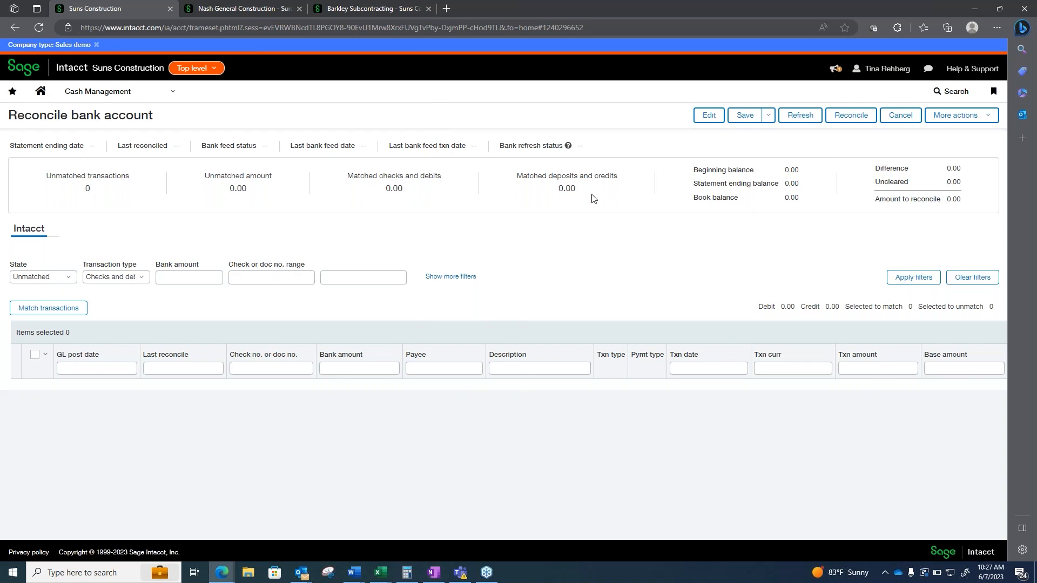
pyautogui.click(196, 68)
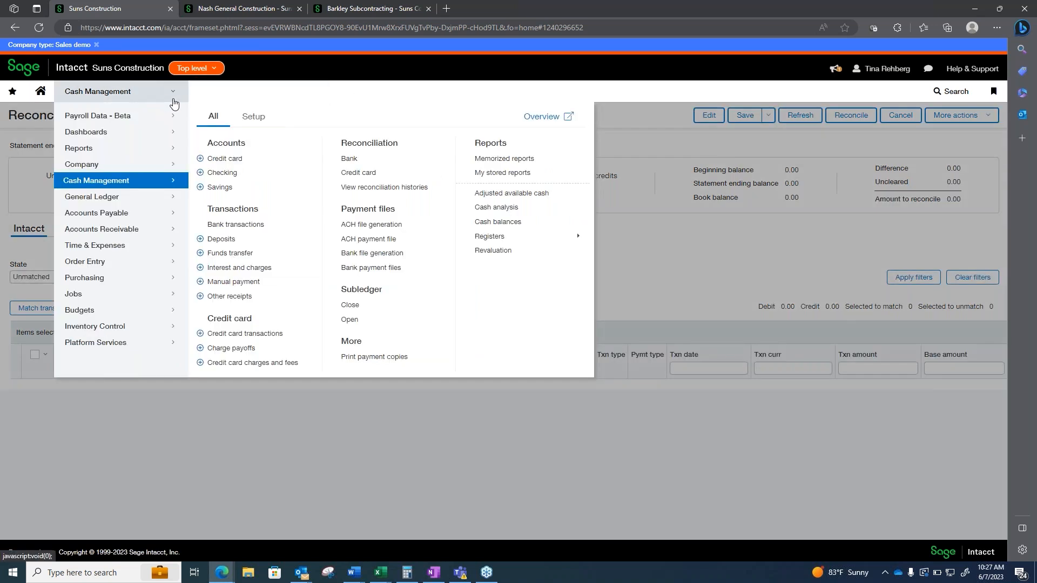
pyautogui.click(340, 293)
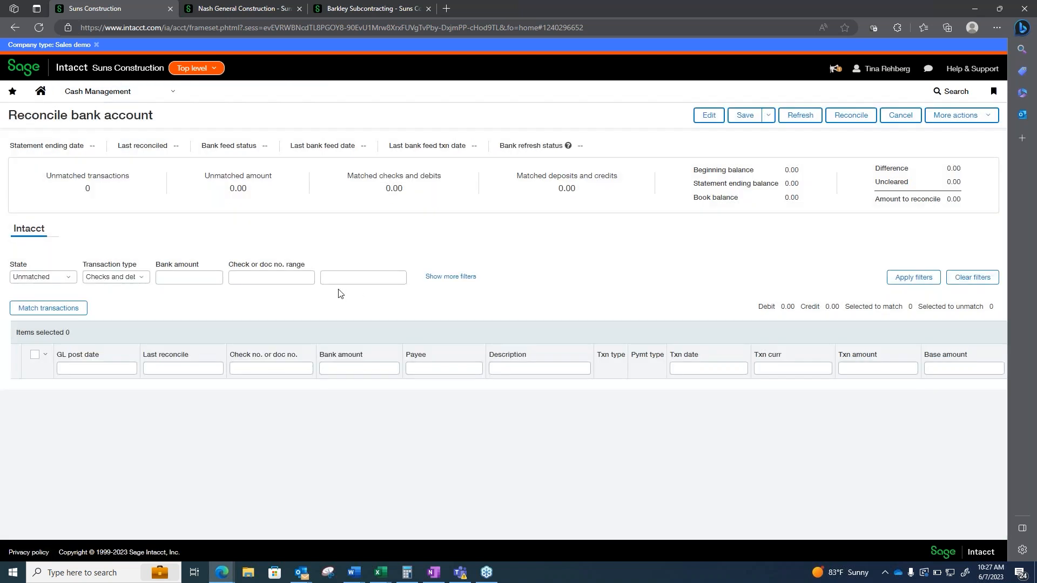
pyautogui.click(272, 277)
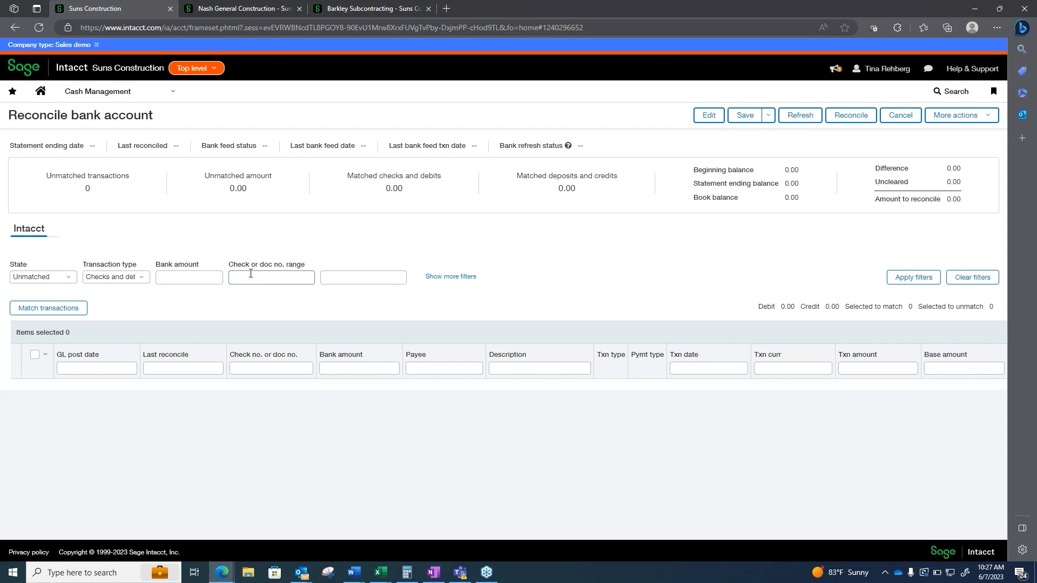
pyautogui.click(97, 91)
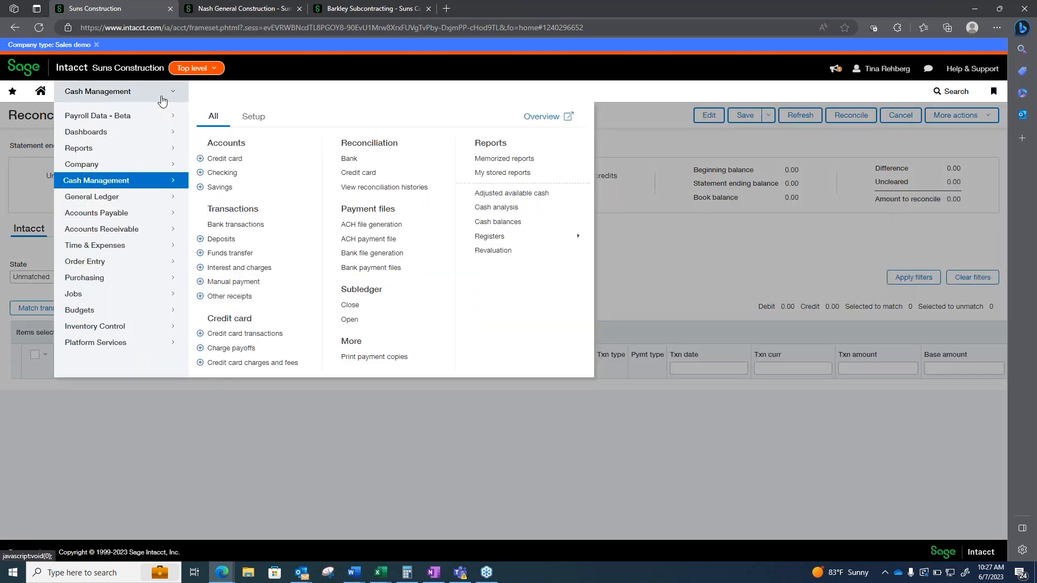
# Switch to Nash General Construction and show Purchasing's Setup options, including transaction definitions
pyautogui.click(243, 8)
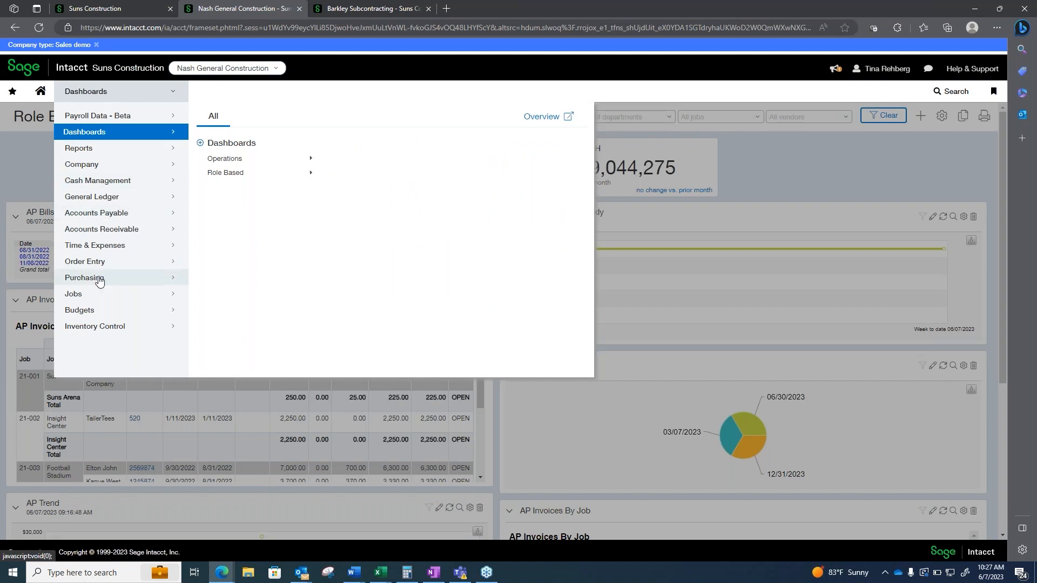
pyautogui.click(82, 278)
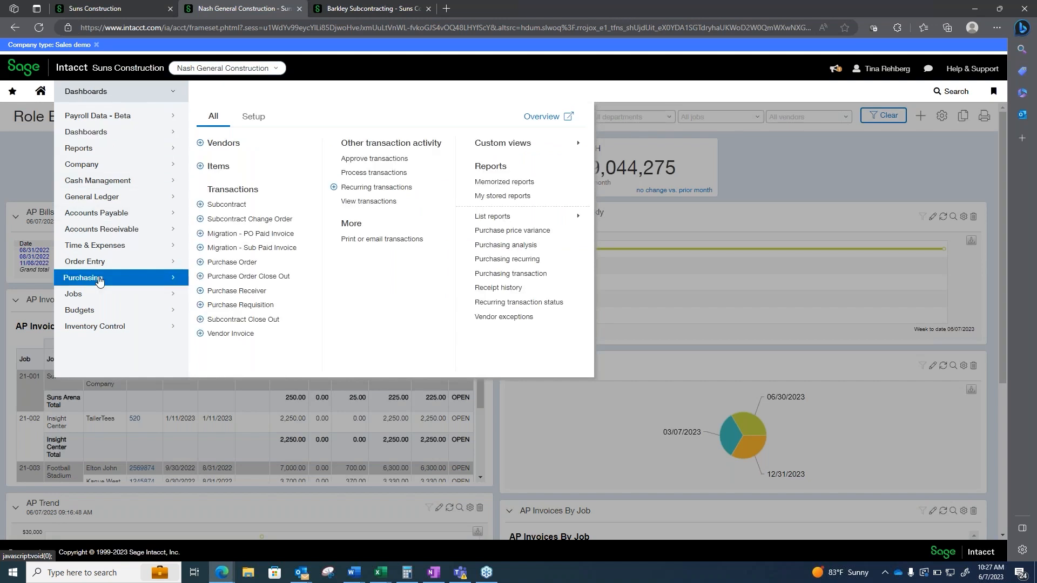
pyautogui.moveTo(122, 282)
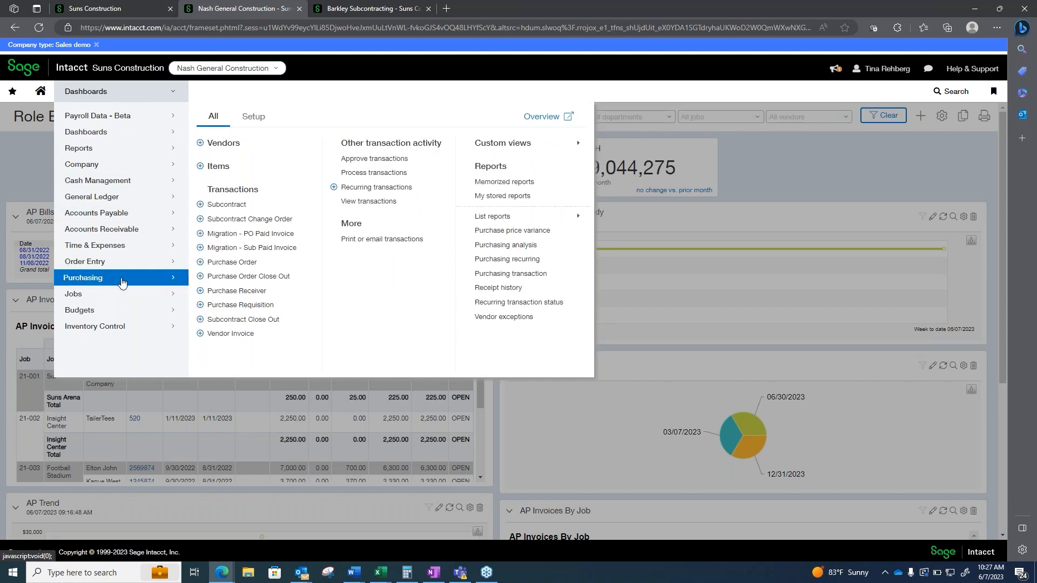
pyautogui.moveTo(250, 119)
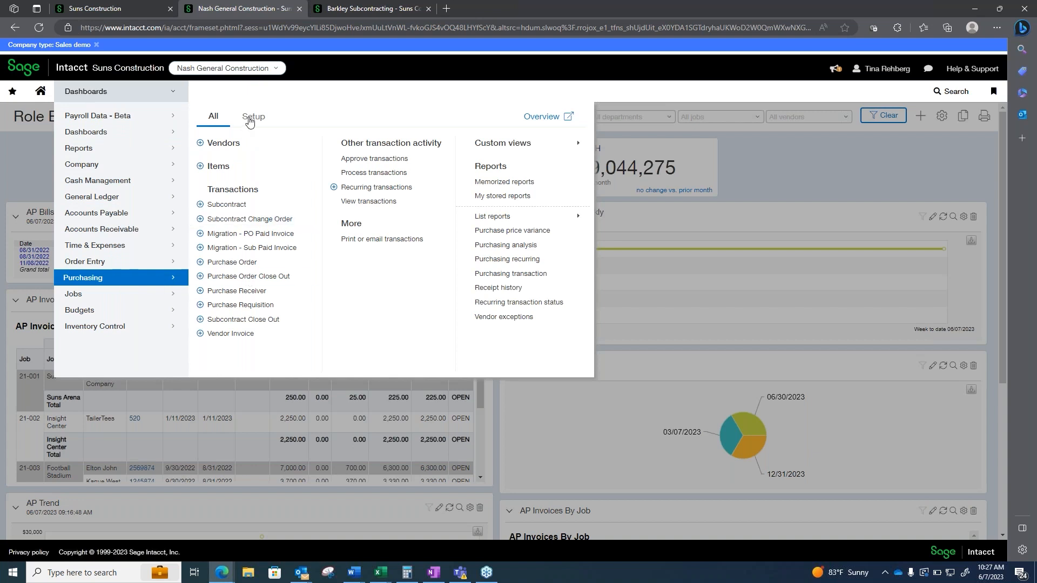
pyautogui.click(253, 117)
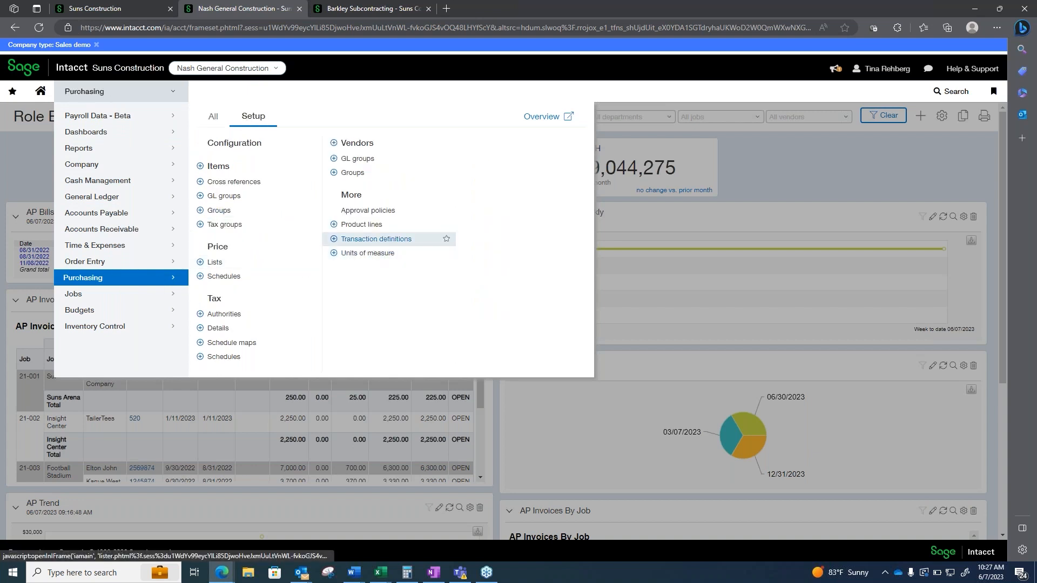
# List the ten Purchasing transaction definitions, then open the Purchase Order transactions list
pyautogui.click(376, 239)
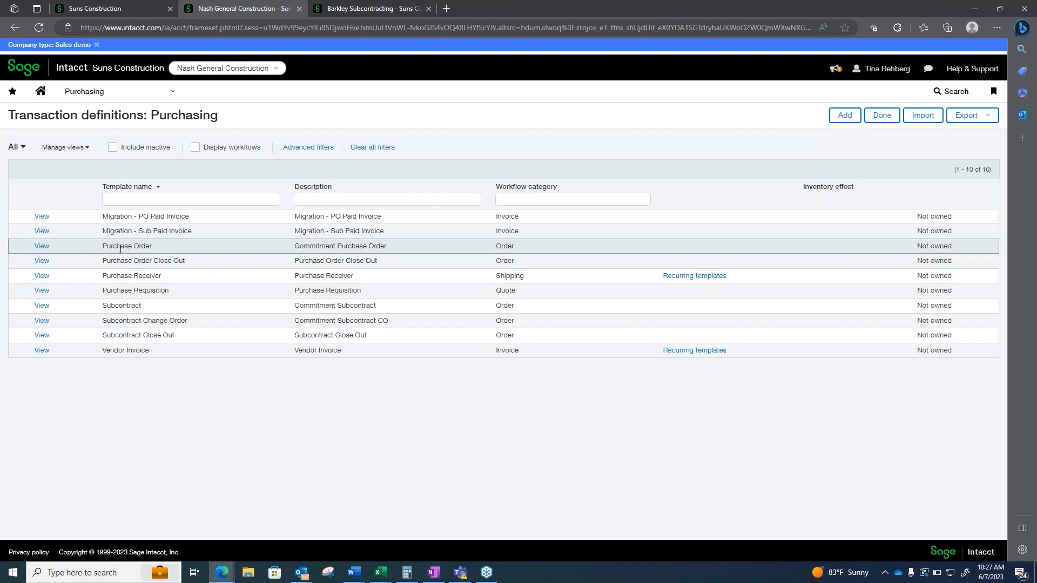
pyautogui.moveTo(159, 256)
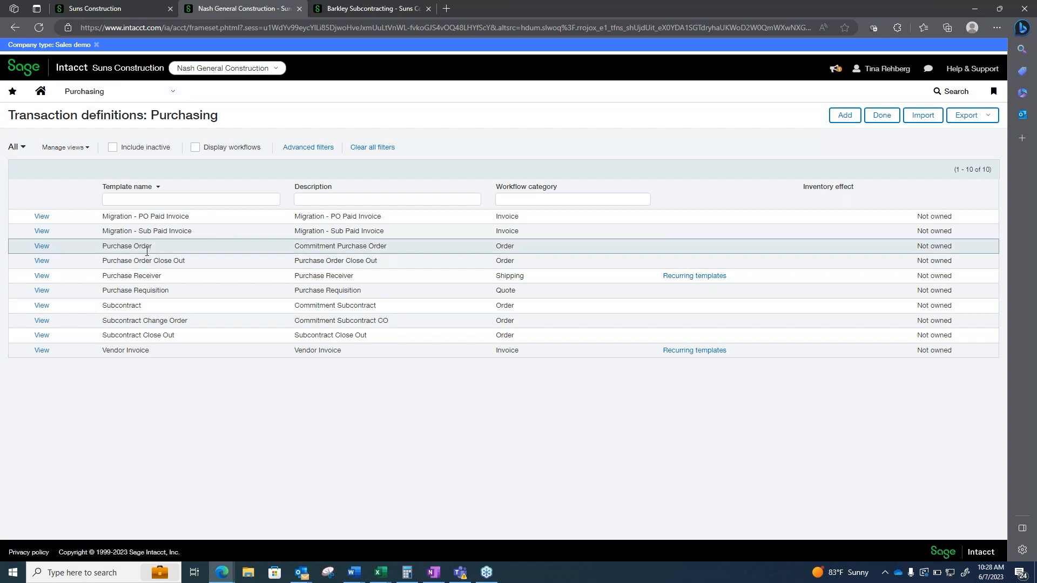
pyautogui.moveTo(151, 260)
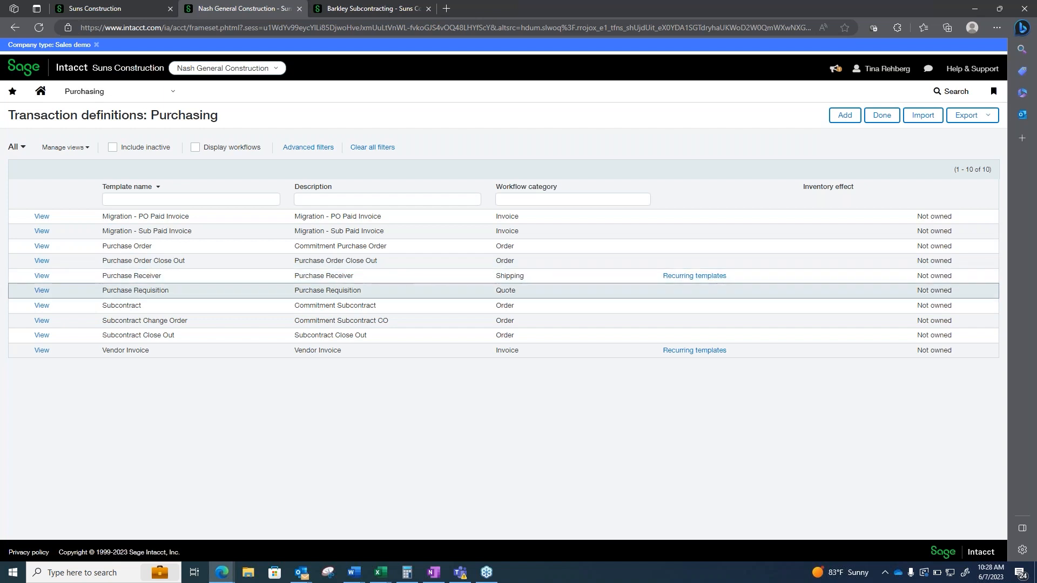
pyautogui.moveTo(131, 353)
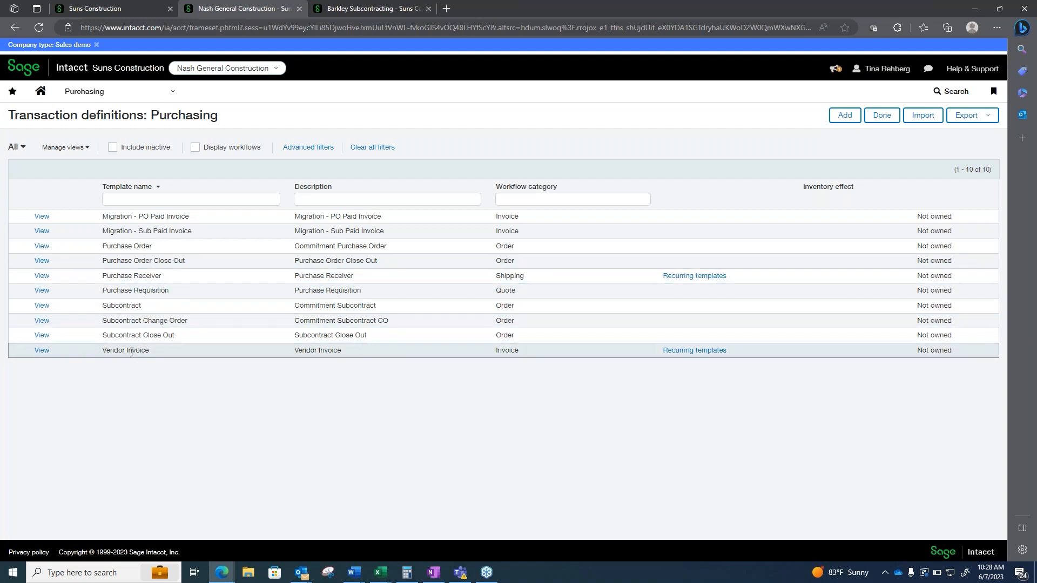
pyautogui.moveTo(151, 229)
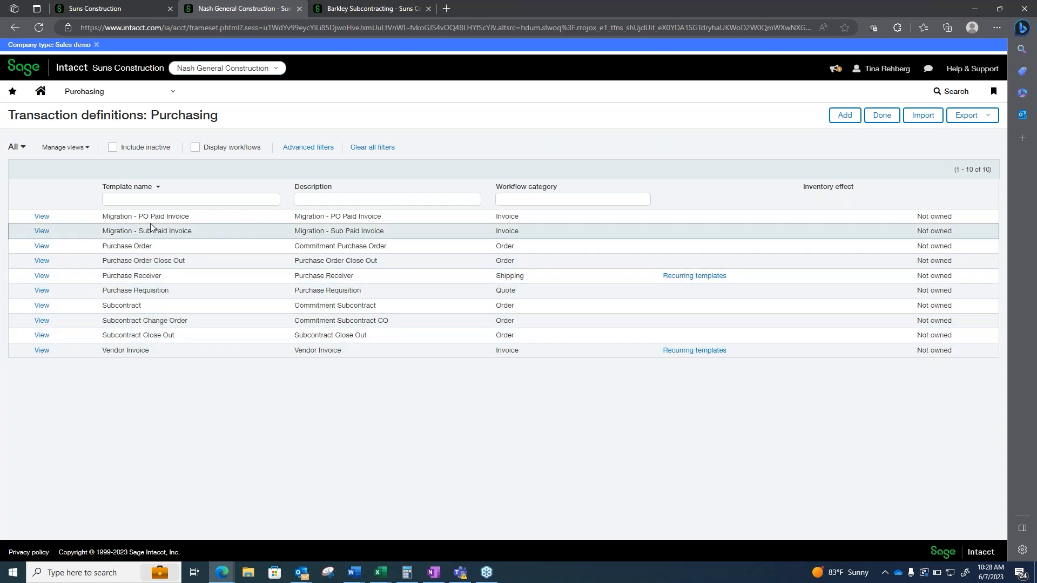
pyautogui.moveTo(157, 324)
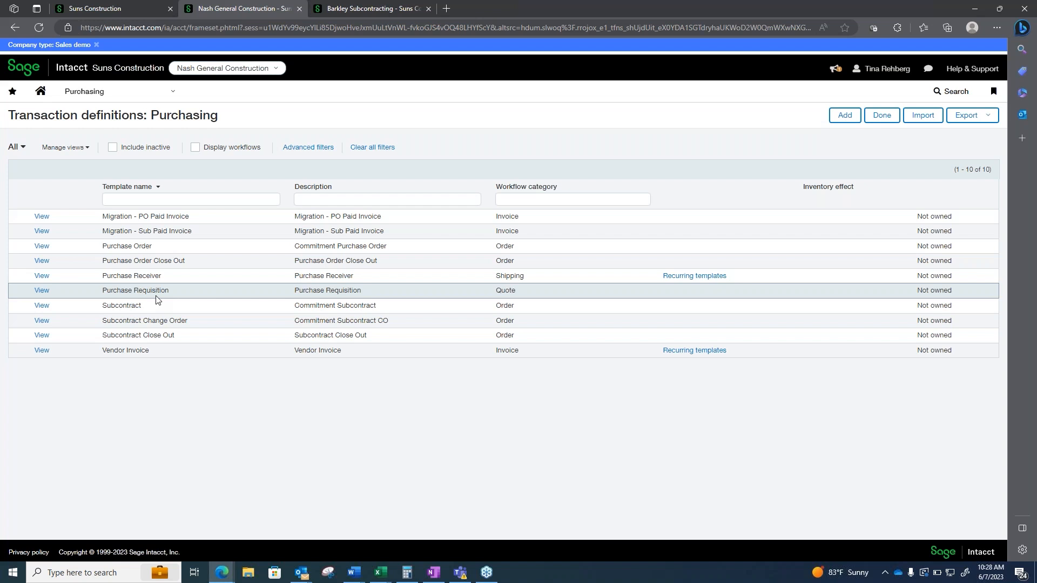
pyautogui.click(85, 91)
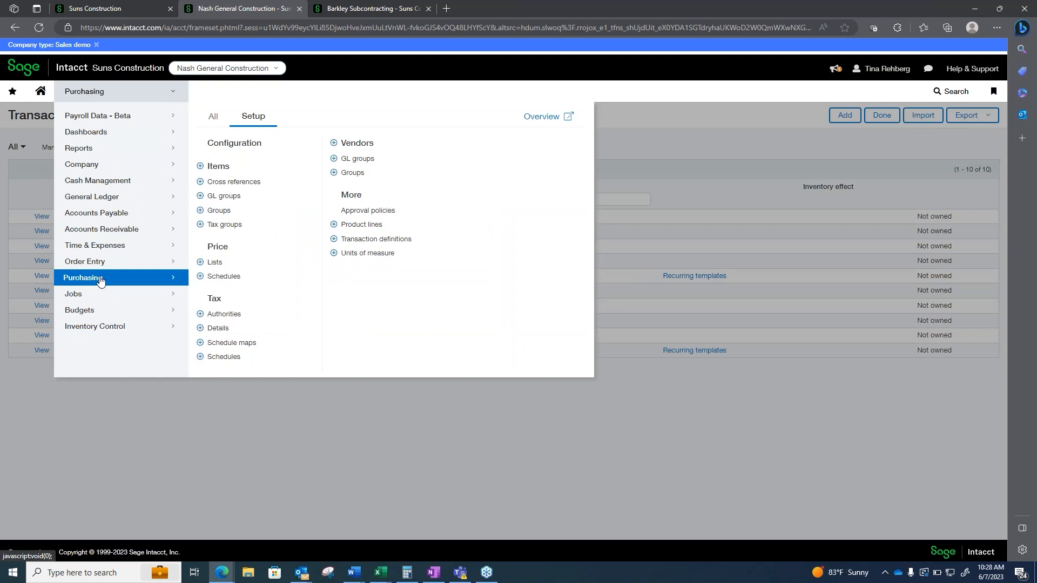
pyautogui.click(213, 116)
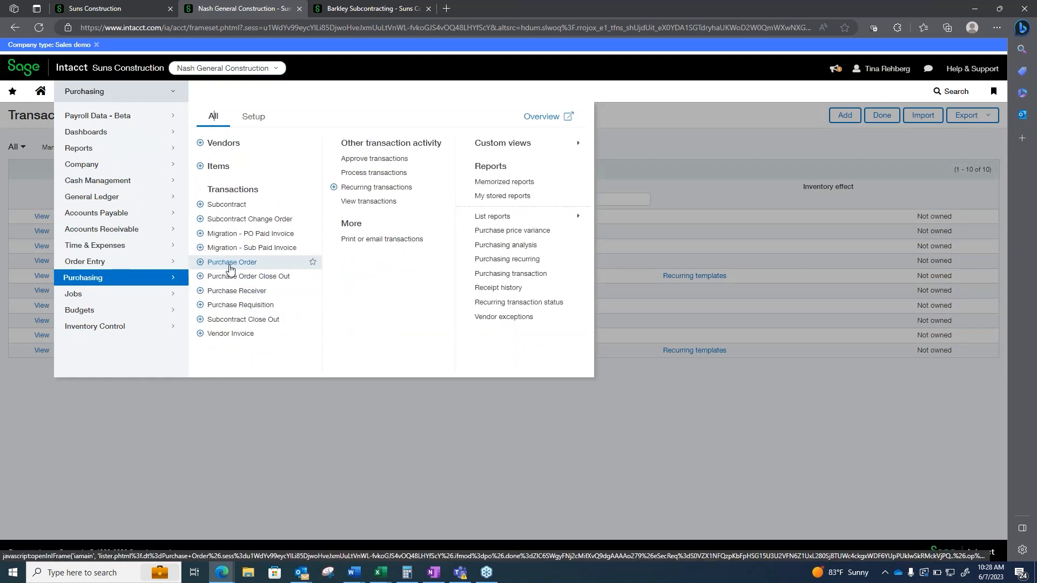
pyautogui.click(230, 262)
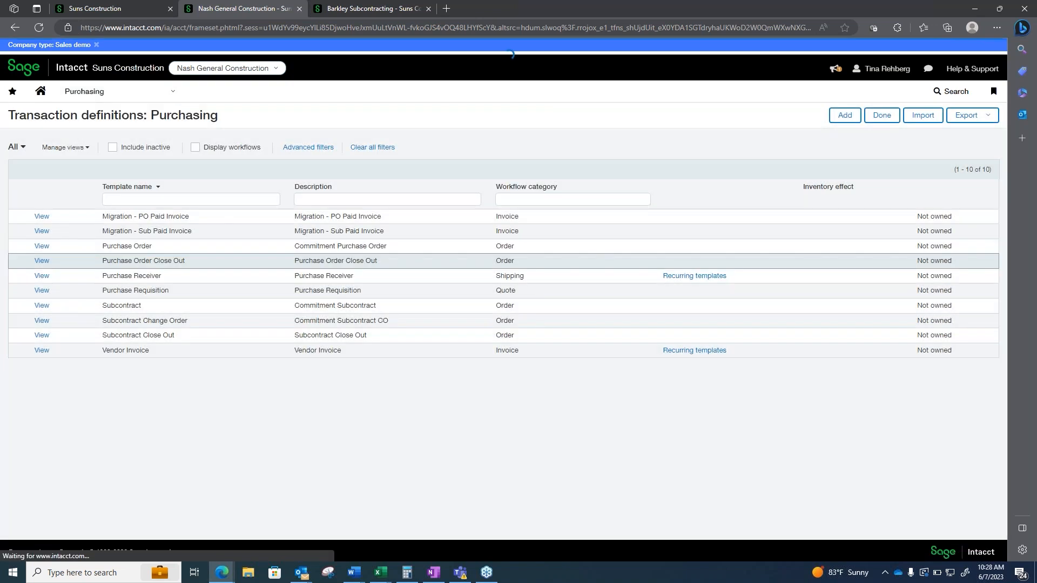
# Open the Purchase Order list and view conversion options for pending PO-000286
pyautogui.click(42, 246)
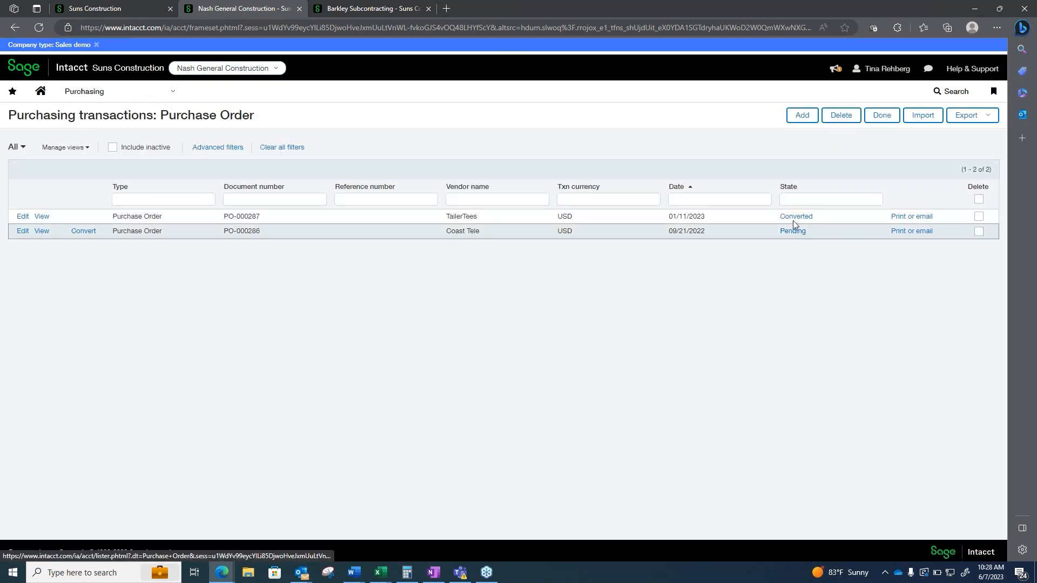
pyautogui.click(84, 231)
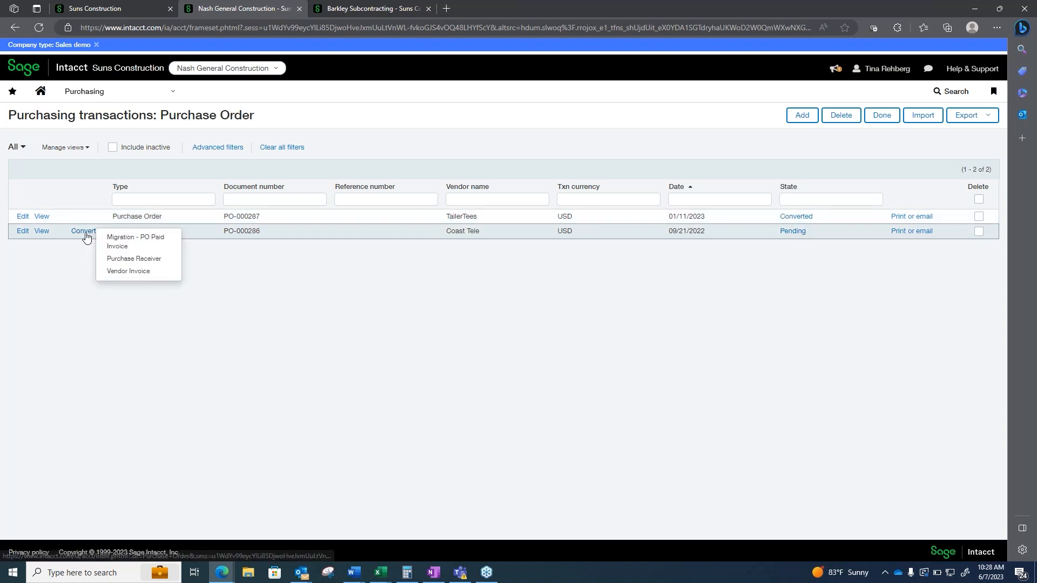
pyautogui.moveTo(151, 266)
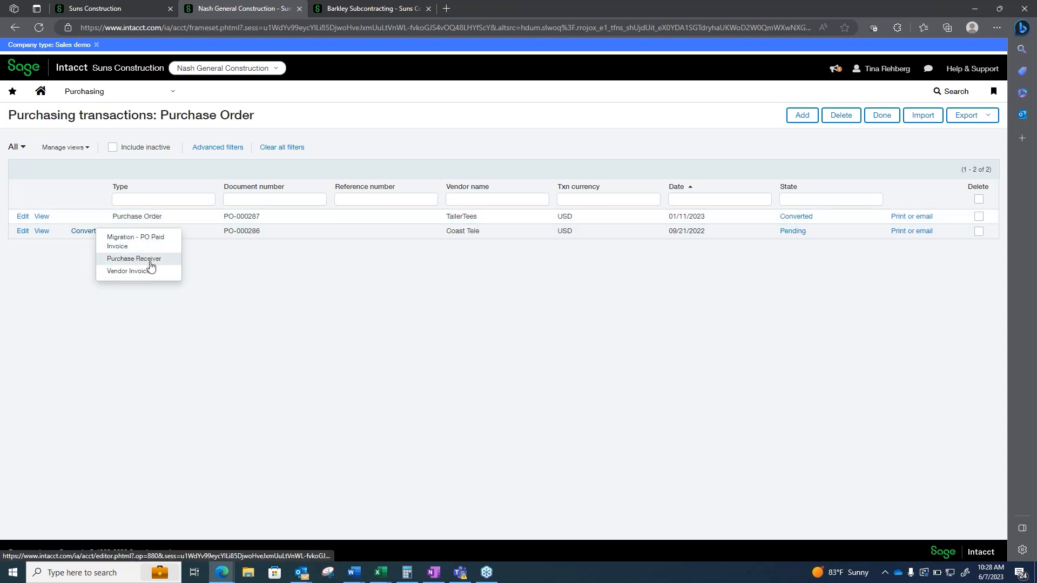
pyautogui.moveTo(138, 274)
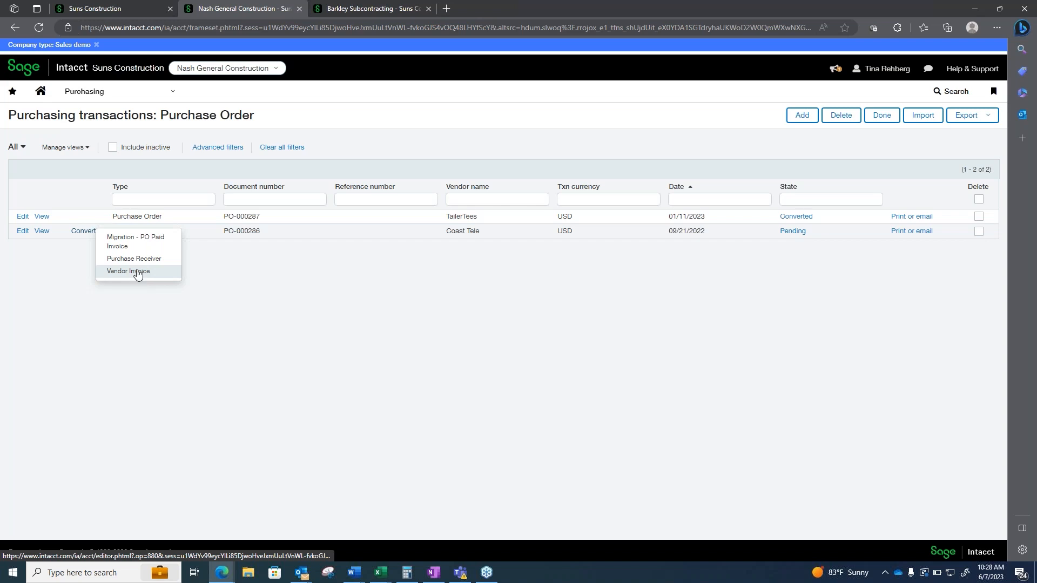
pyautogui.moveTo(118, 265)
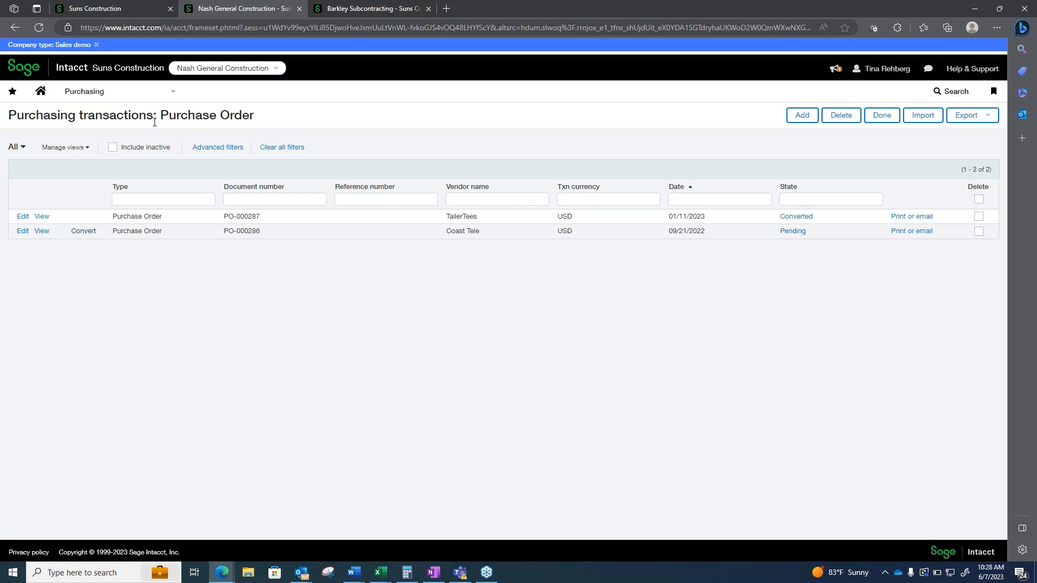
pyautogui.moveTo(159, 116)
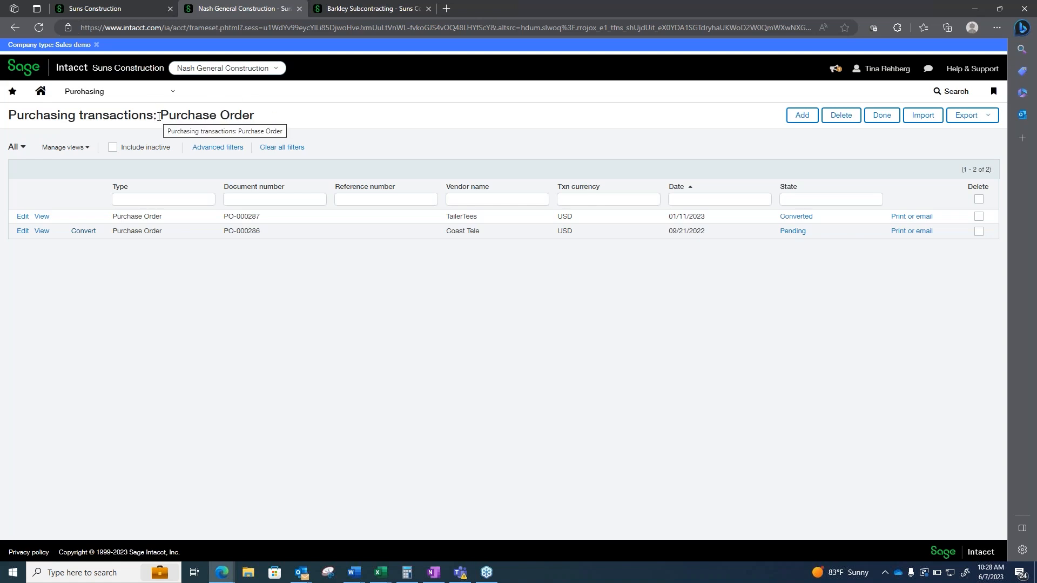
pyautogui.moveTo(235, 126)
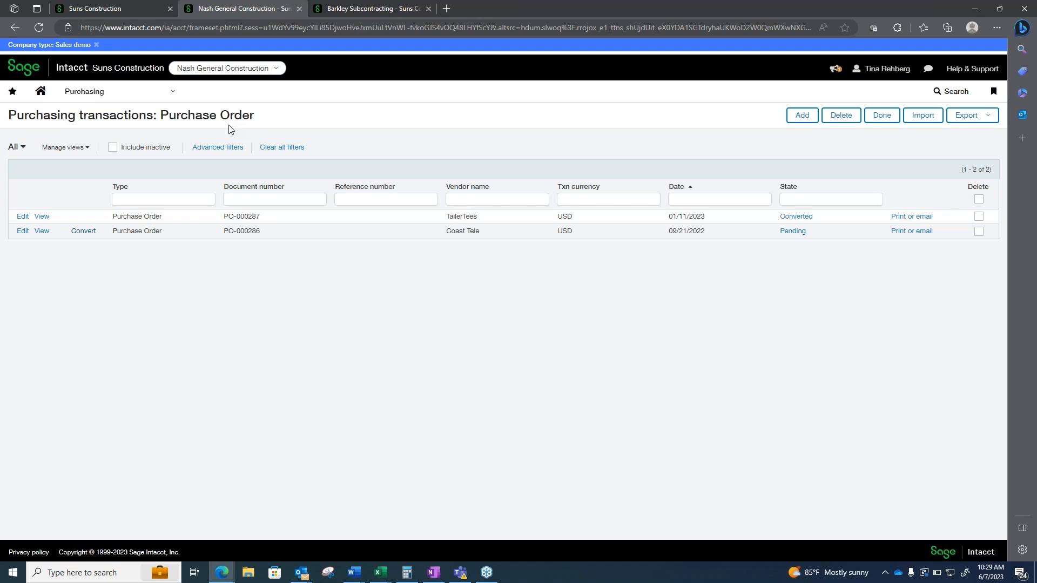
pyautogui.moveTo(227, 376)
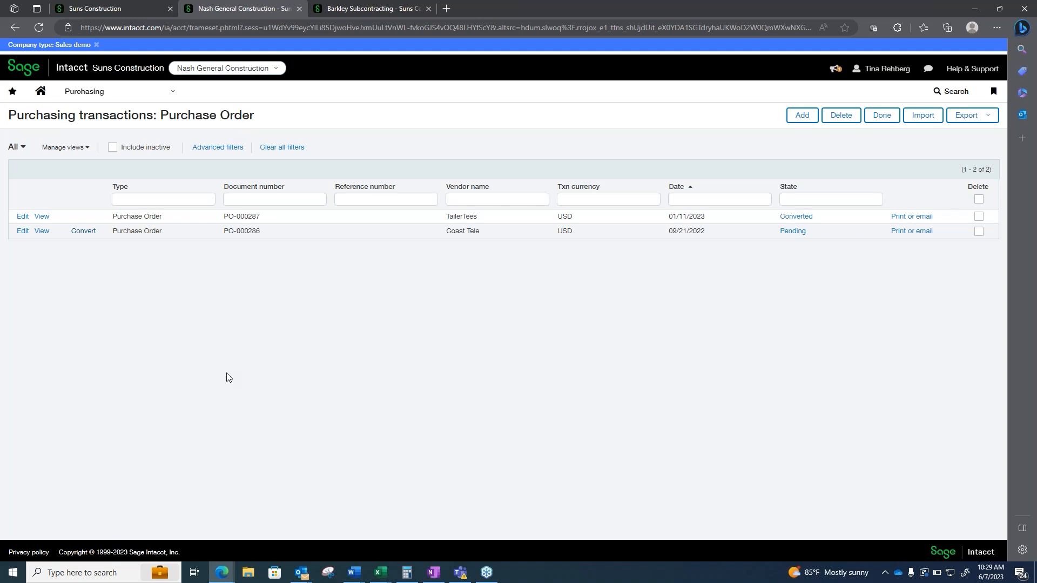
pyautogui.moveTo(145, 389)
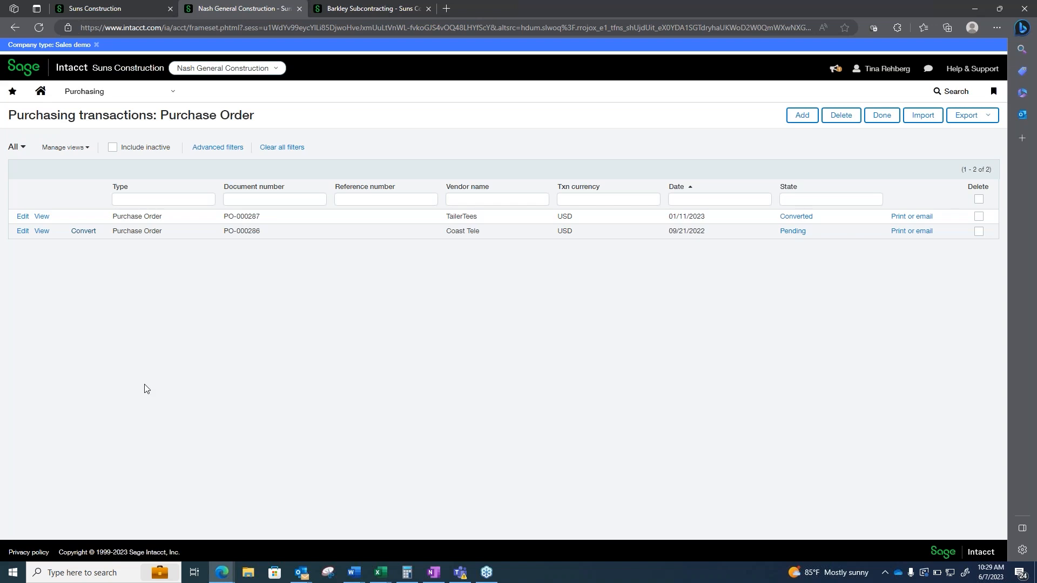
pyautogui.moveTo(111, 79)
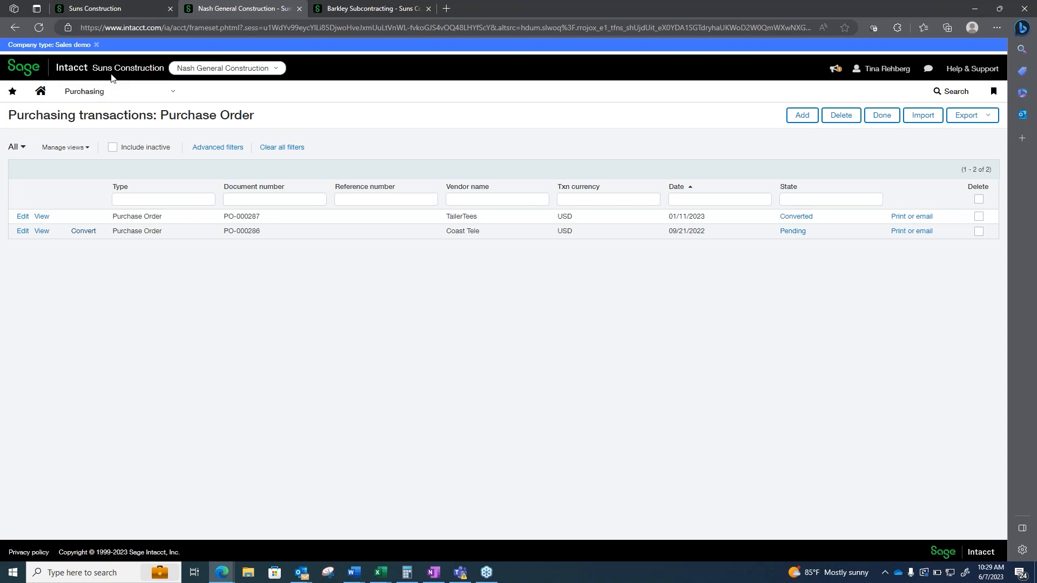
pyautogui.moveTo(104, 78)
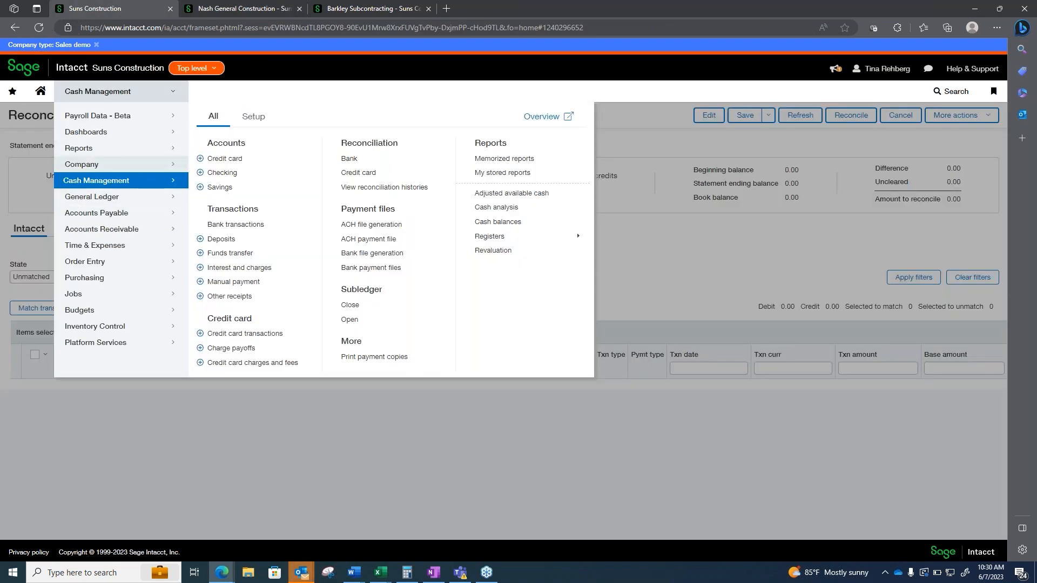
# Switch to the Role Based CFO dashboard, leaving the unsaved reconciliation page
pyautogui.click(84, 131)
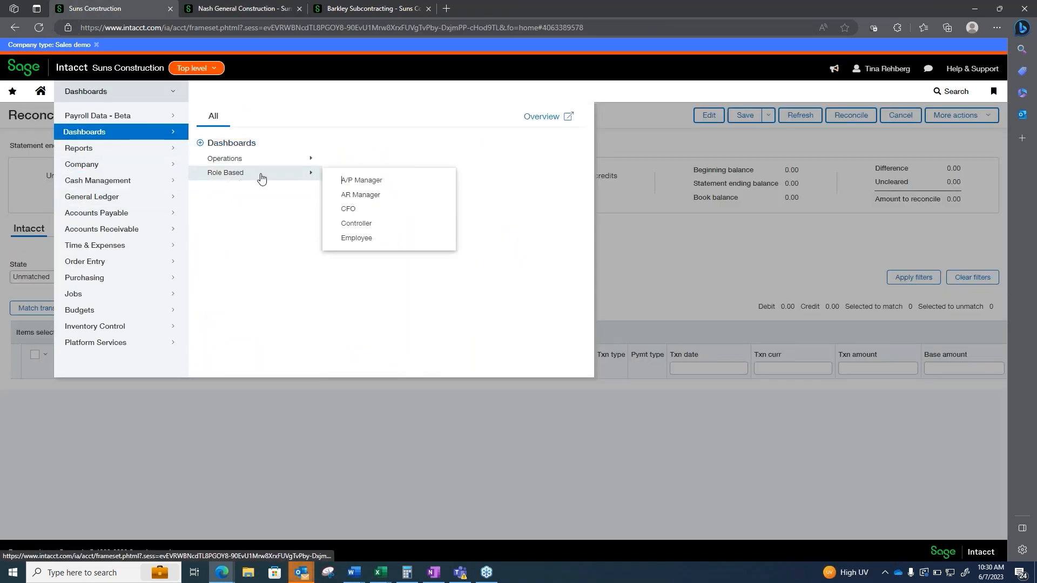
pyautogui.click(349, 208)
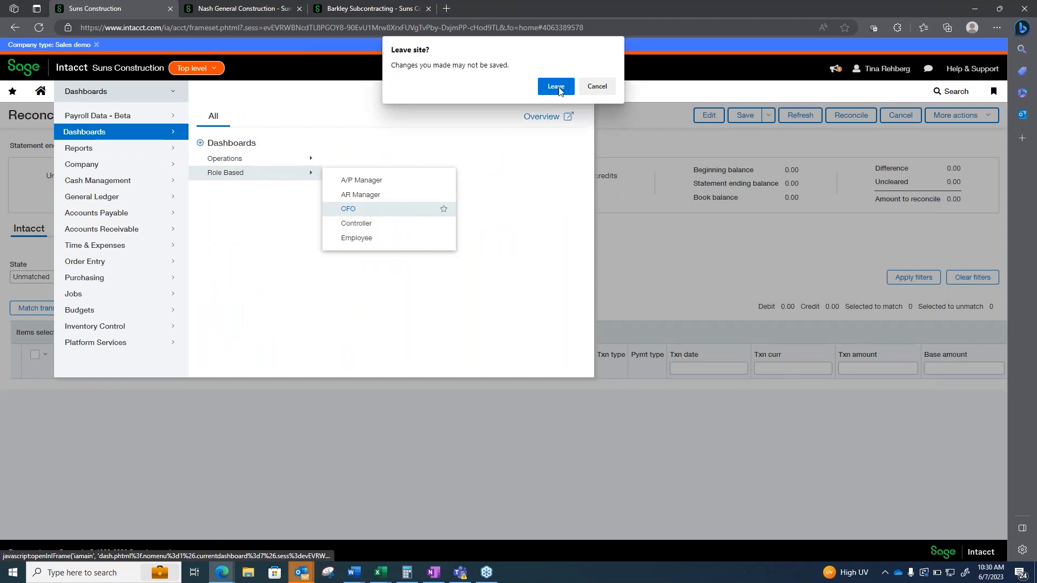
pyautogui.click(556, 86)
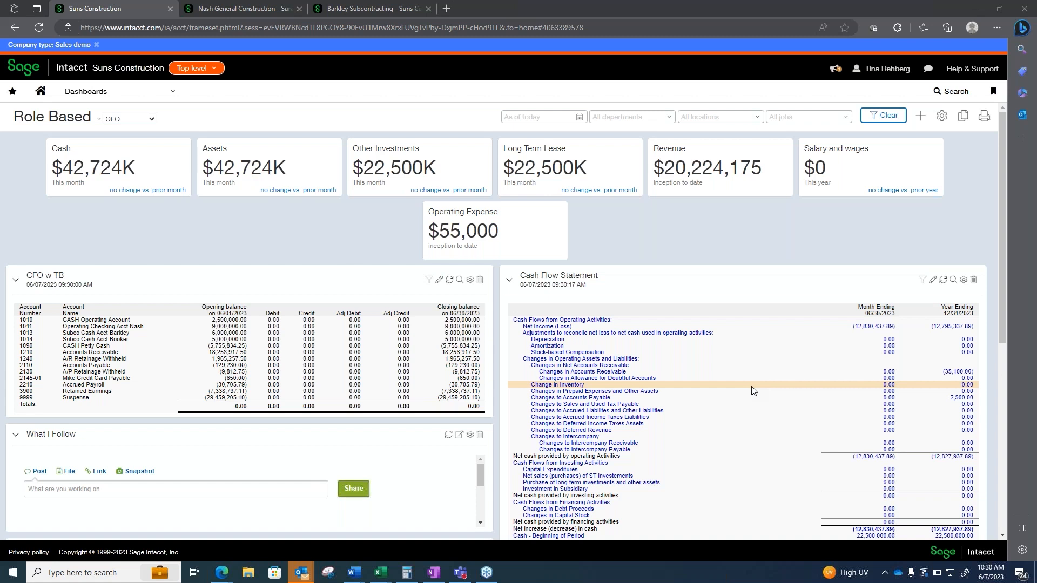
pyautogui.moveTo(654, 392)
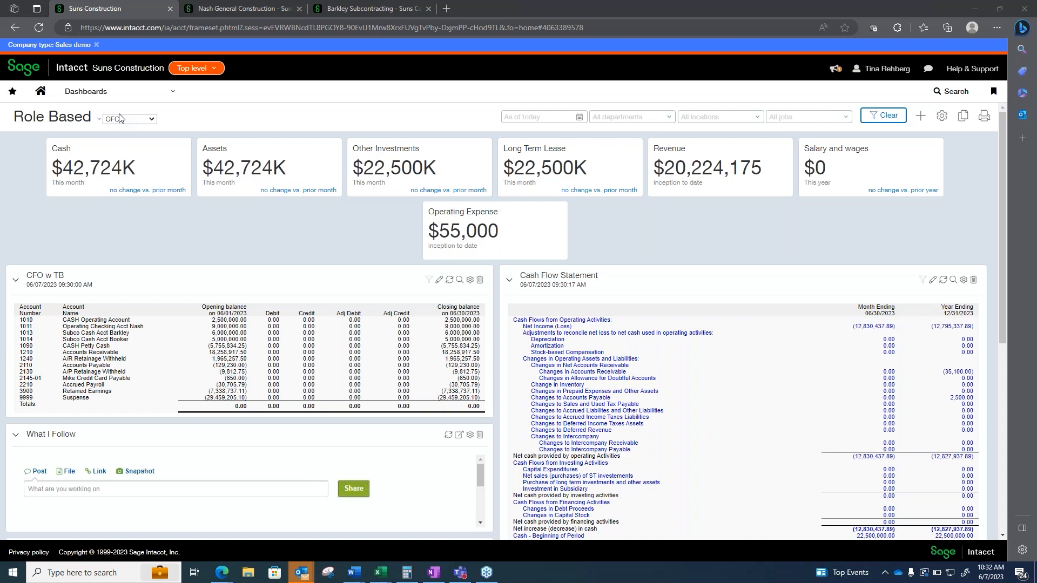
pyautogui.click(86, 92)
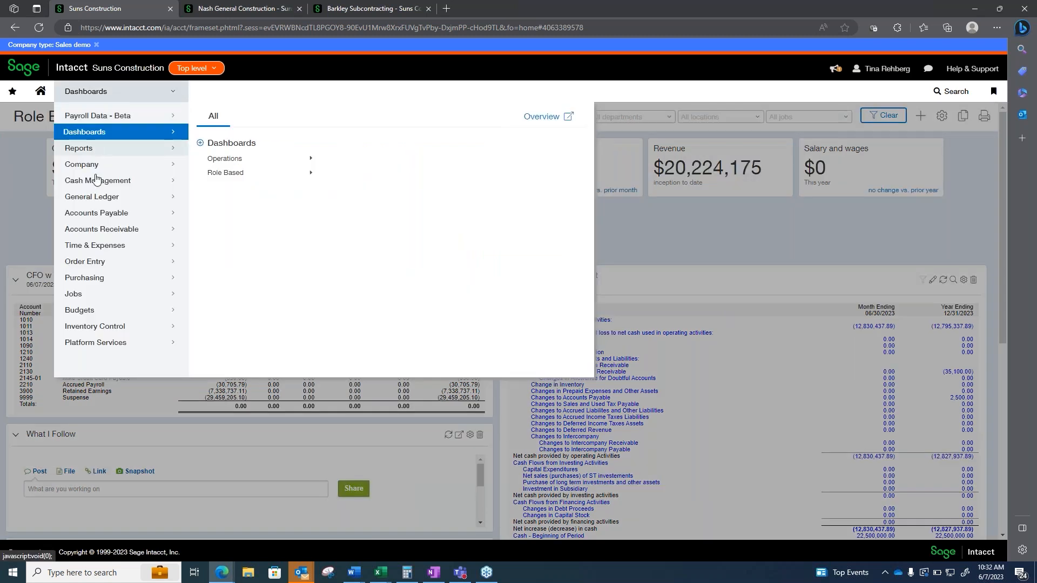
pyautogui.click(79, 148)
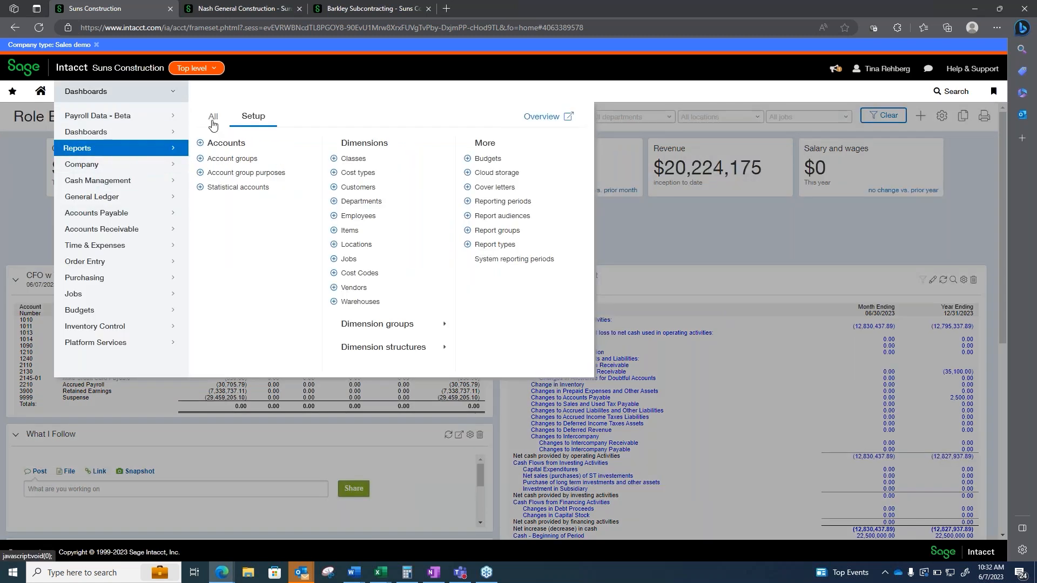
pyautogui.click(213, 116)
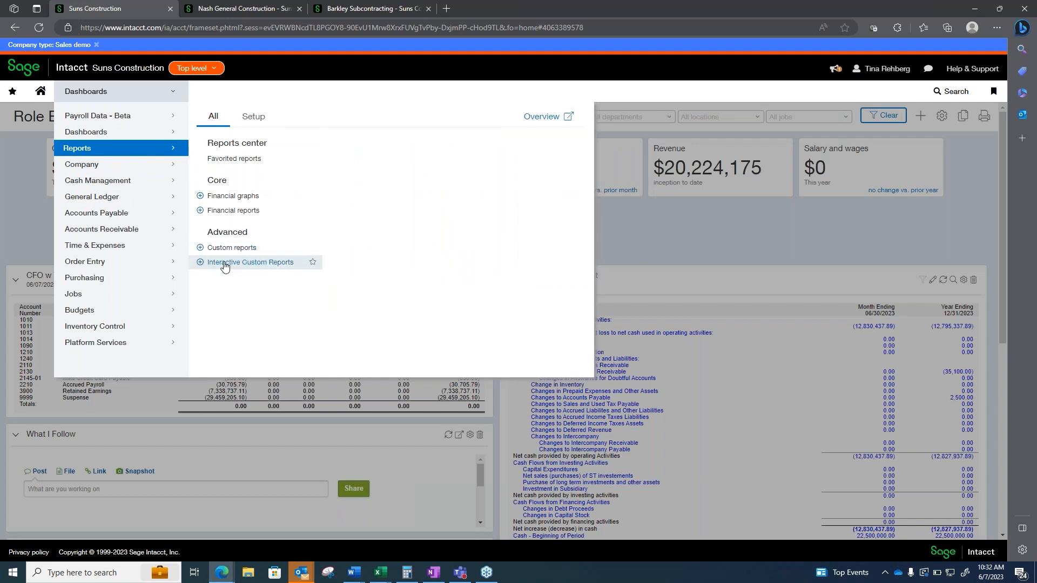
pyautogui.moveTo(231, 247)
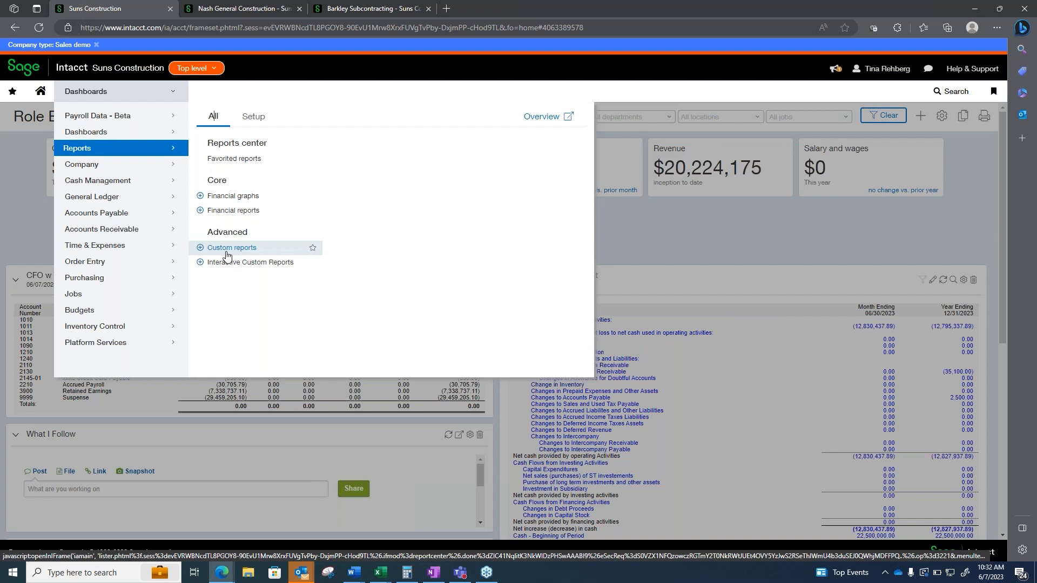
pyautogui.moveTo(226, 216)
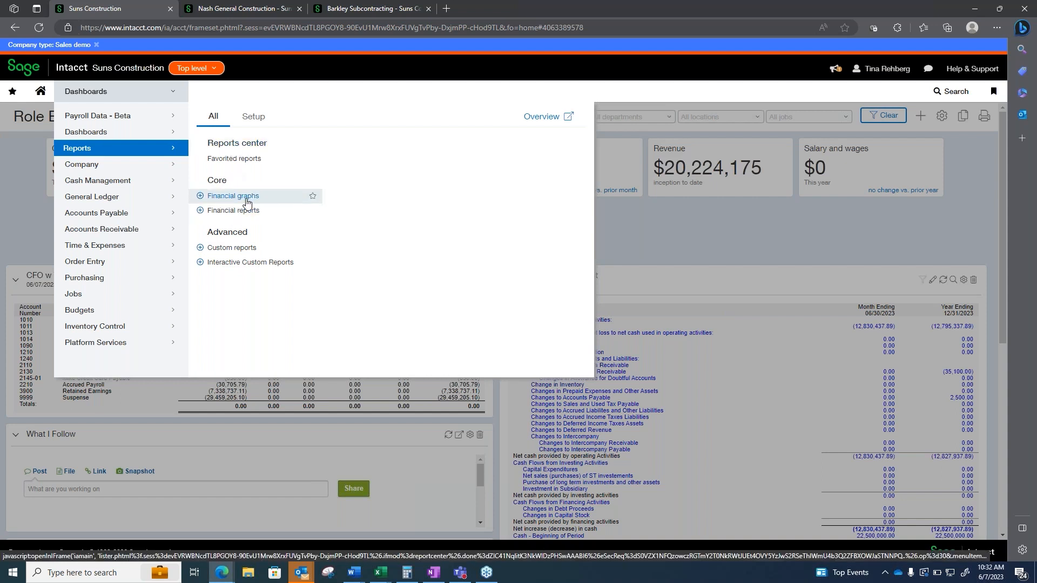
pyautogui.moveTo(225, 251)
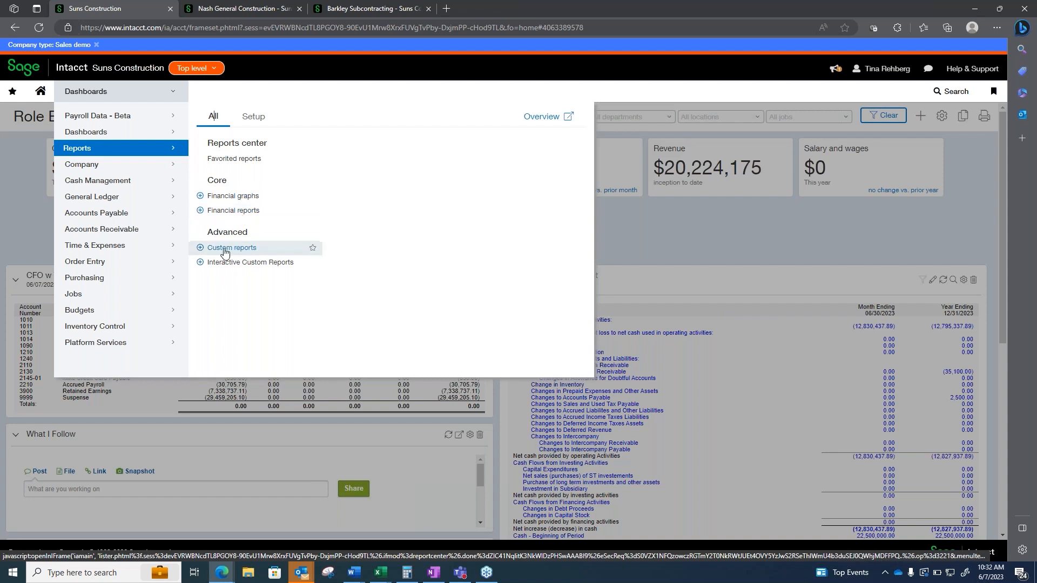
pyautogui.moveTo(239, 252)
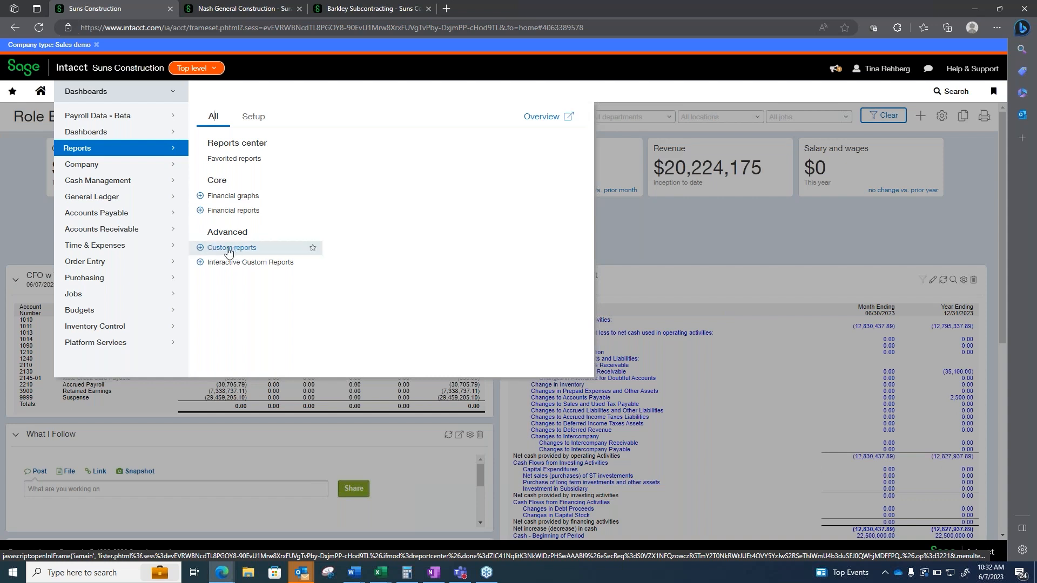
pyautogui.moveTo(238, 254)
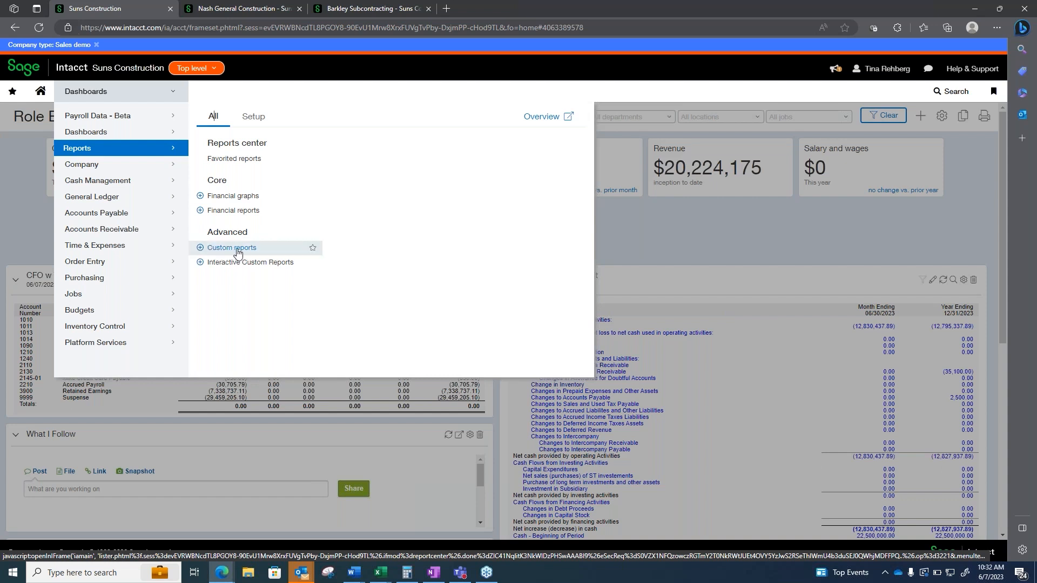
pyautogui.moveTo(258, 267)
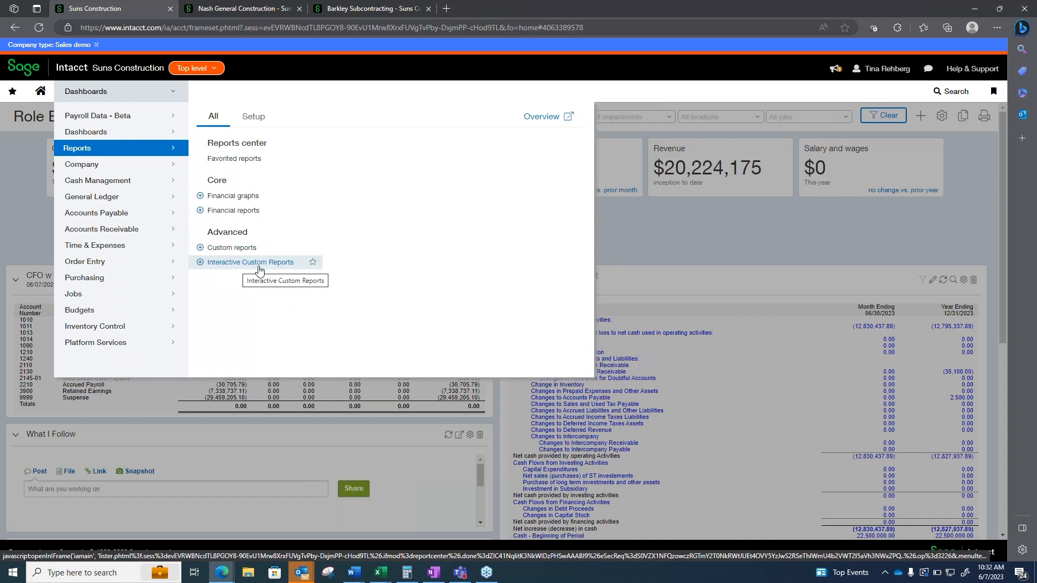
pyautogui.moveTo(279, 269)
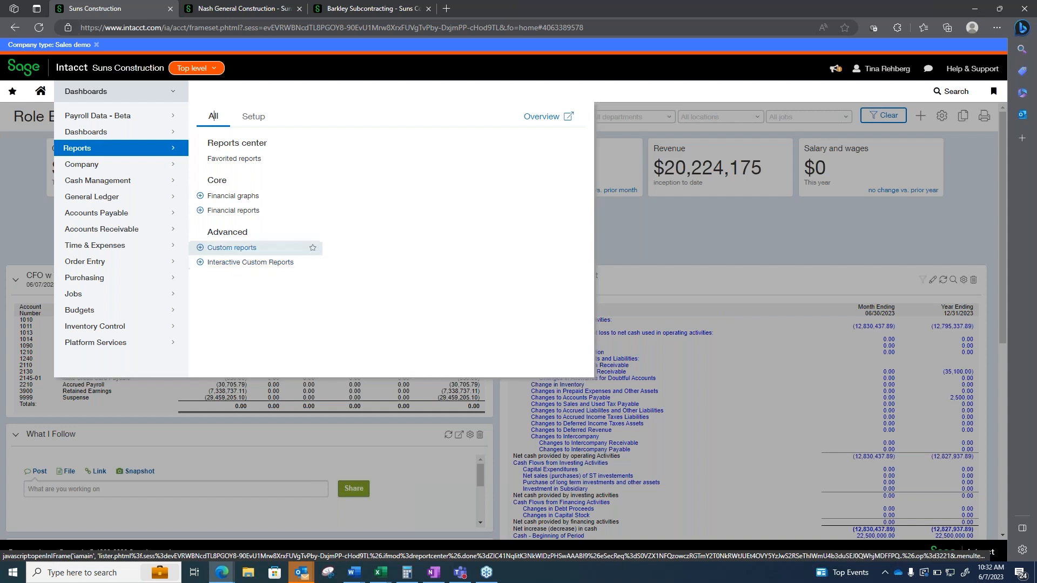
pyautogui.moveTo(226, 218)
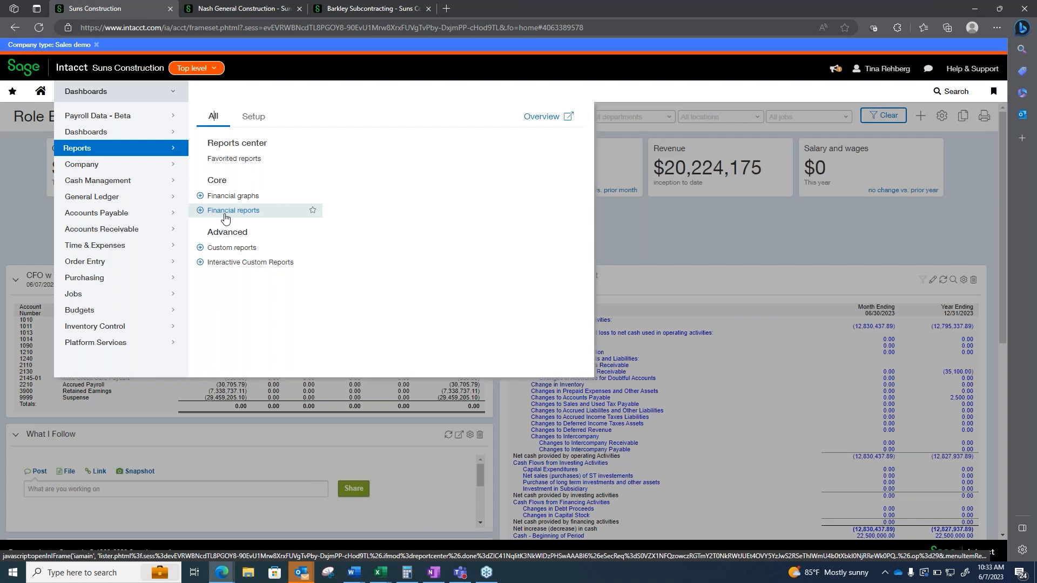
pyautogui.moveTo(251, 262)
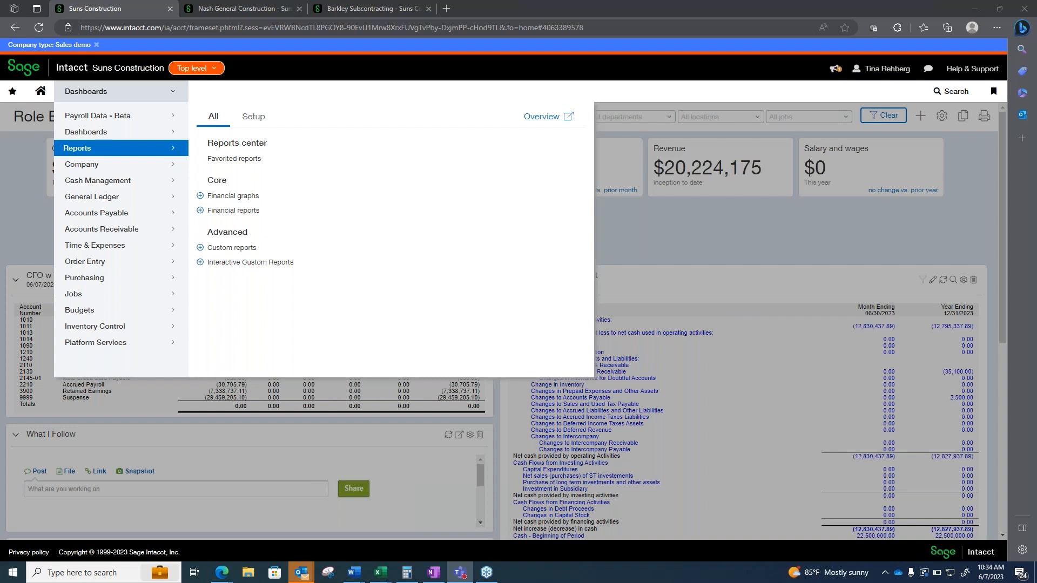
# Close the Reports overview, scroll the CFO dashboard, and show the dashboard roles list
pyautogui.click(598, 222)
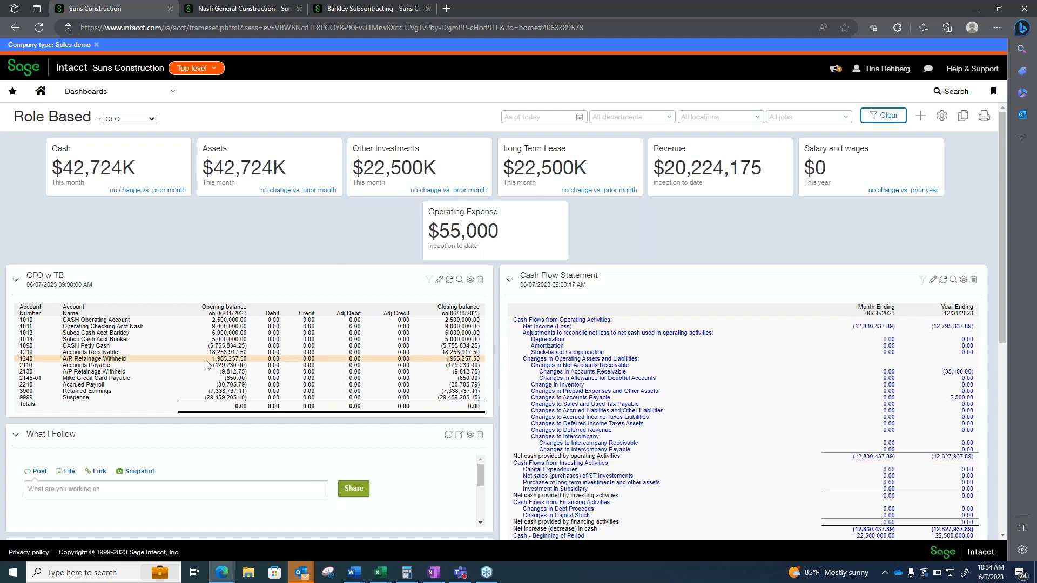
pyautogui.scroll(-3)
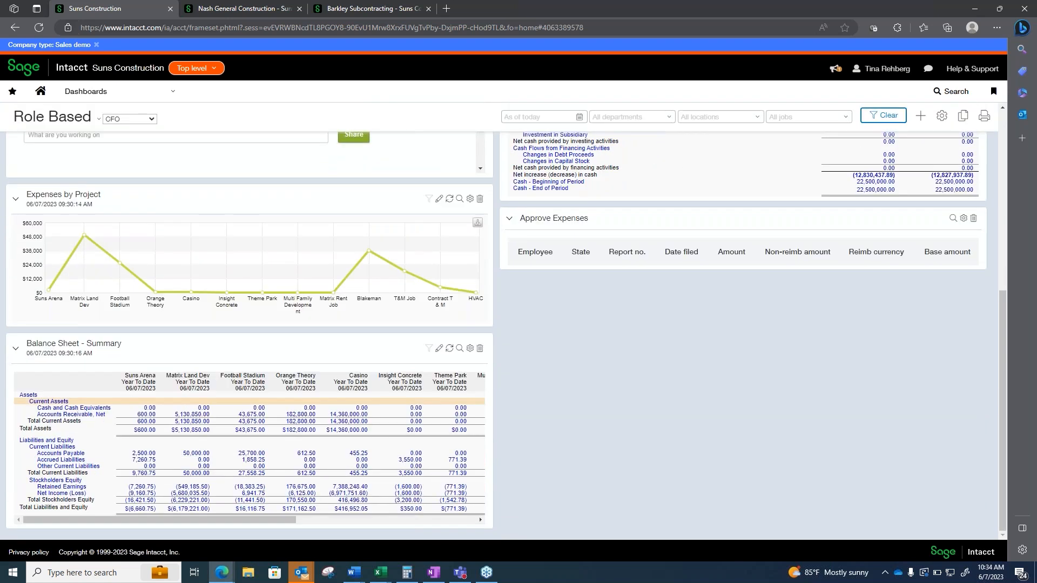
pyautogui.moveTo(111, 265)
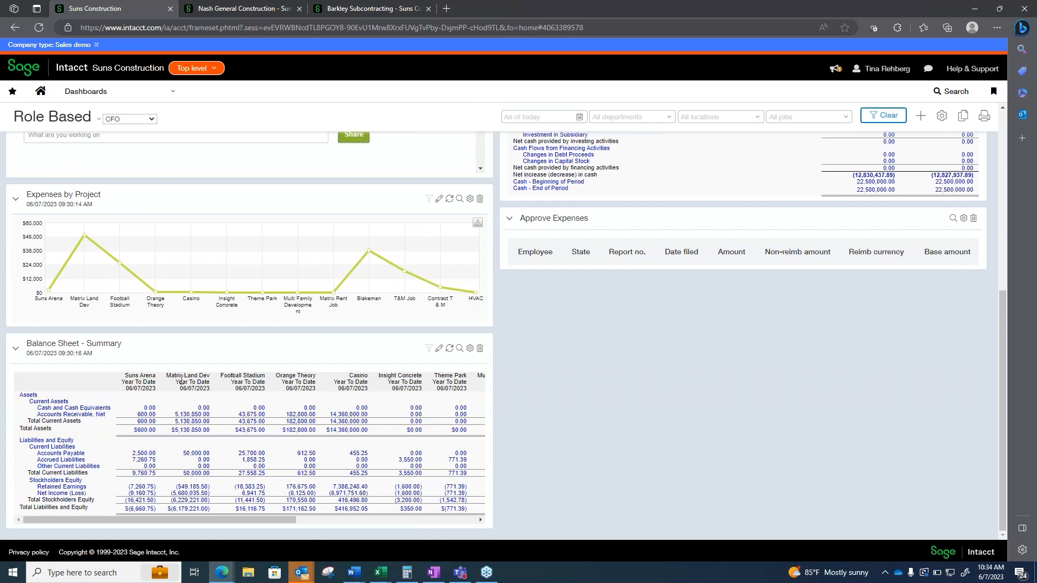
pyautogui.moveTo(296, 388)
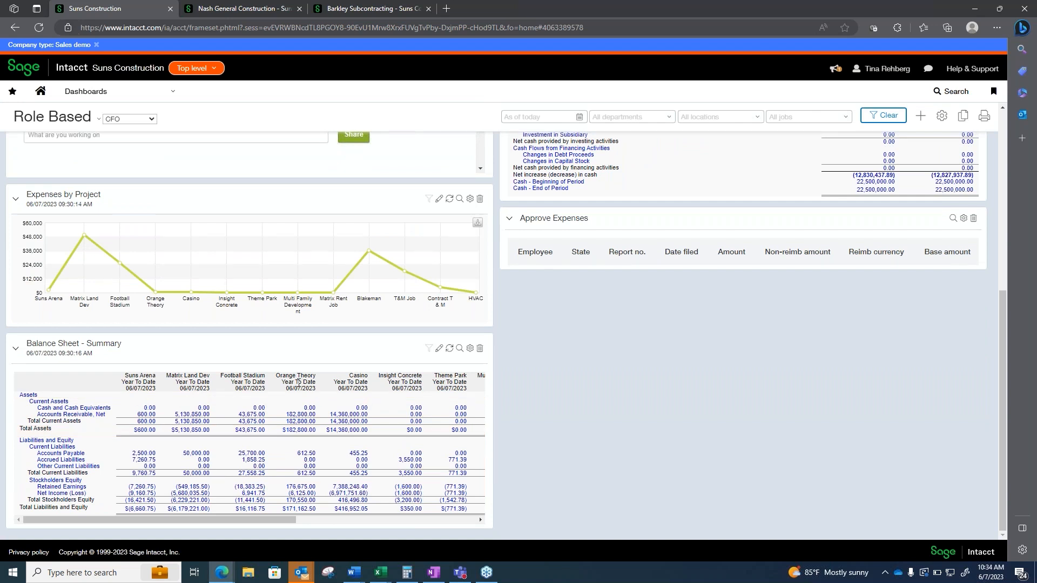
pyautogui.moveTo(452, 388)
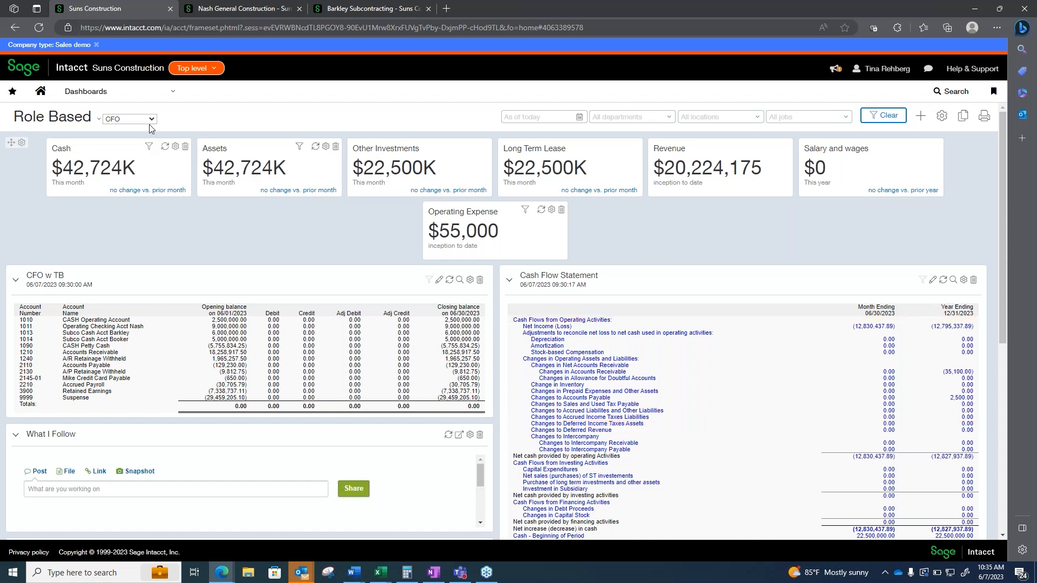
pyautogui.click(129, 119)
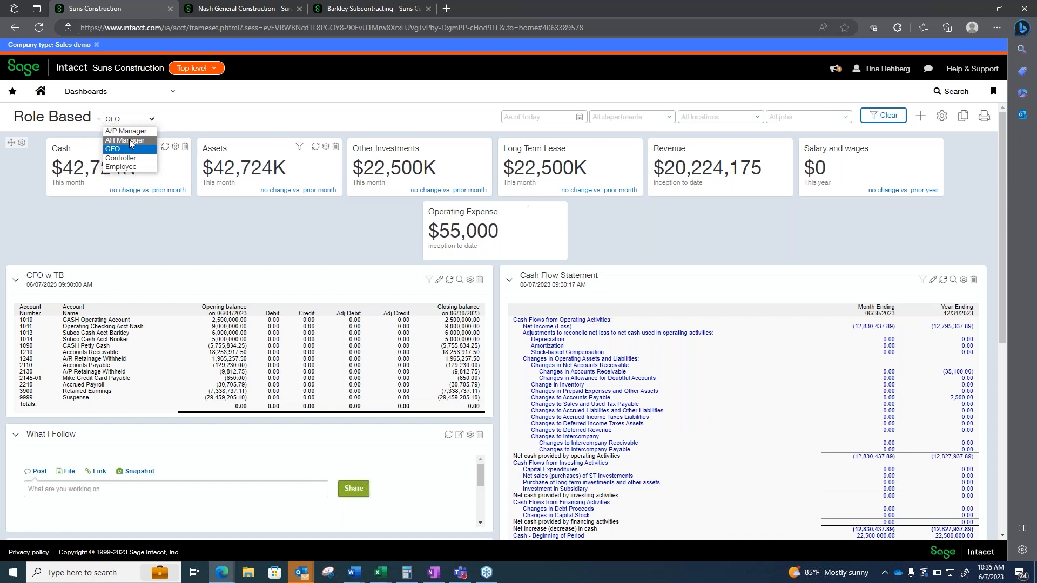
# Show the AR Manager dashboard and bring up the Dashboards navigation menu
pyautogui.click(124, 140)
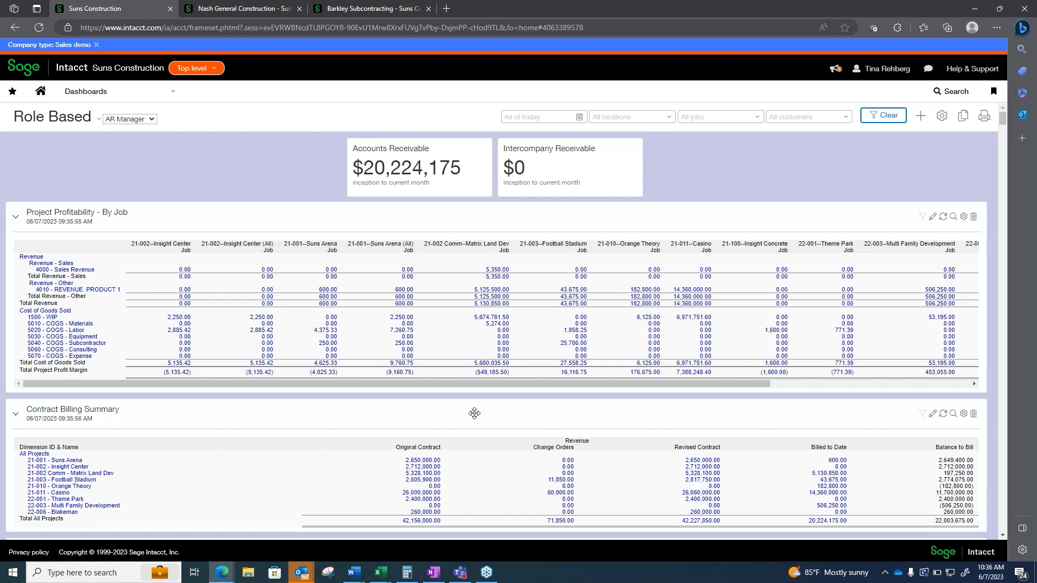
pyautogui.click(100, 91)
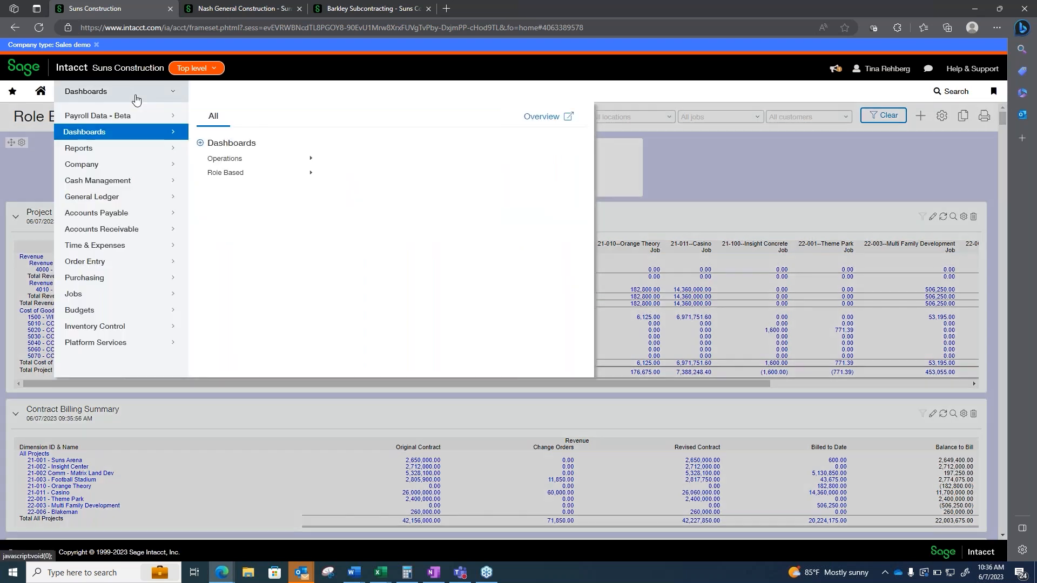
pyautogui.moveTo(100, 229)
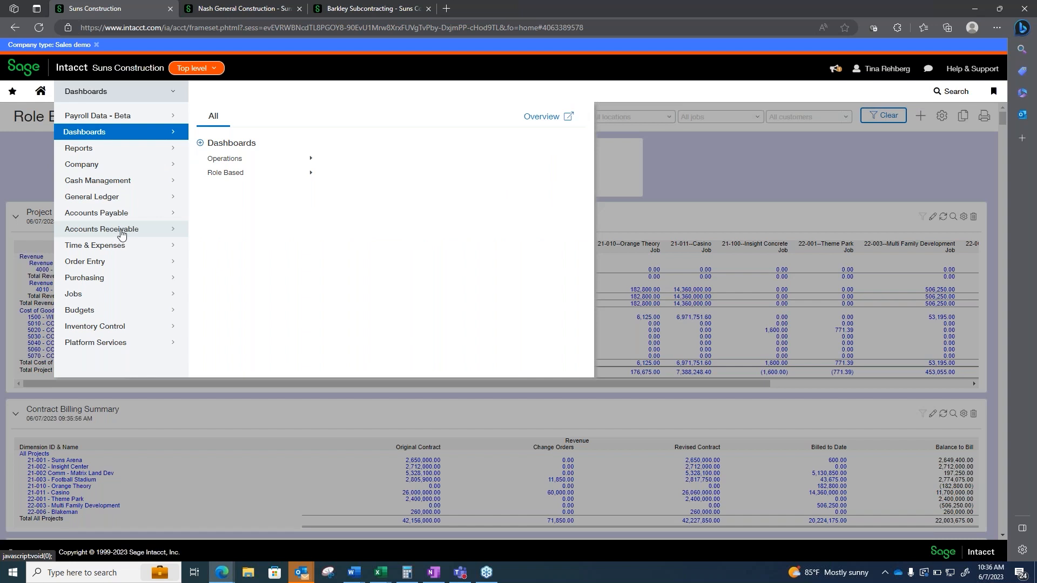
# Go to Accounts Receivable > Invoices to list the Nike and Costco invoices
pyautogui.click(101, 229)
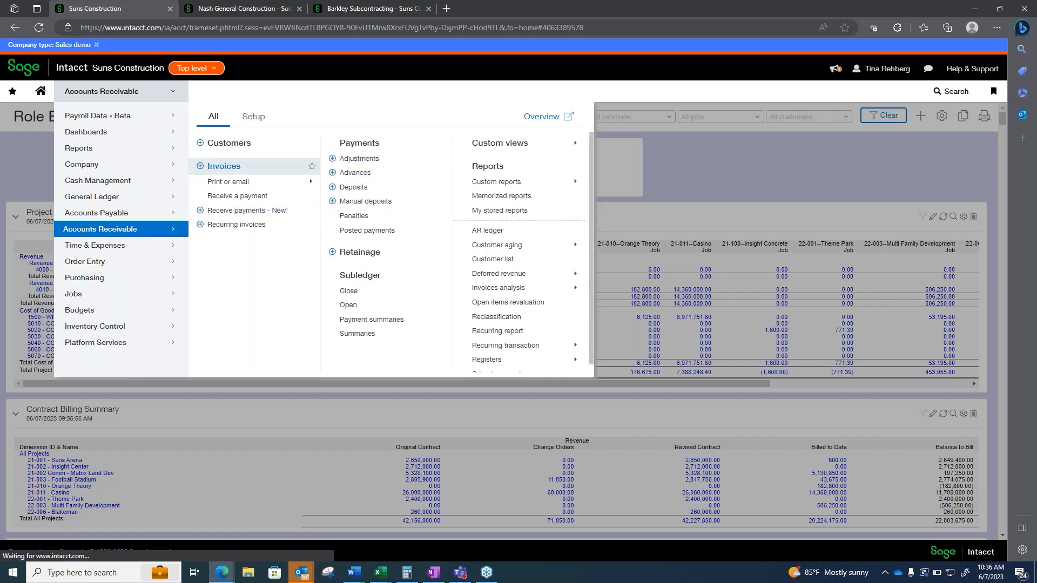
pyautogui.click(223, 166)
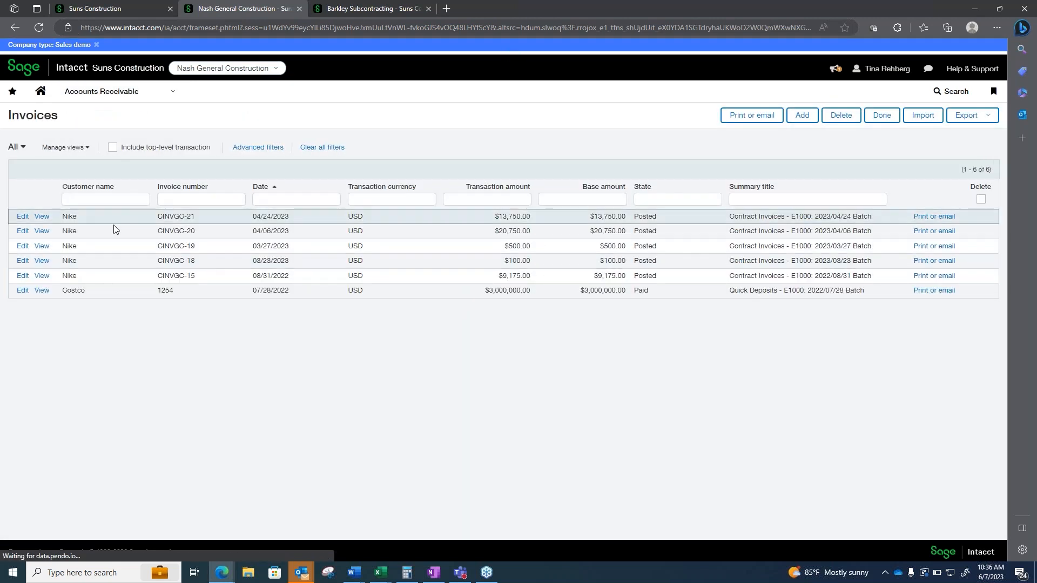
# Open Nike invoice CINVGC-20 (20,750 USD) and check its Attachment field
pyautogui.click(518, 260)
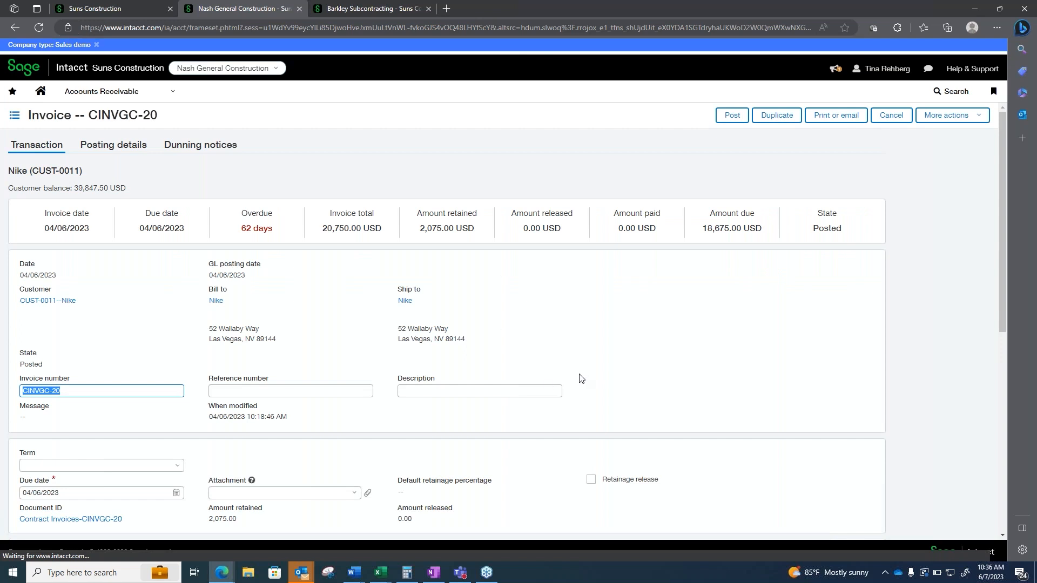
pyautogui.scroll(-3)
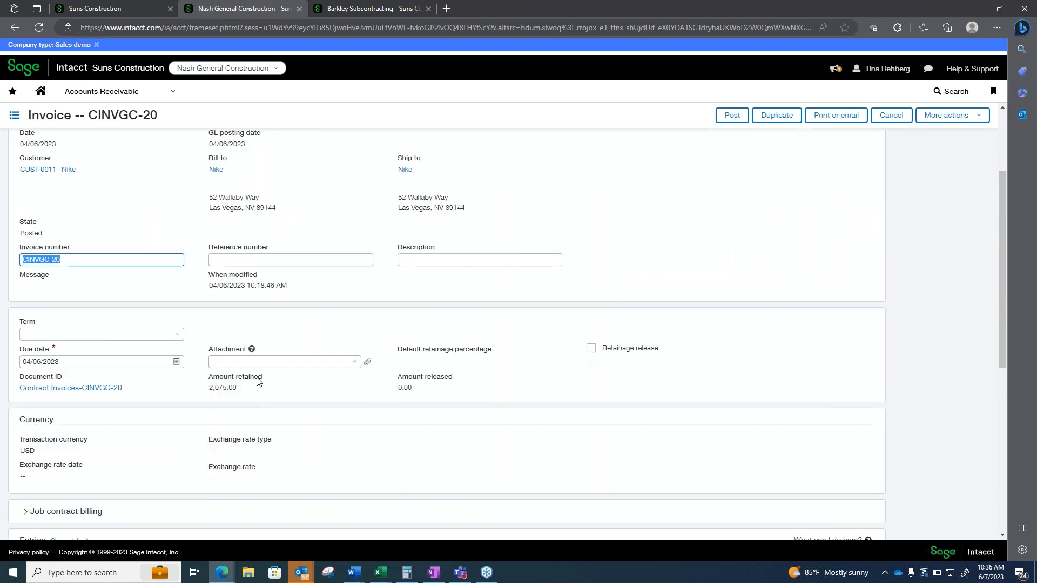
pyautogui.click(281, 362)
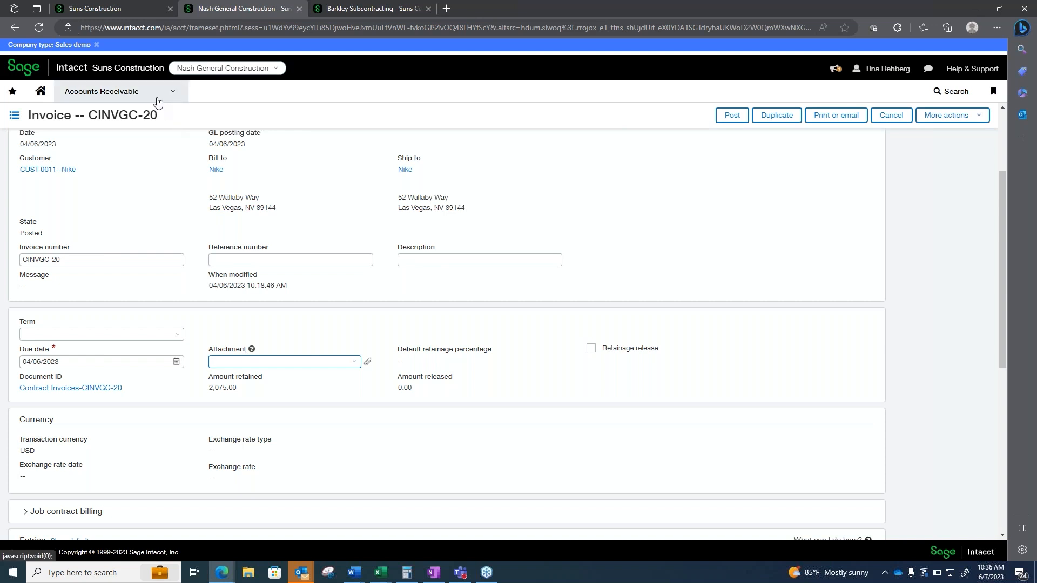
pyautogui.click(119, 92)
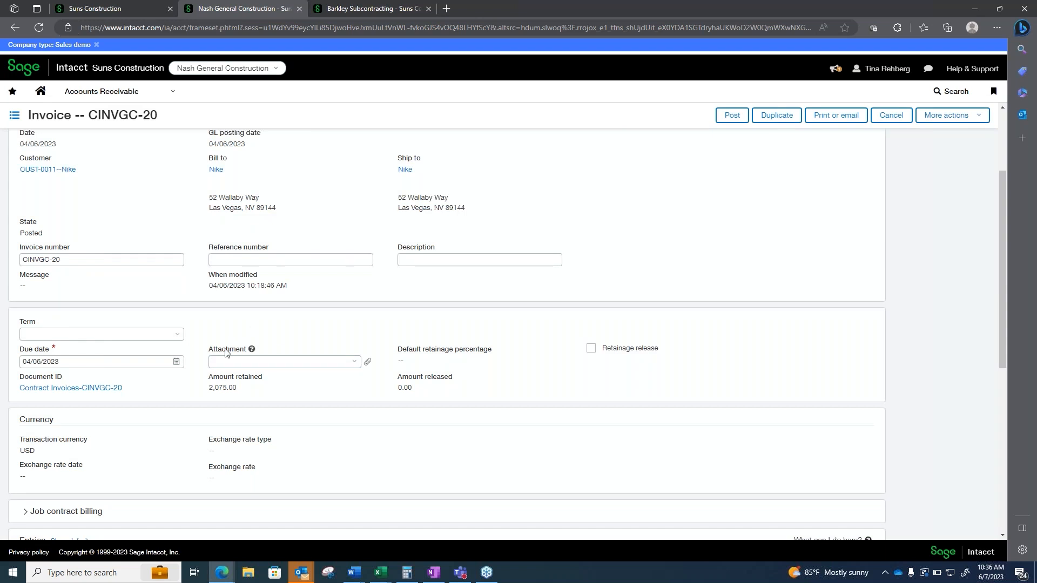
pyautogui.moveTo(240, 340)
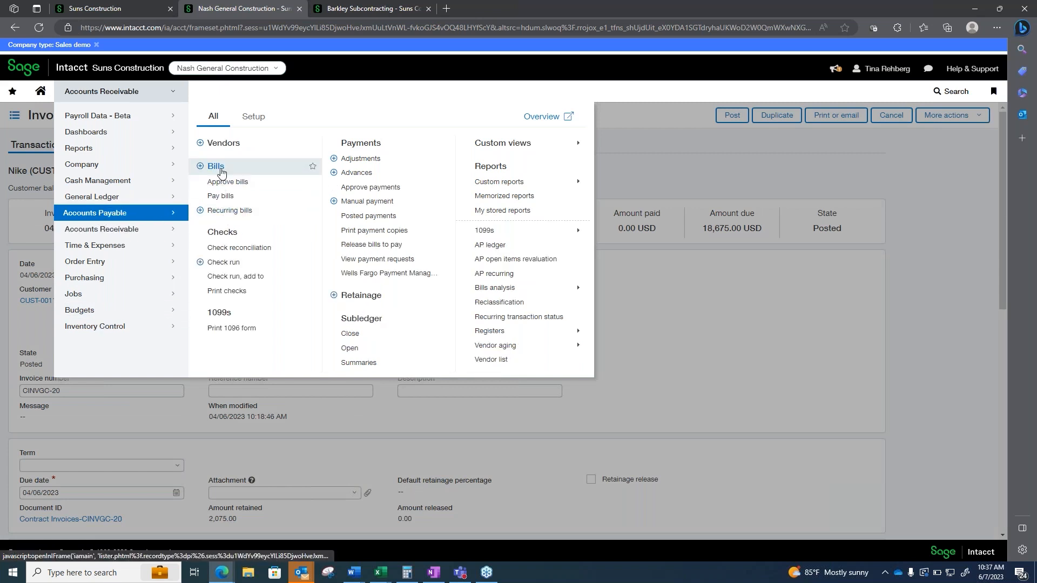
# Open the Accounts Payable bills list and edit Paul McCartney's bill inv4125
pyautogui.click(216, 166)
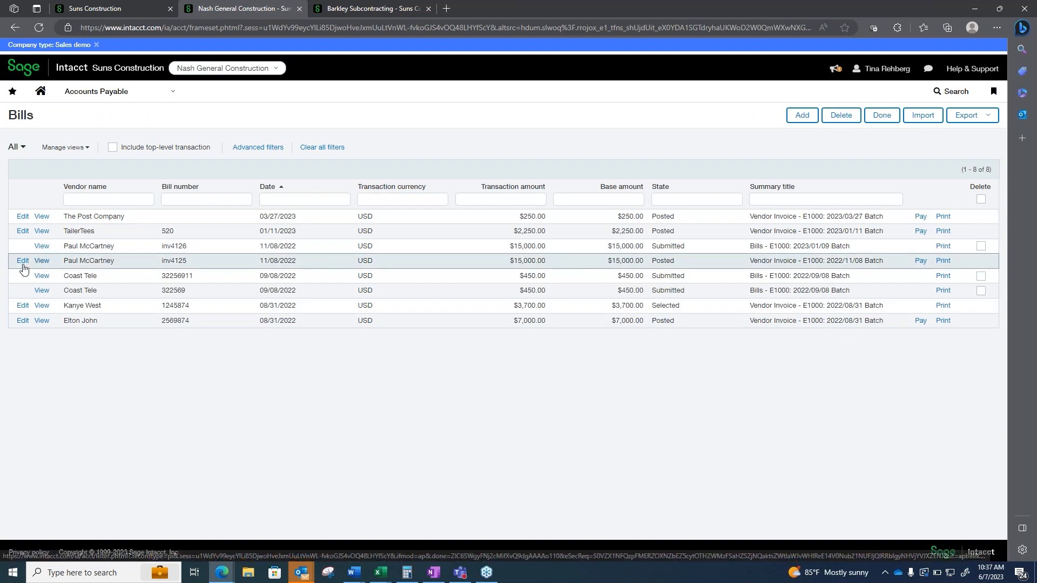
pyautogui.click(22, 260)
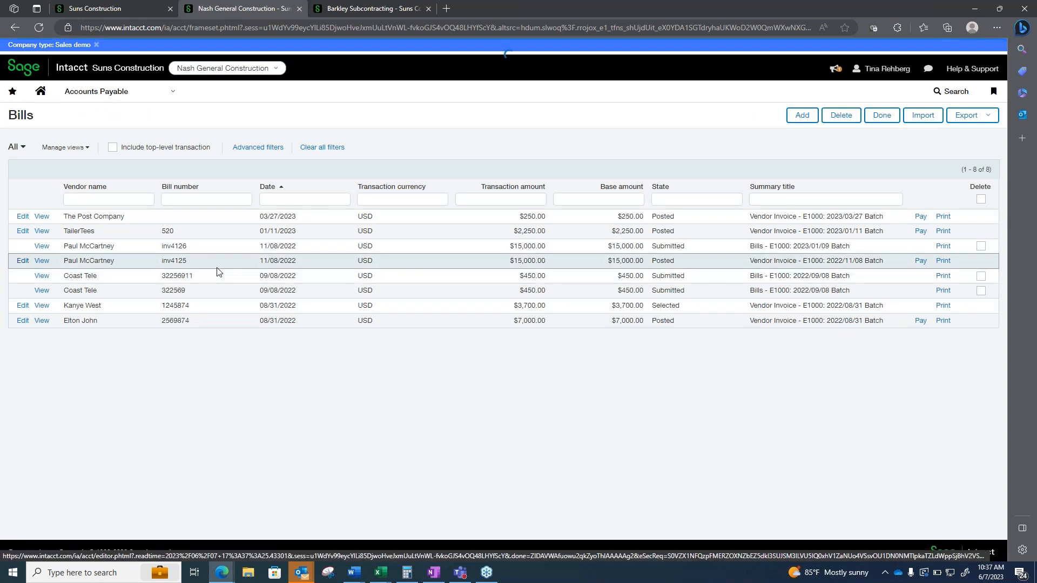
pyautogui.click(23, 260)
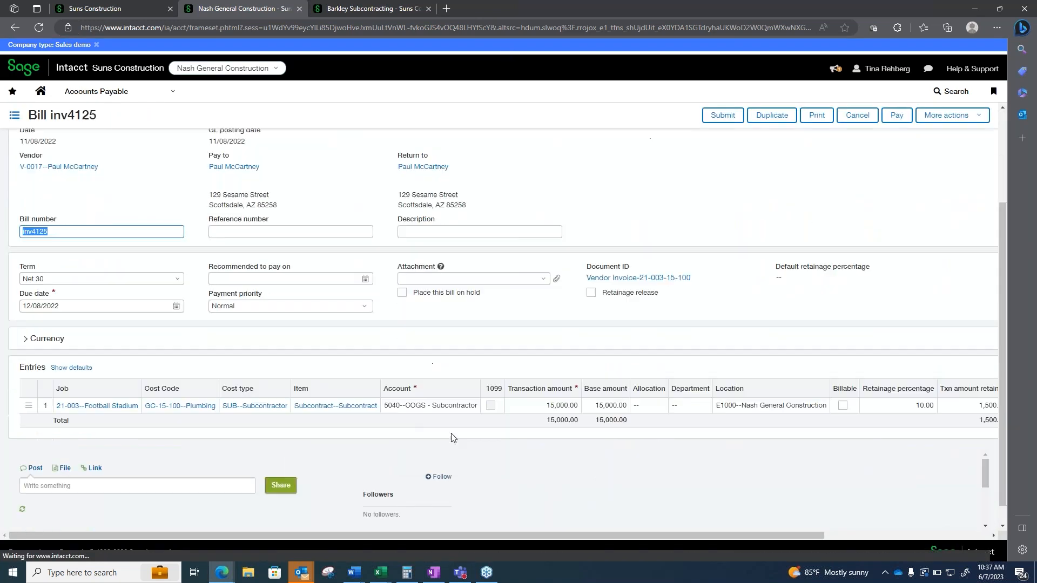